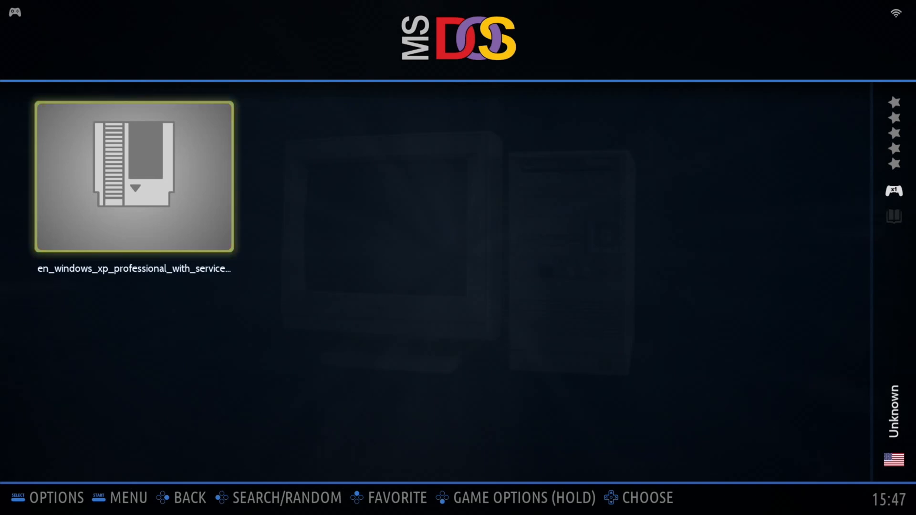
Open Advanced Game Options for the Windows XP Professional entry in the MS-DOS list
click(134, 177)
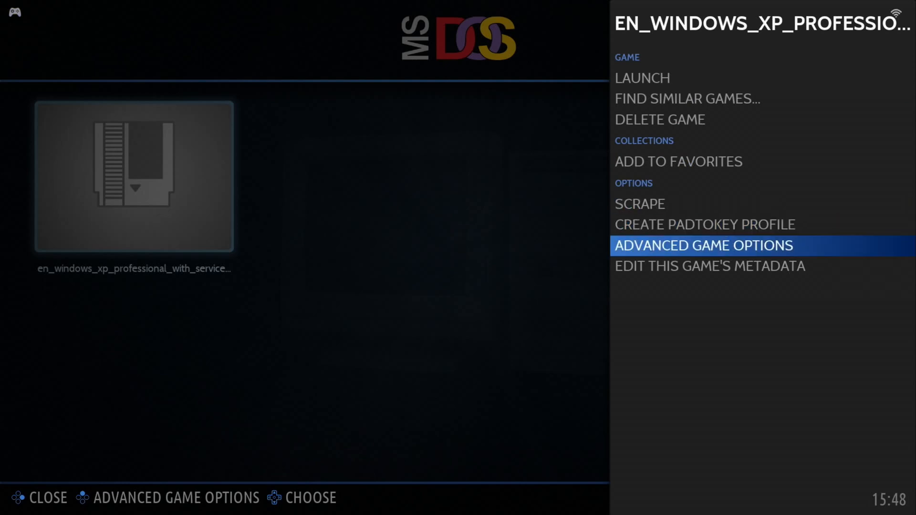
click(703, 246)
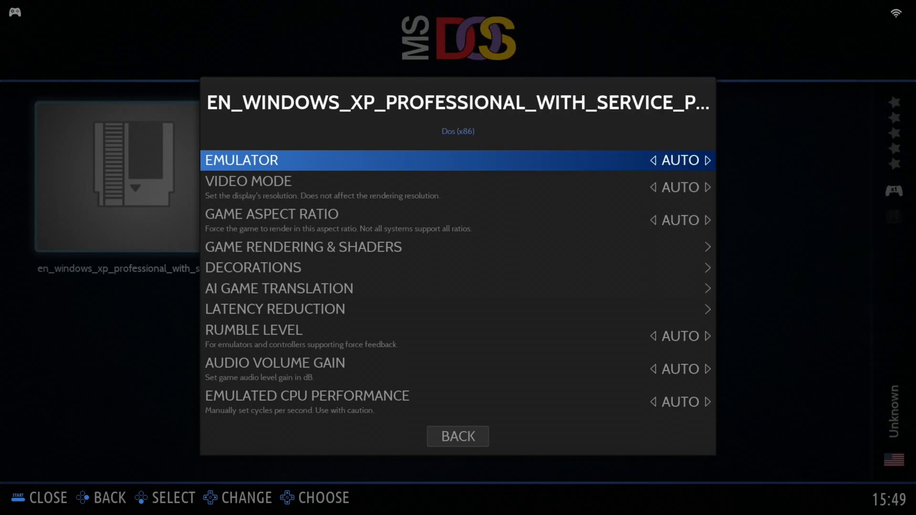
Configure Windows XP entry: Pentium 100MHz, 128MB RAM, VGA, Pentium (Slow) CPU, Dynamic core
click(302, 247)
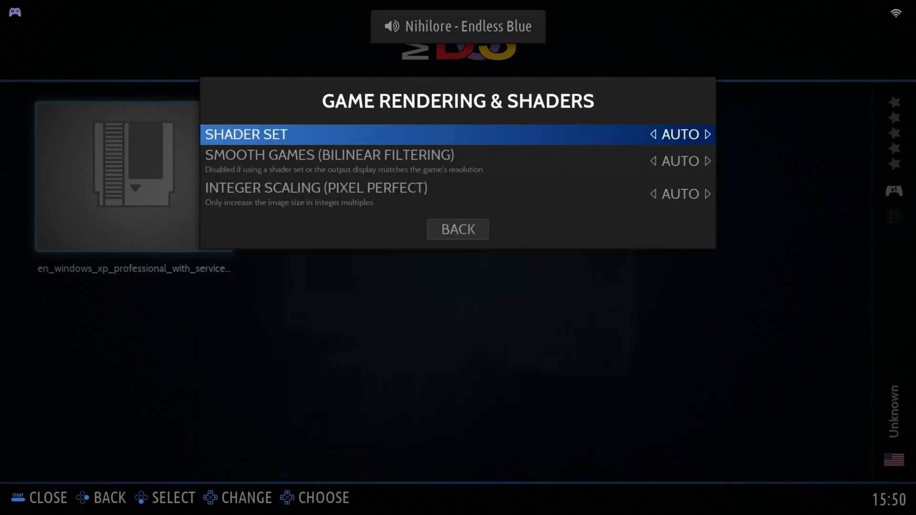
click(457, 229)
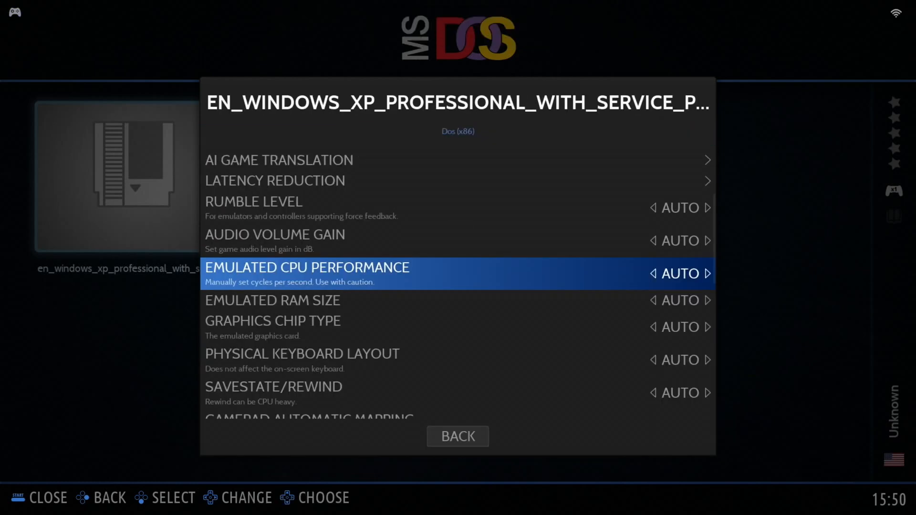
click(308, 267)
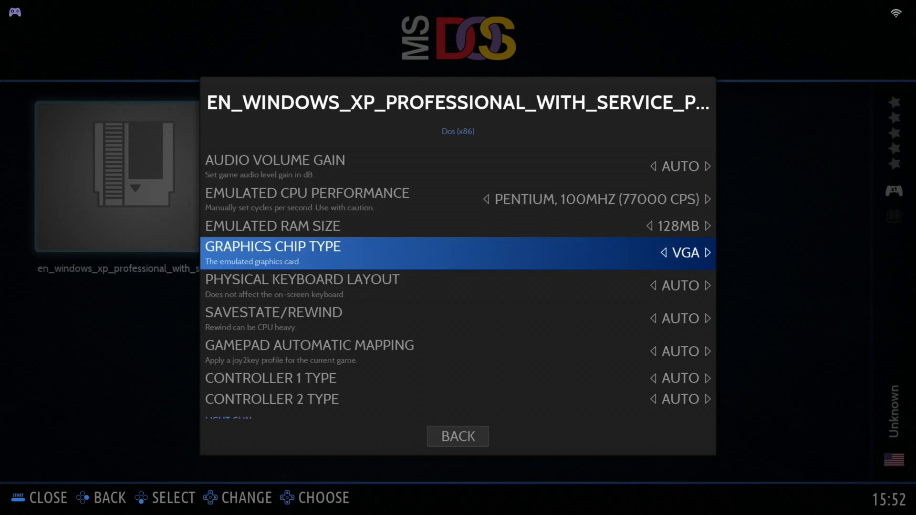
click(708, 252)
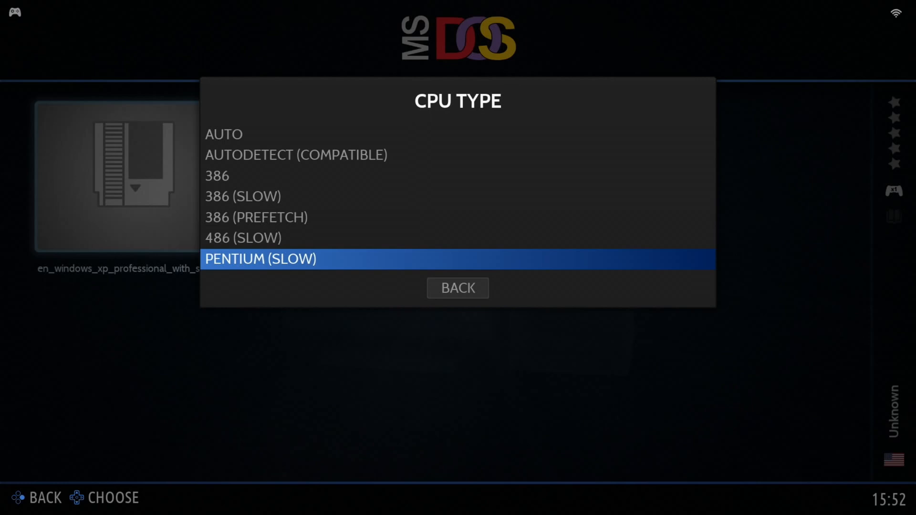
click(260, 258)
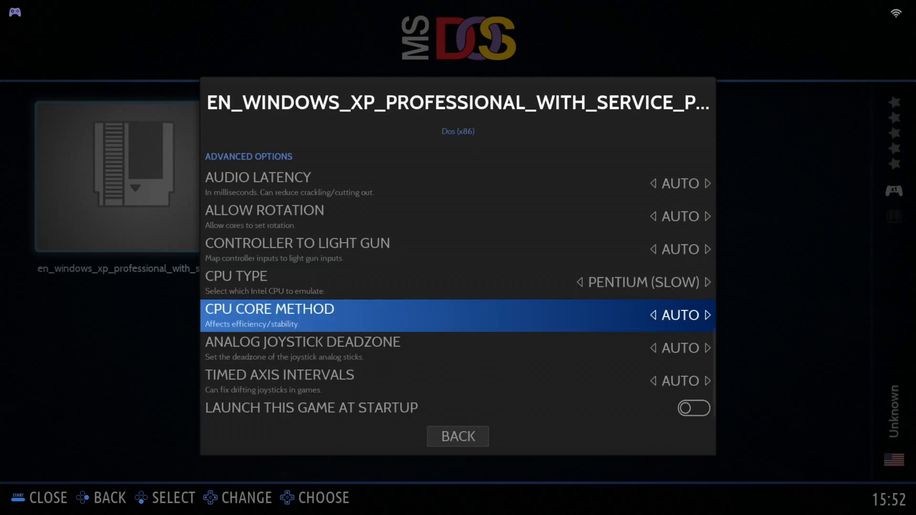
click(269, 309)
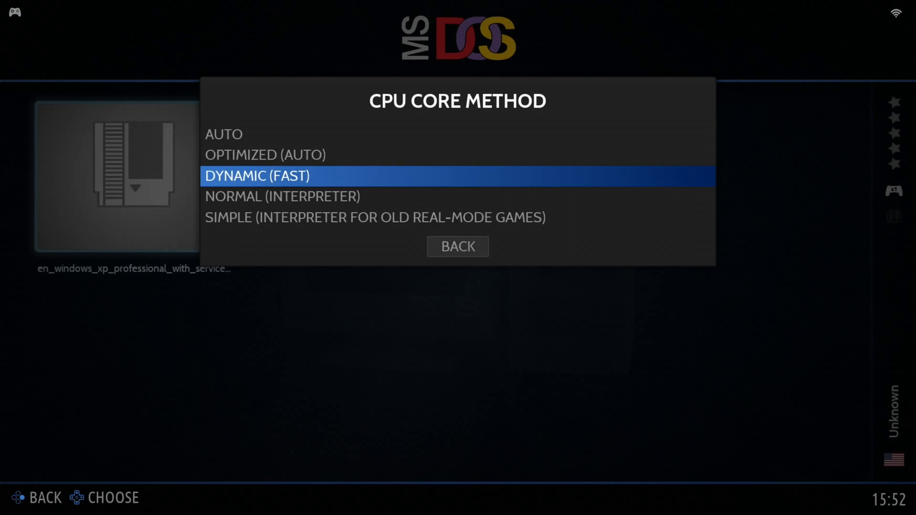
click(261, 175)
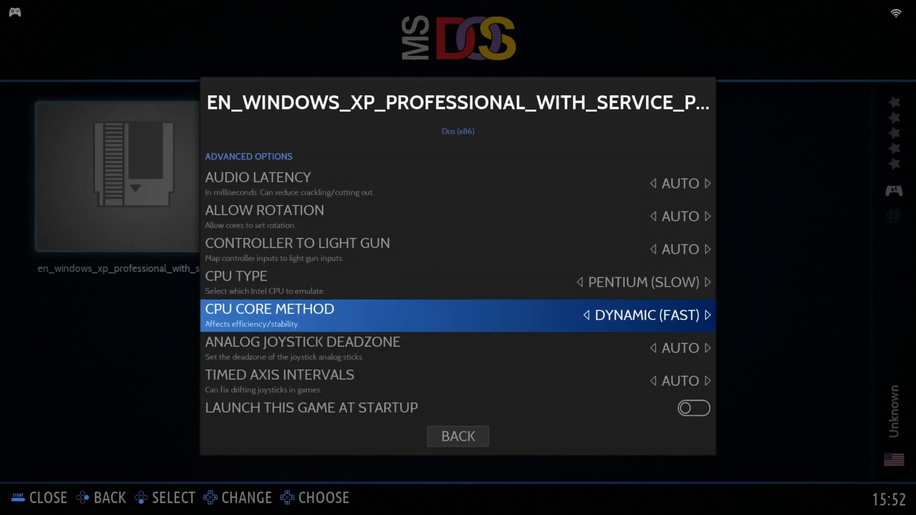
key(down)
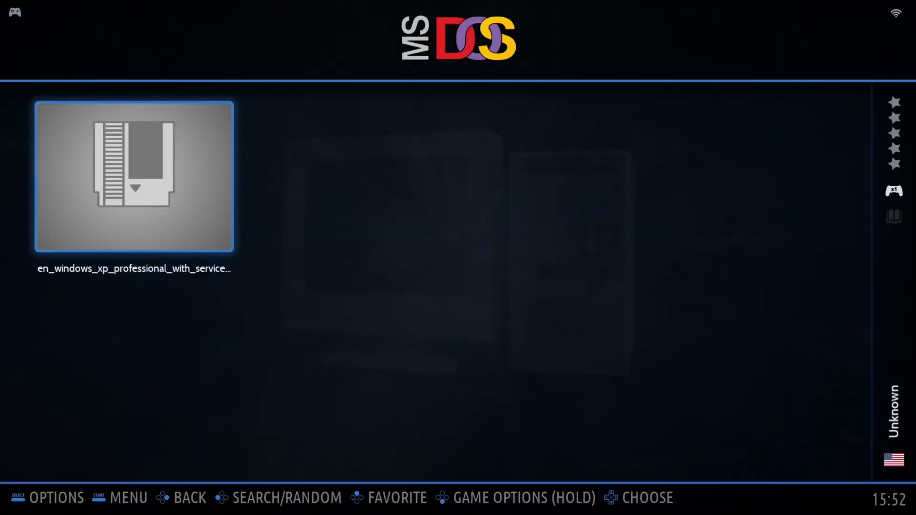
Launch the Windows XP disc entry and scroll through the DOSBox Pure Start Menu
click(134, 176)
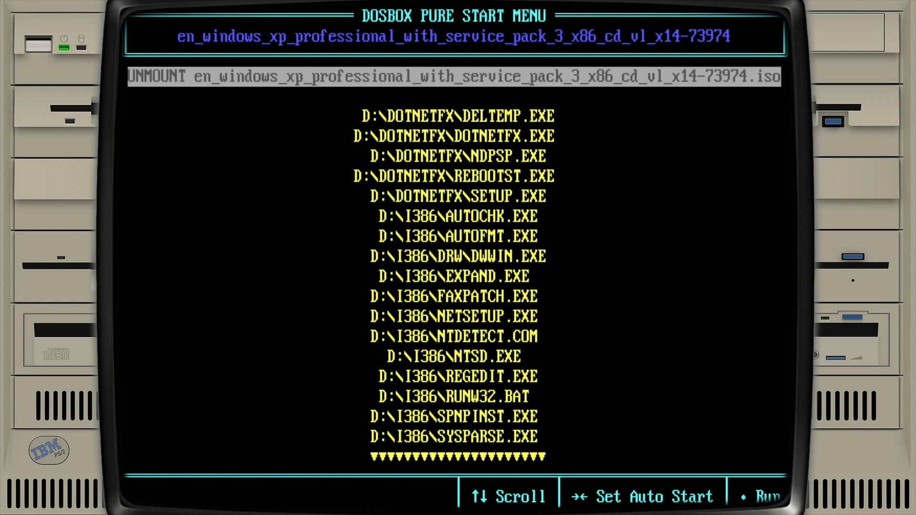
scroll(down, 3)
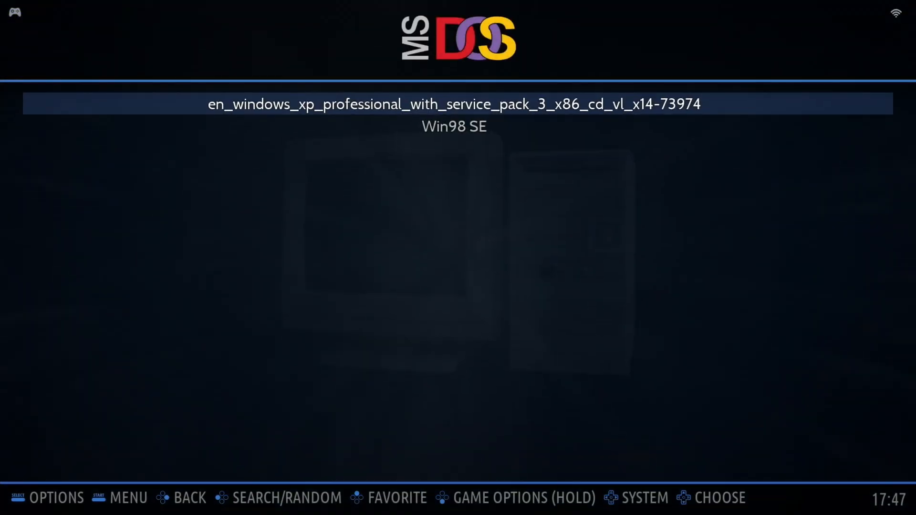
Launch Win98 SE and choose Boot and Install New Operating System
key(Down)
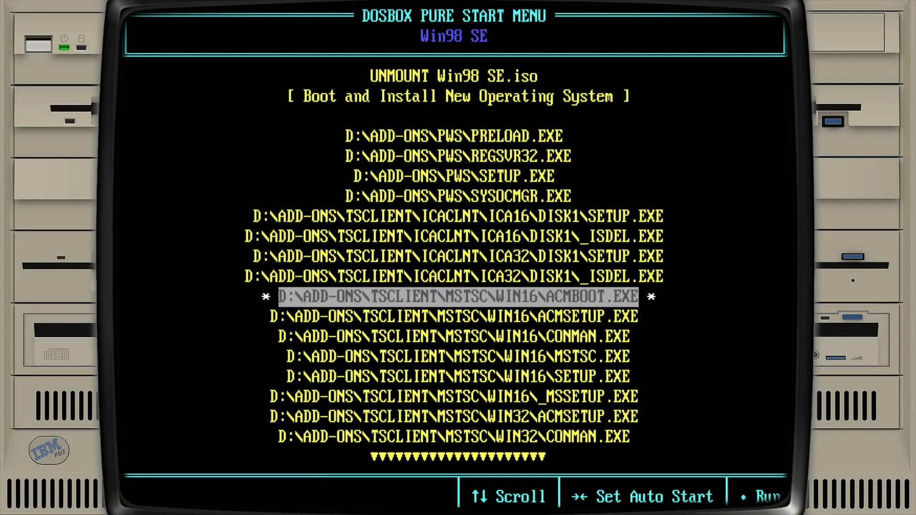
key(up)
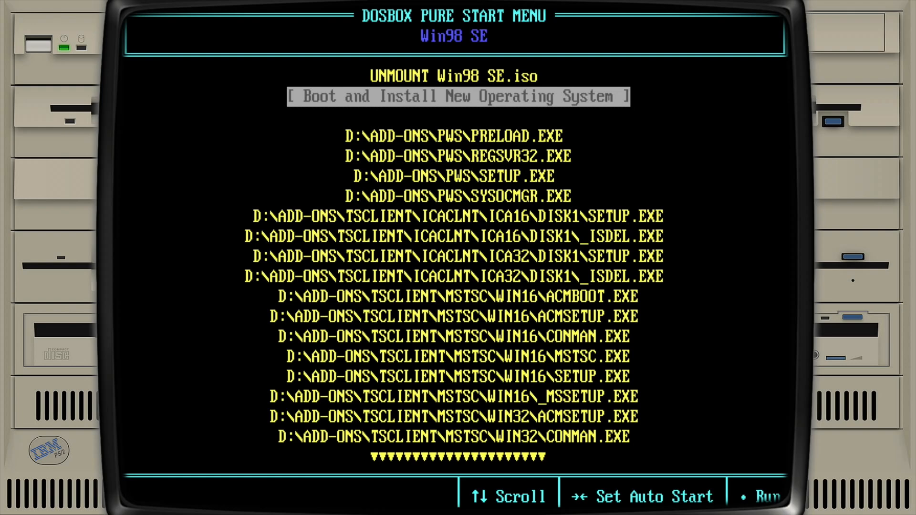
click(451, 96)
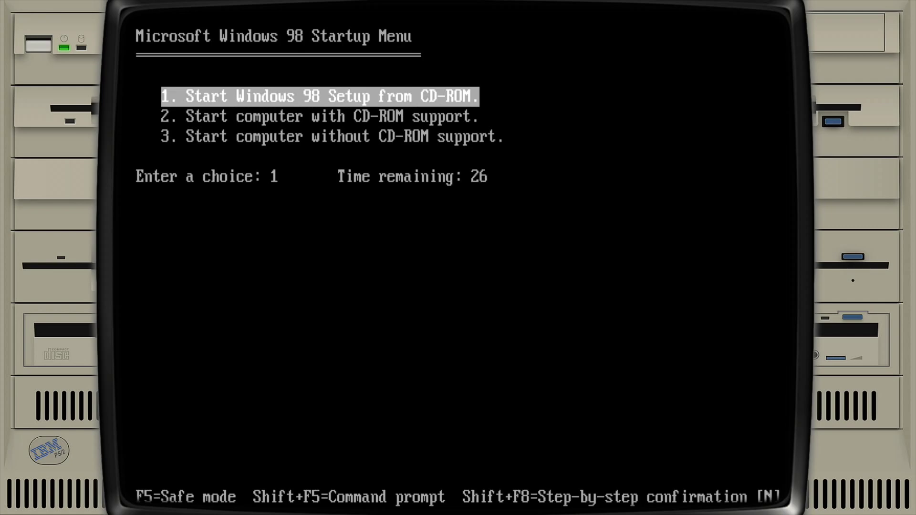
Start Windows 98 Setup, keeping C:\WINDOWS, Typical setup and common components
key(enter)
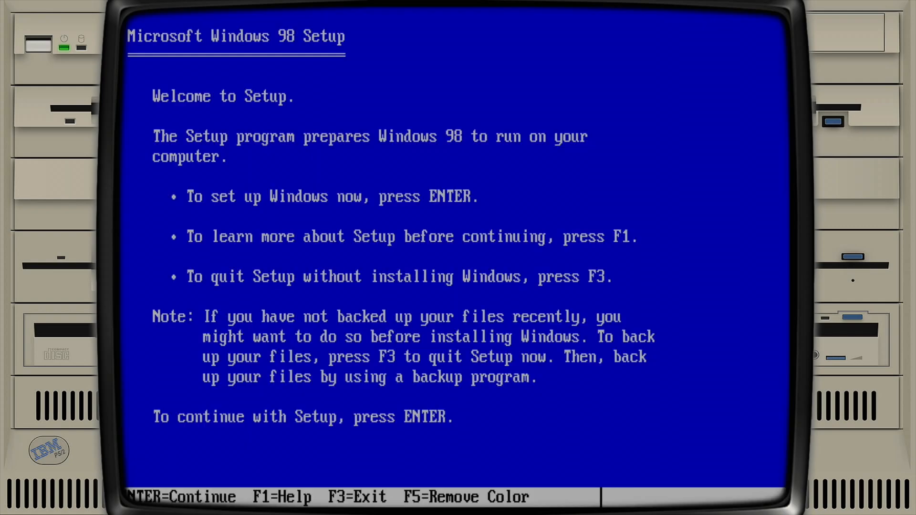
key(enter)
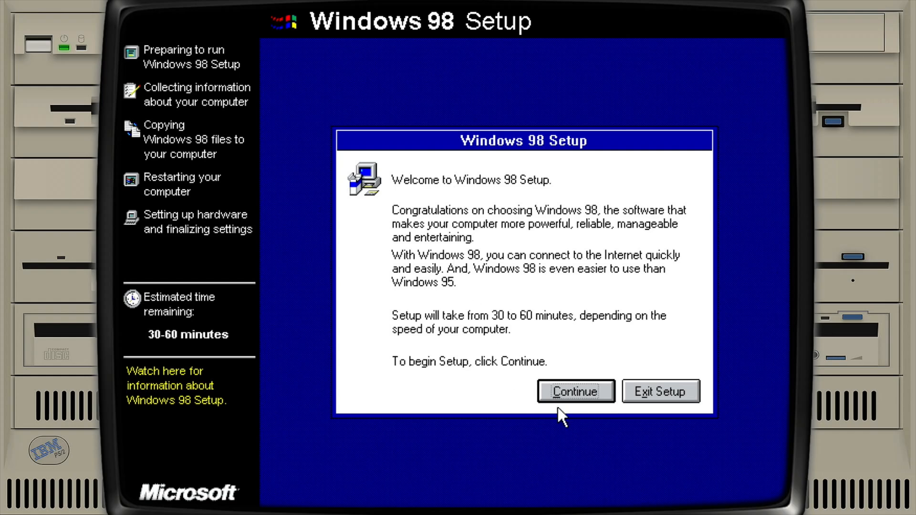
click(576, 391)
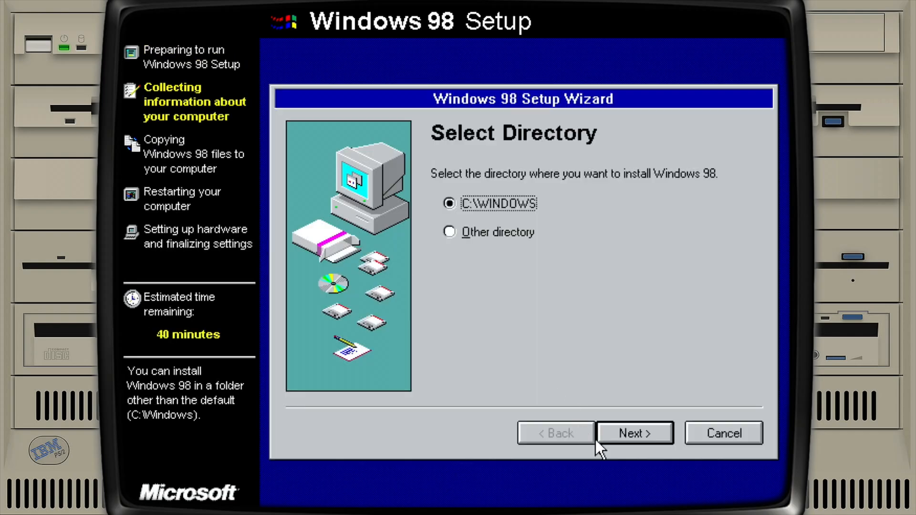
click(635, 433)
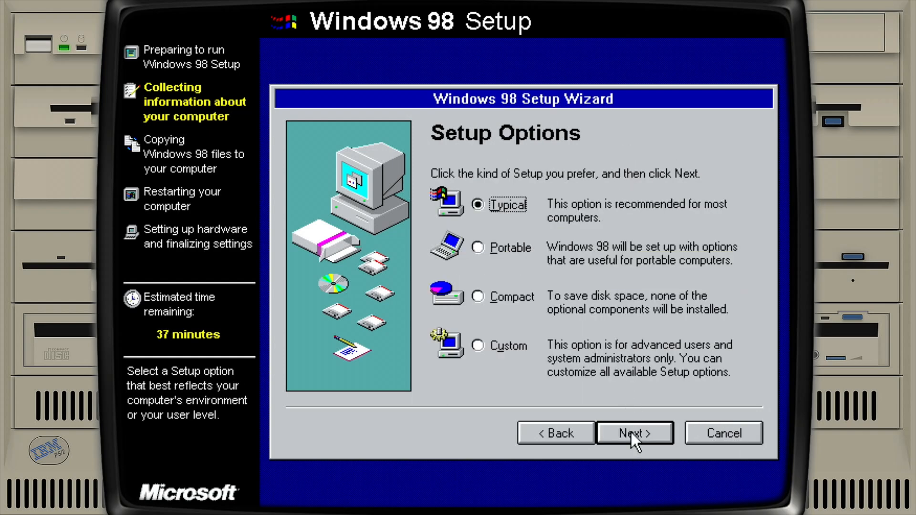
click(634, 433)
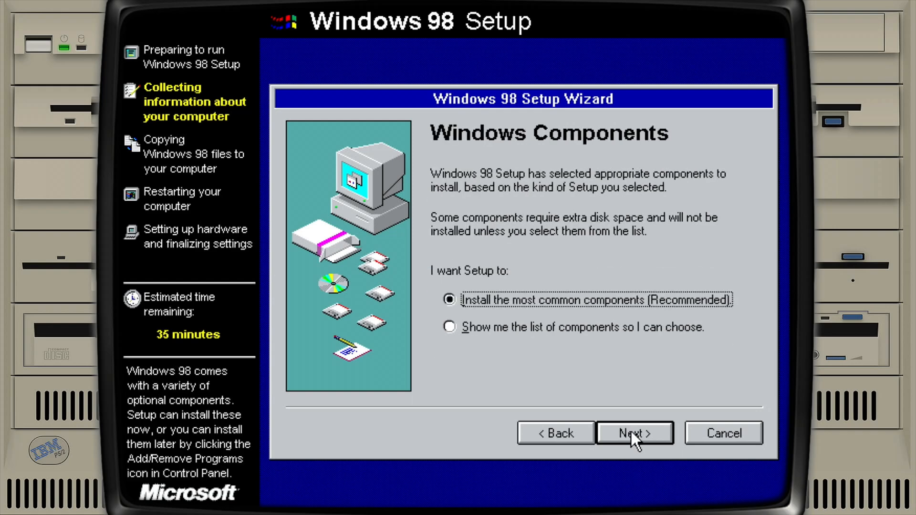
click(634, 432)
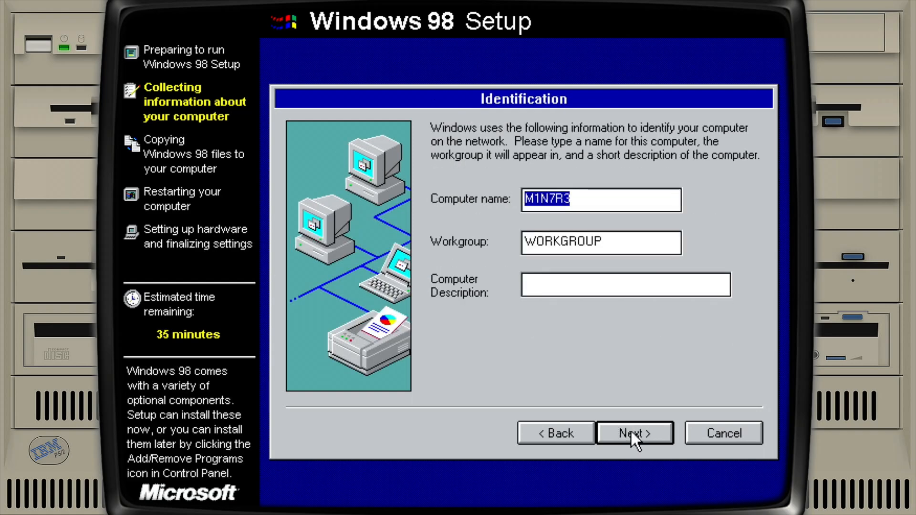
Accept the computer identification and choose United Kingdom as the location
text(ooooo)
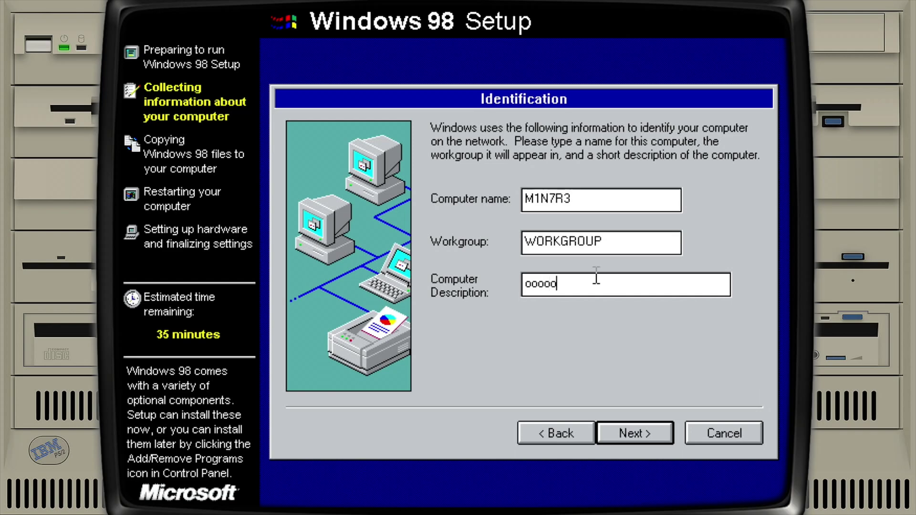
mouse_move(629, 446)
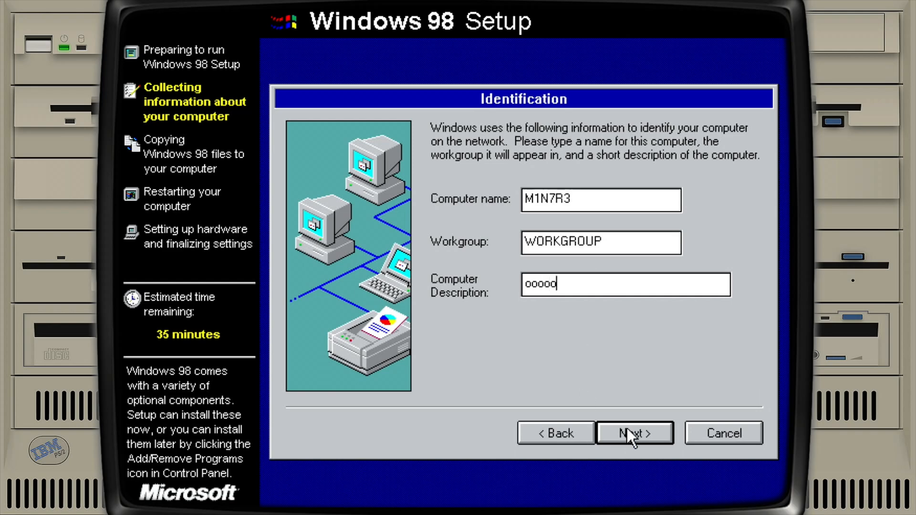
click(635, 433)
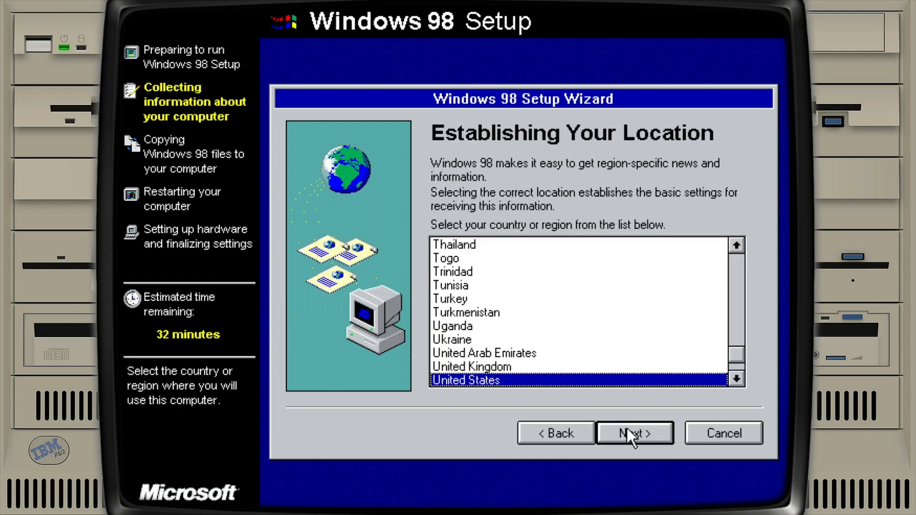
click(471, 366)
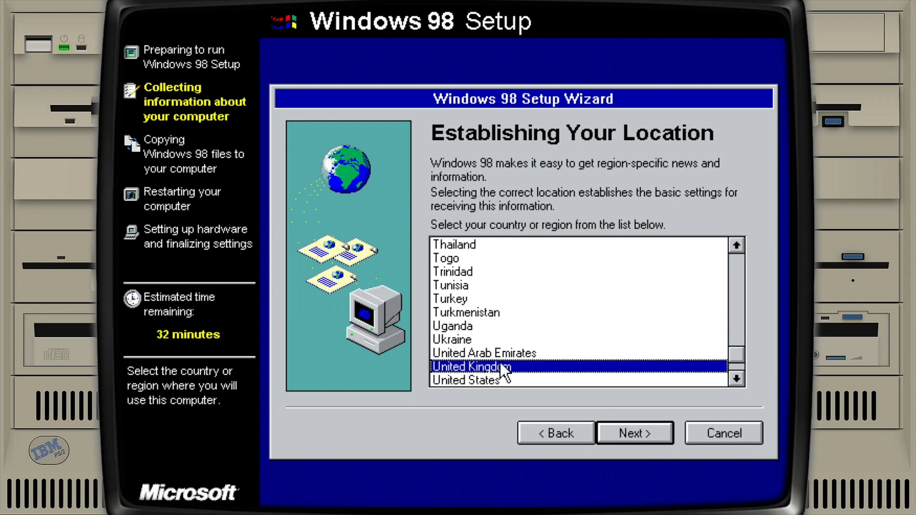
click(634, 432)
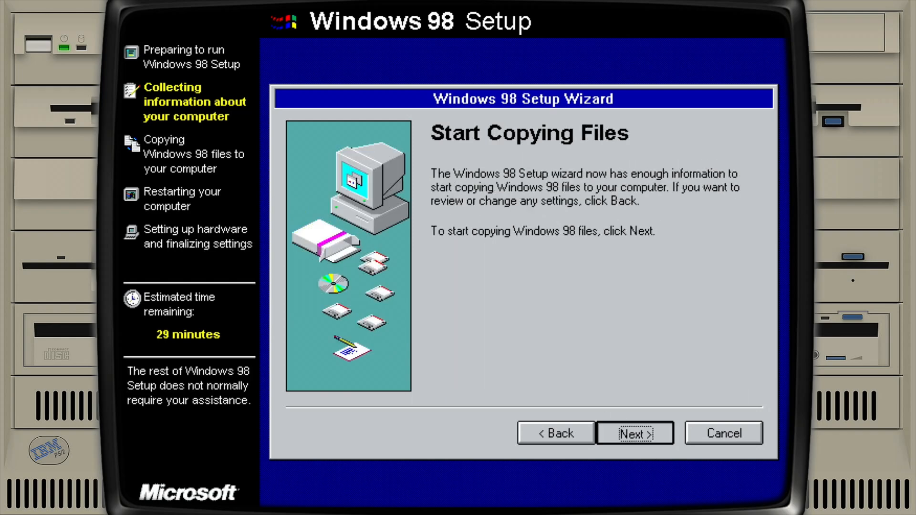
Copy Windows 98 files, hide the on-screen keyboard, and click Finish in the wizard
click(636, 433)
text(lee)
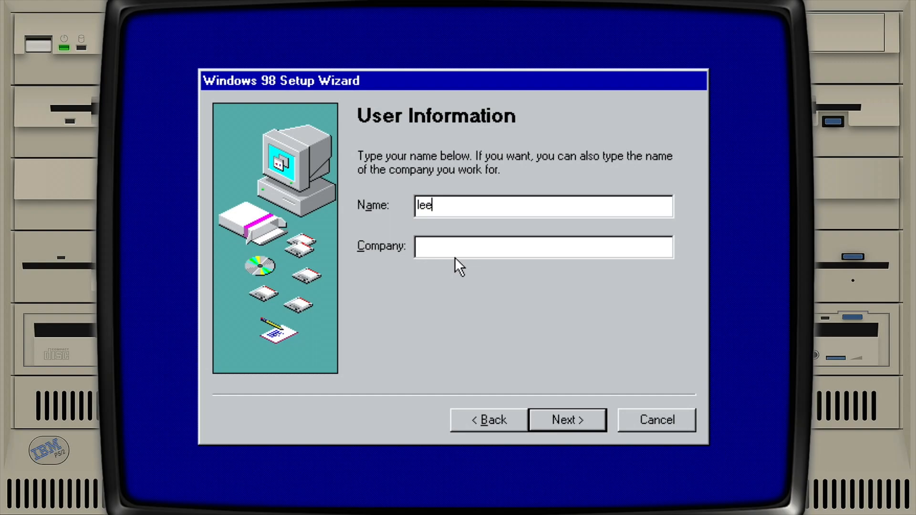
click(567, 420)
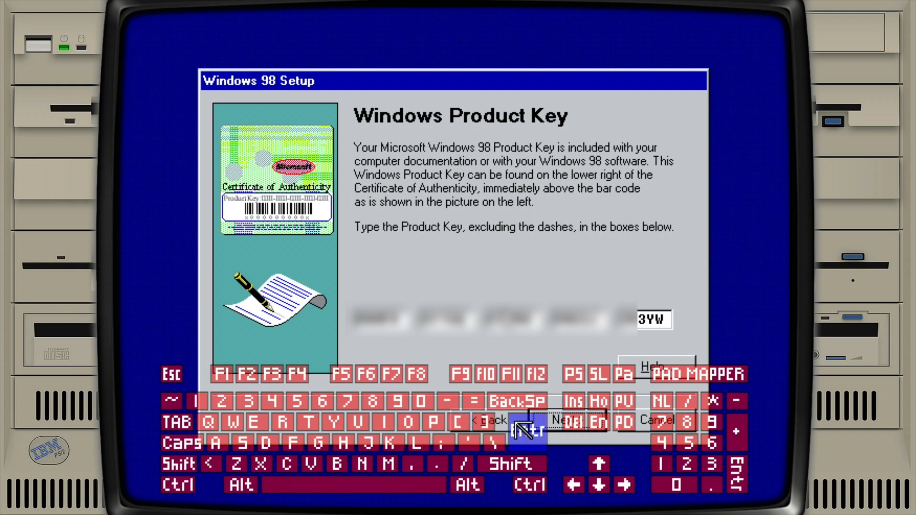
click(562, 421)
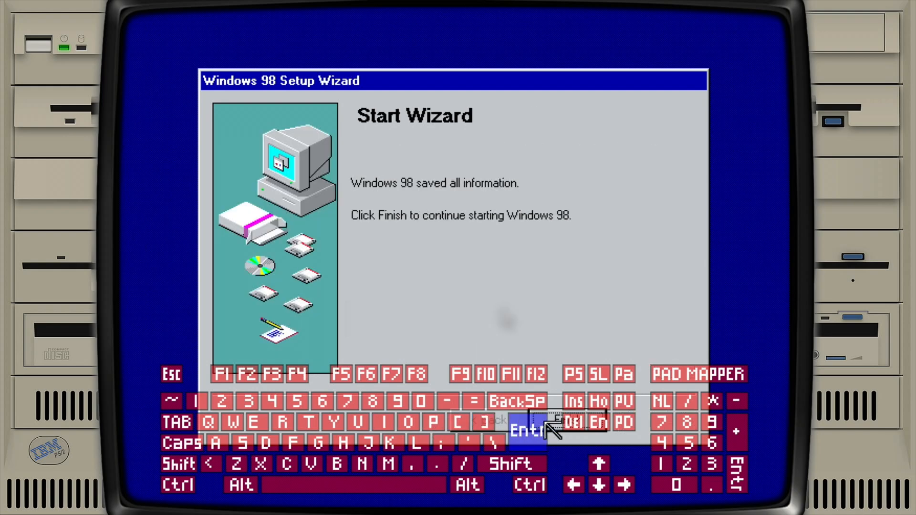
mouse_move(504, 318)
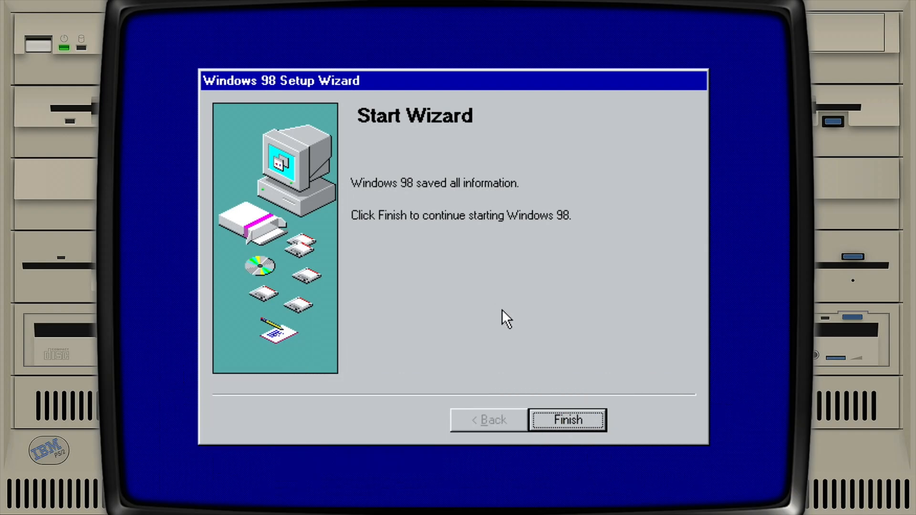
mouse_move(581, 395)
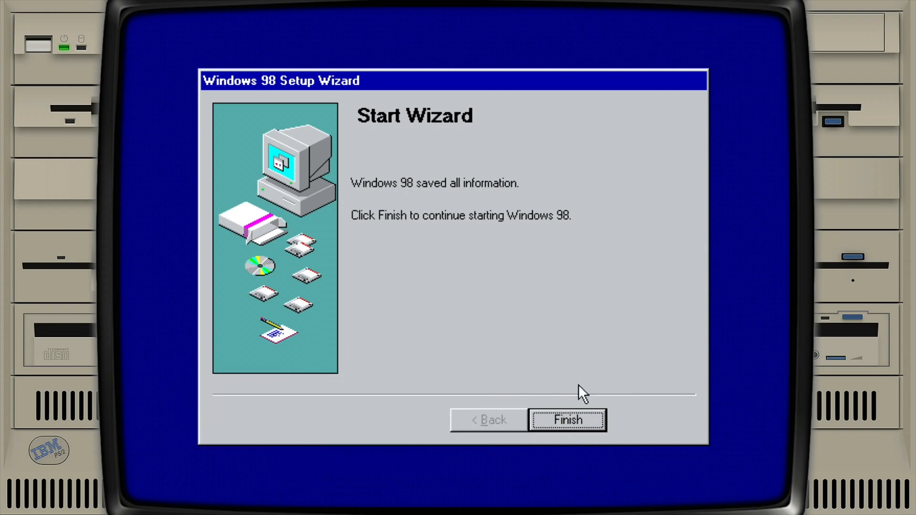
click(568, 419)
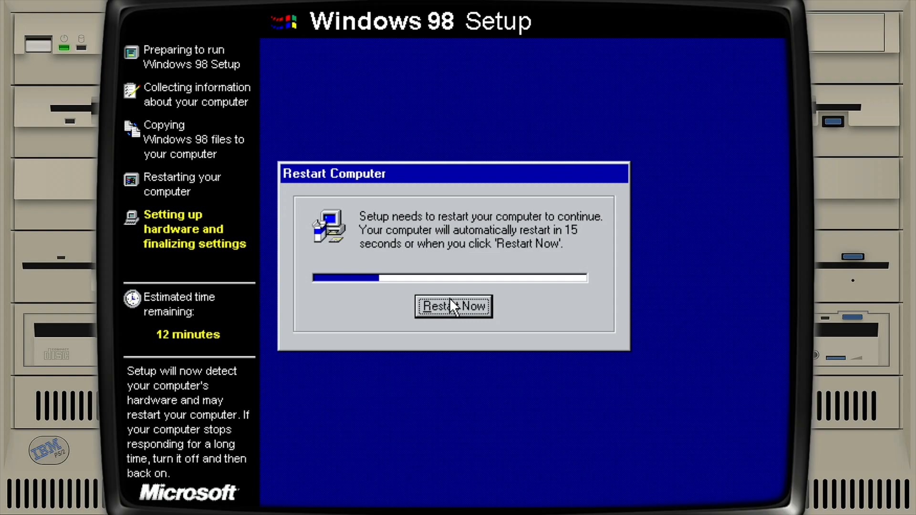
Restart, set the year to 30 and apply, then dismiss the unreadable file warning
click(453, 306)
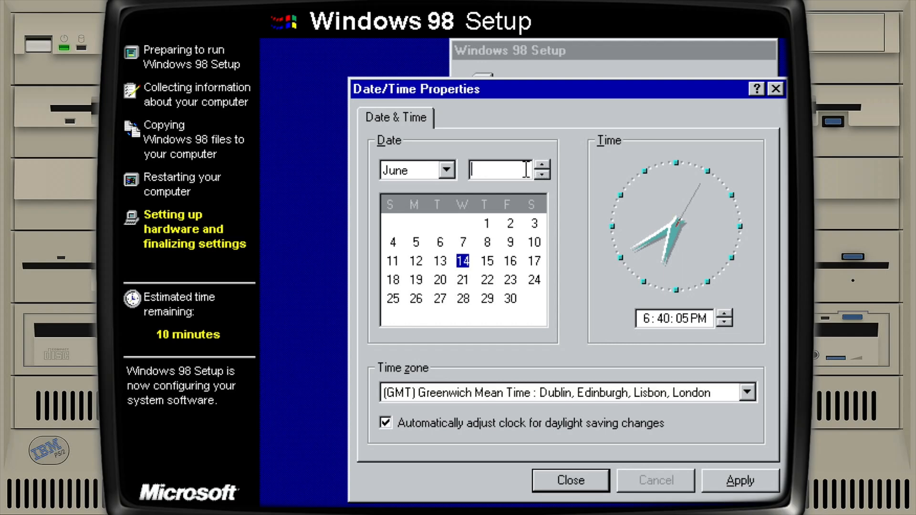
text(30)
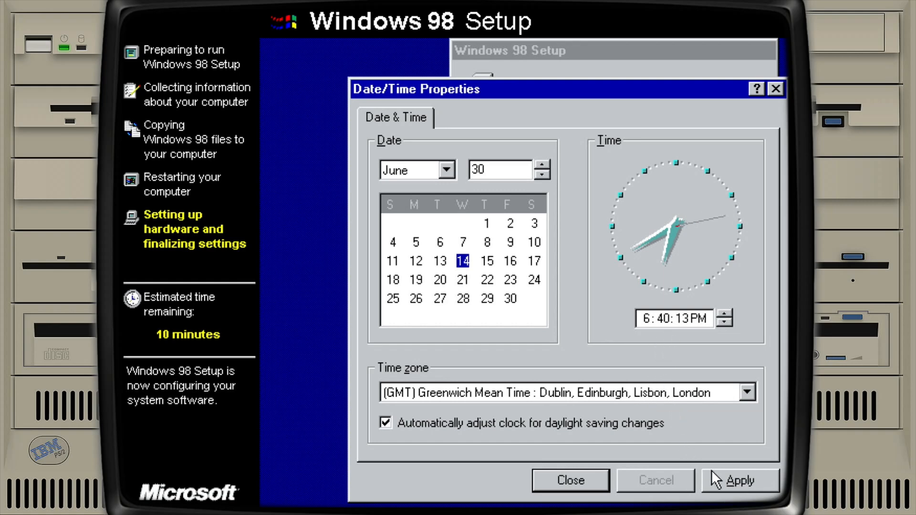
click(569, 480)
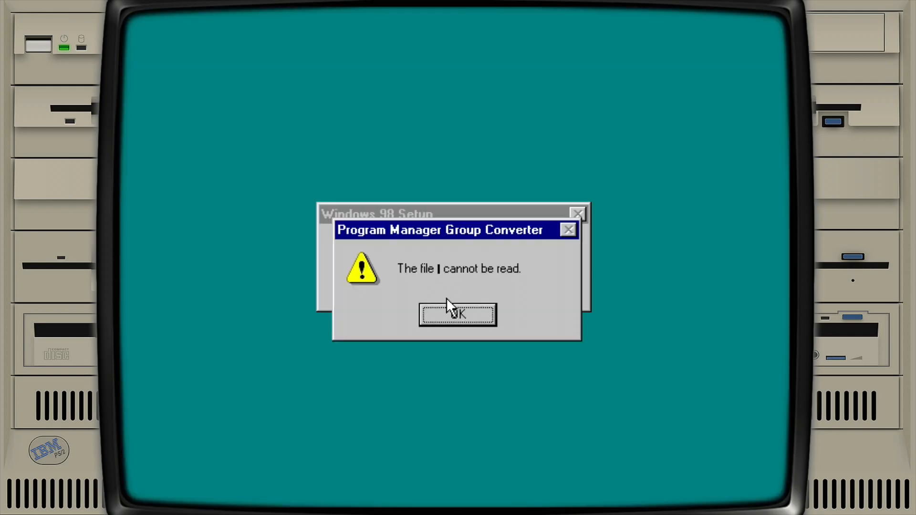
click(458, 315)
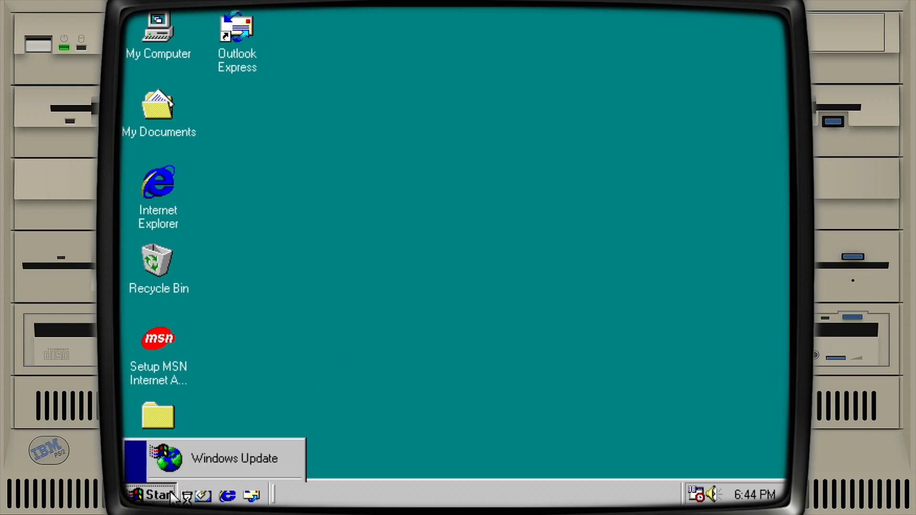
Choose Start > Shut Down, confirm with OK, and close the Welcome window
click(153, 493)
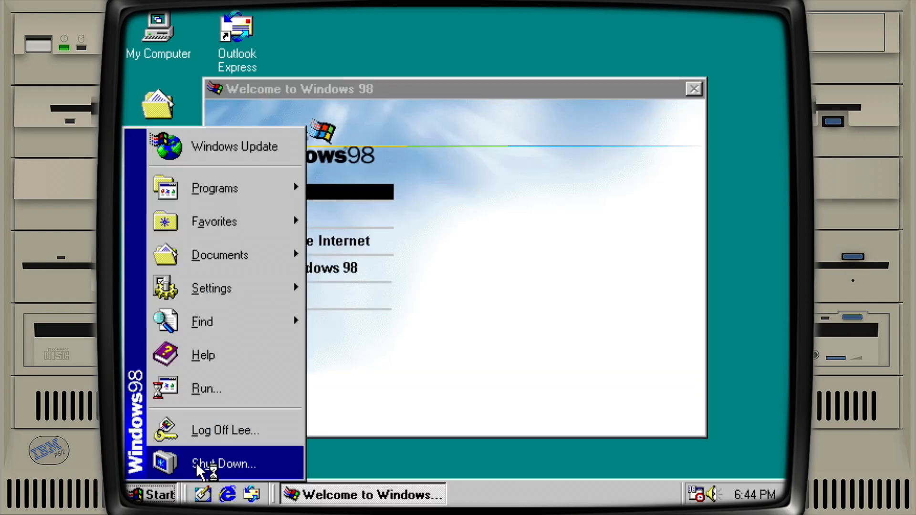
click(220, 463)
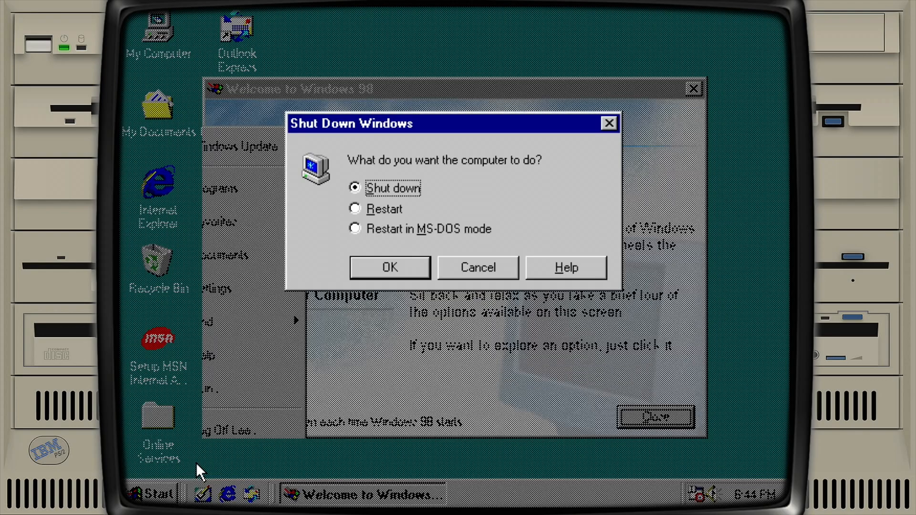
click(390, 267)
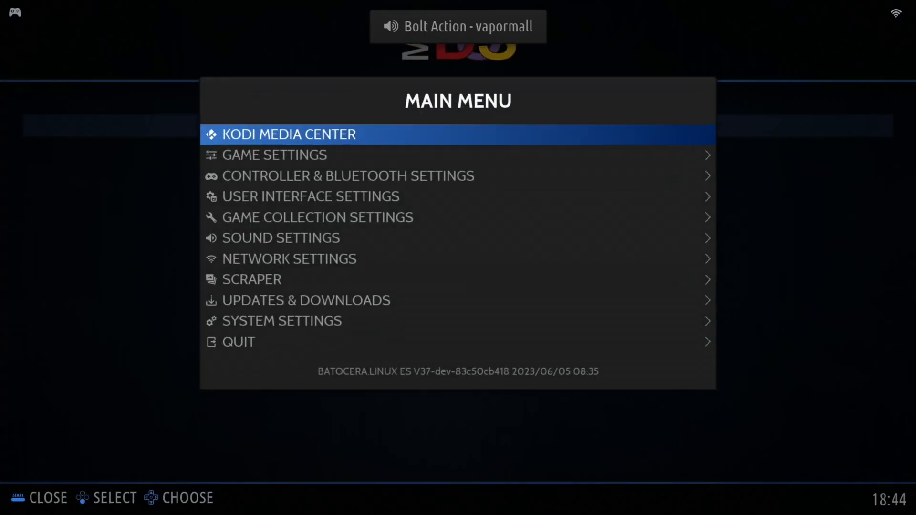
click(239, 342)
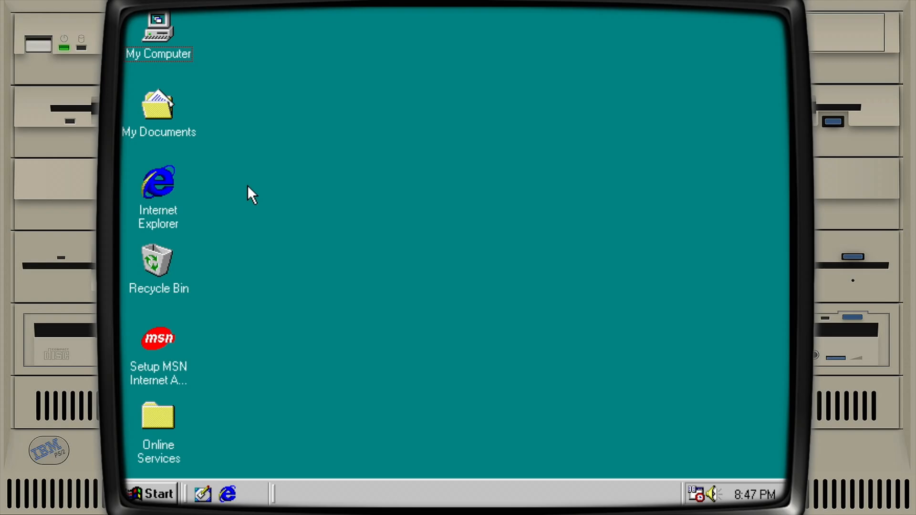
mouse_move(238, 176)
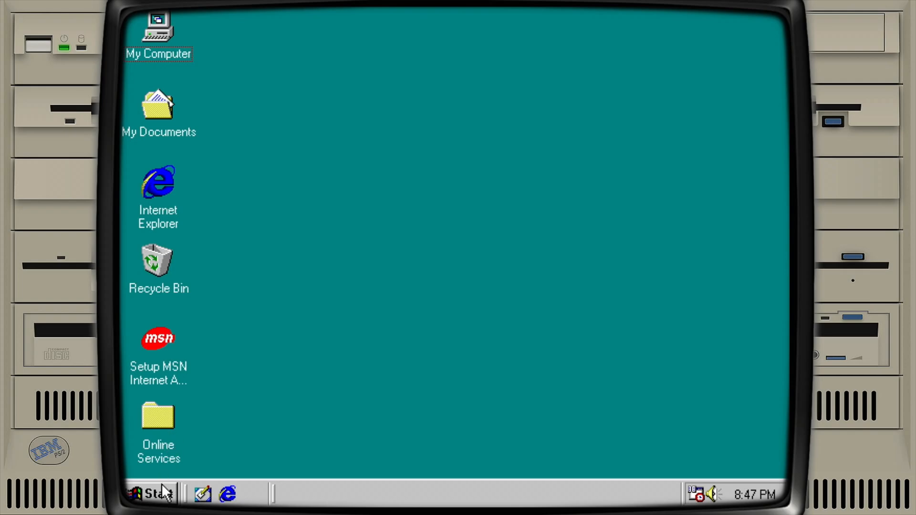
Open the Start menu and expand Programs to show Accessories
click(155, 493)
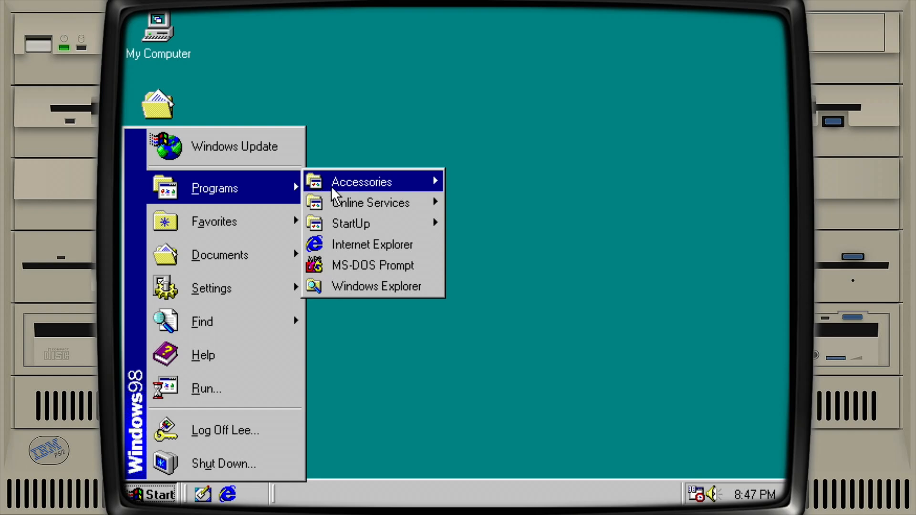
mouse_move(356, 186)
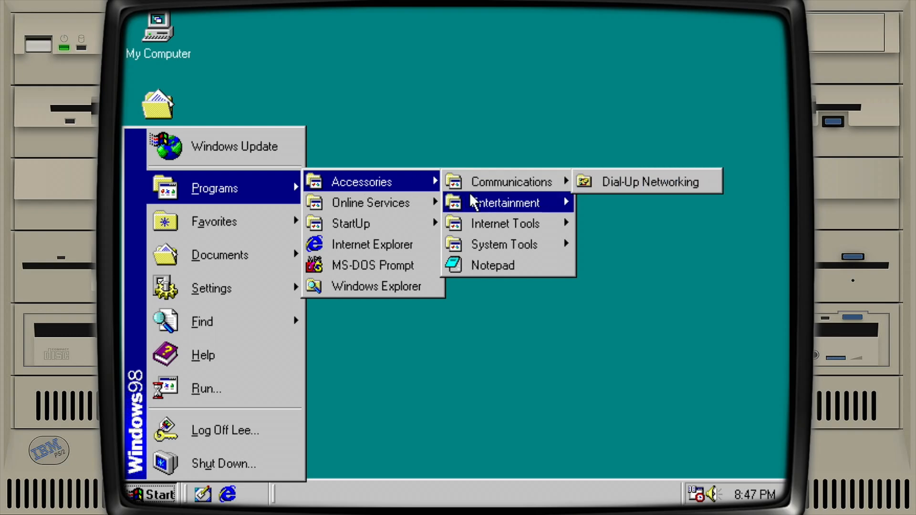
mouse_move(500, 203)
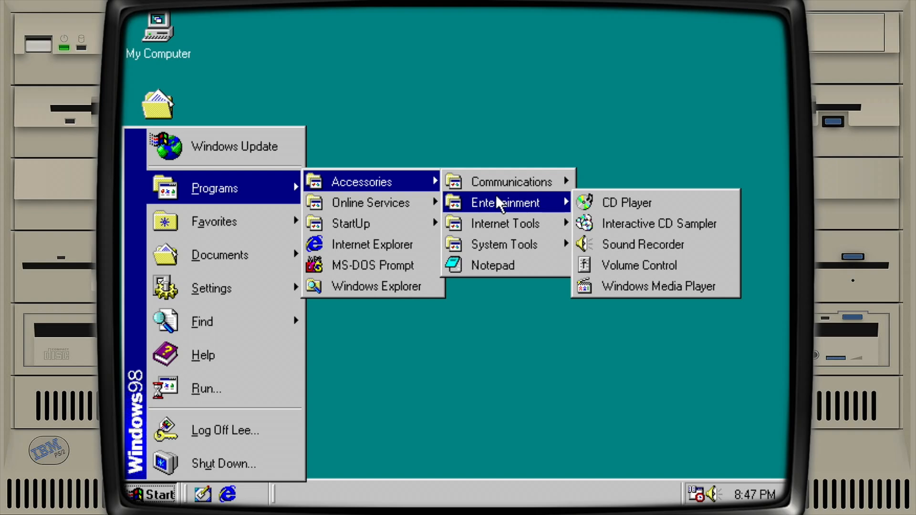
mouse_move(524, 224)
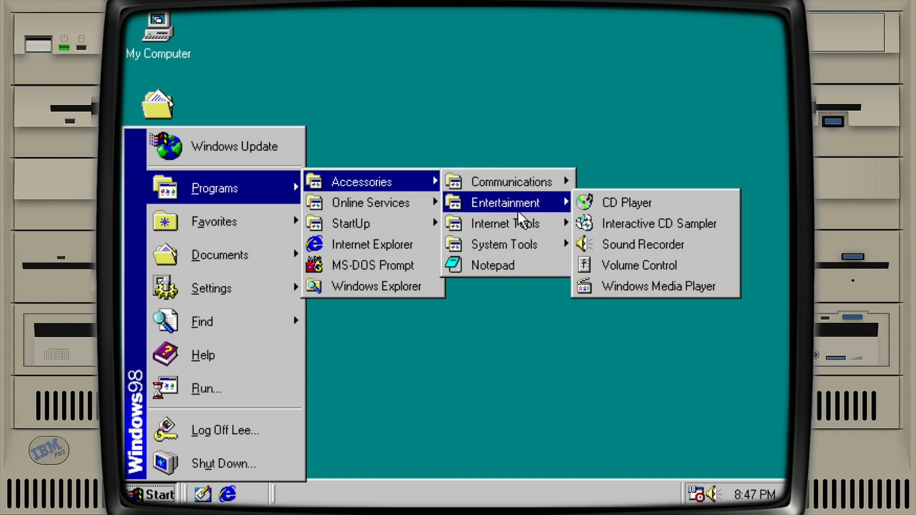
mouse_move(515, 258)
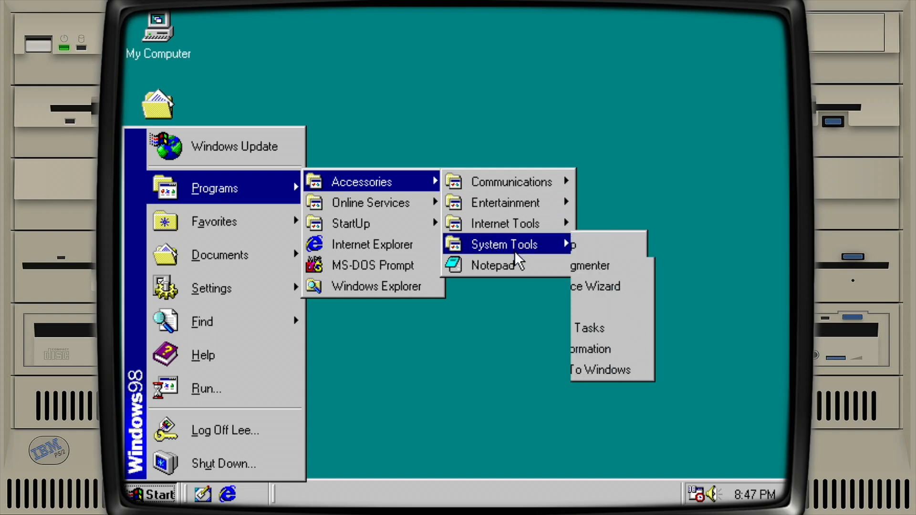
mouse_move(500, 278)
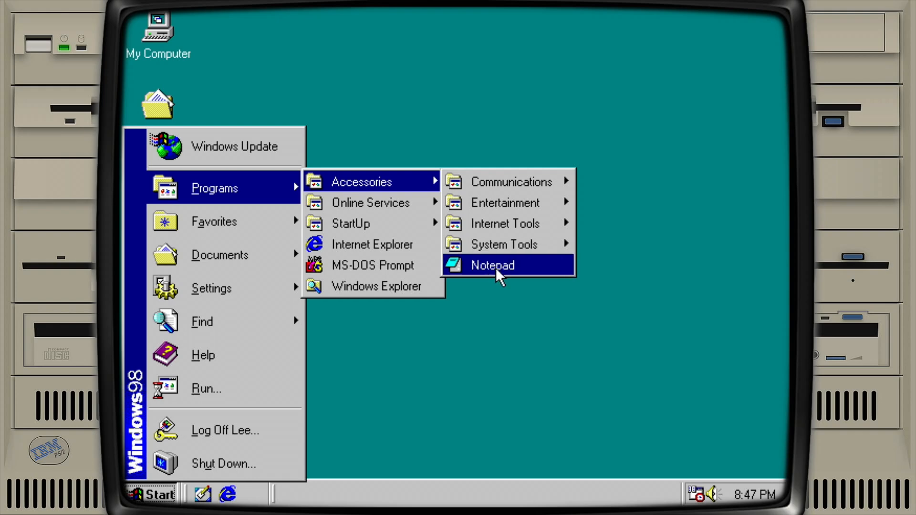
Write 'hello' in Notepad and save it as hello on the desktop
click(492, 265)
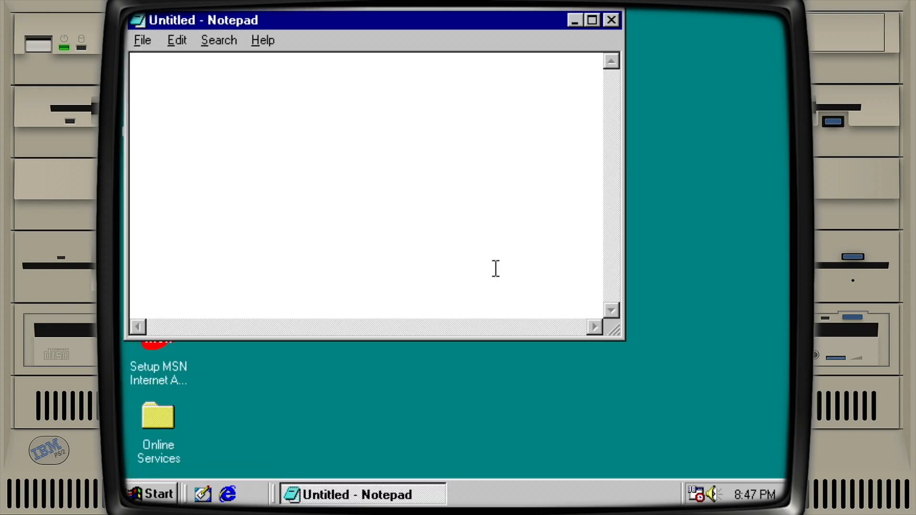
text(he)
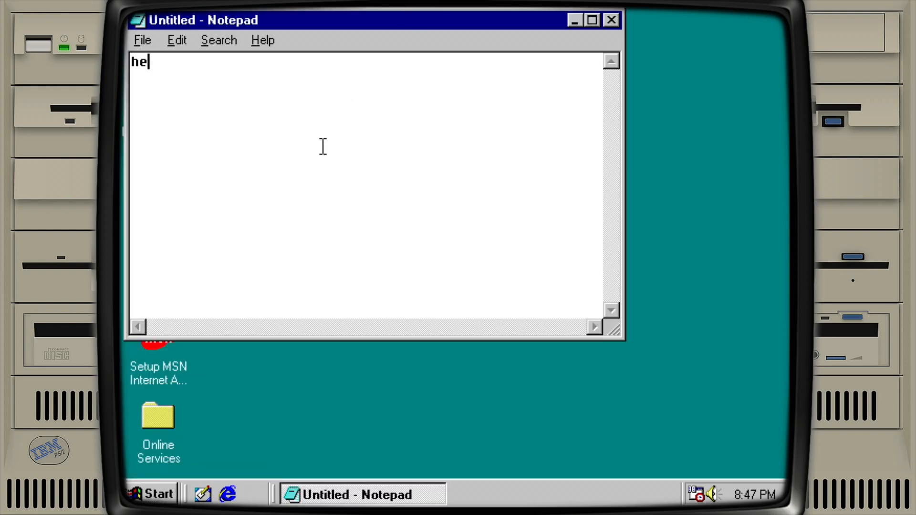
click(143, 40)
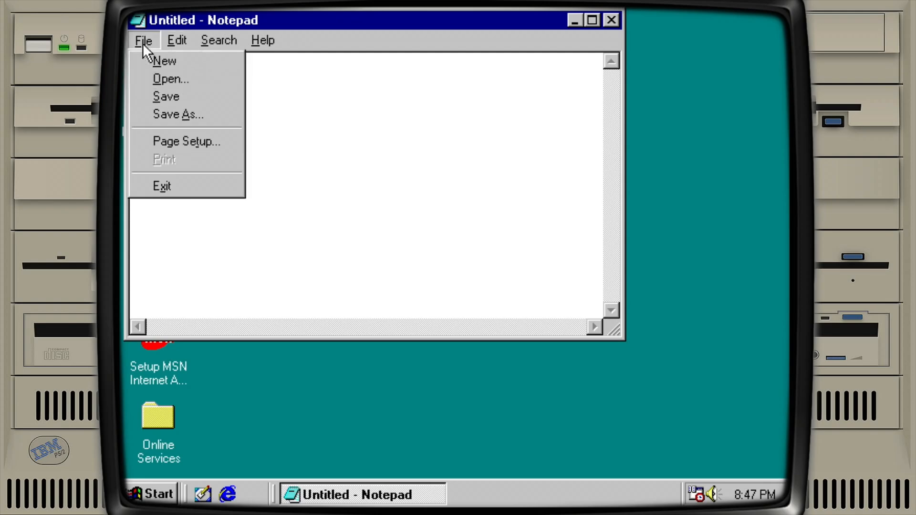
click(174, 114)
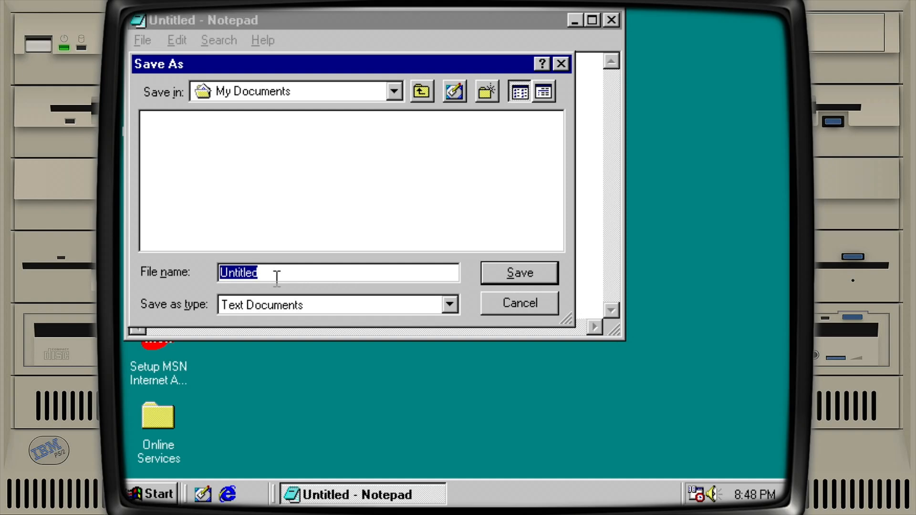
text(helloo)
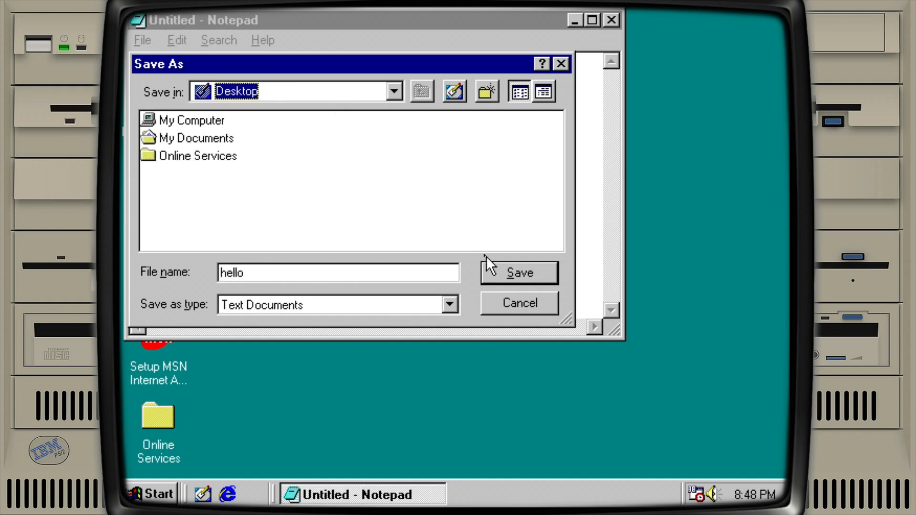
click(519, 273)
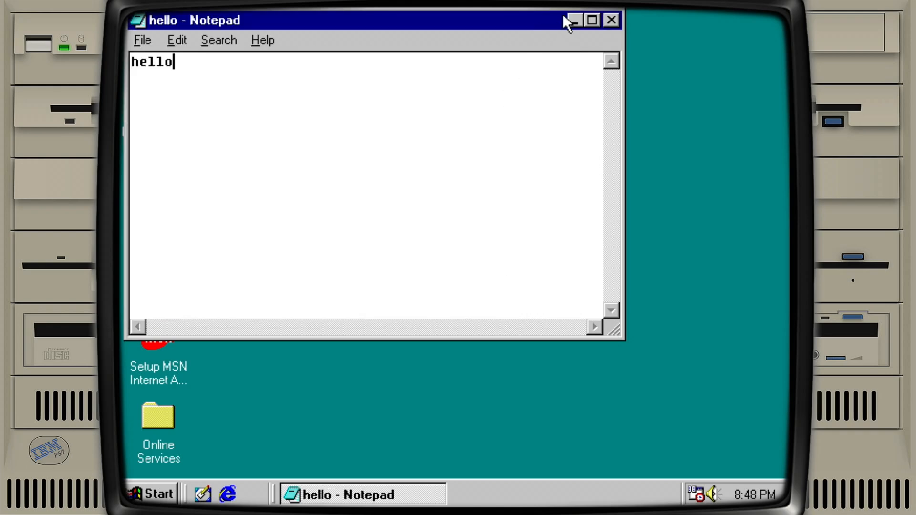
Close the hello note, reopen it from the desktop icon, then close it
click(610, 20)
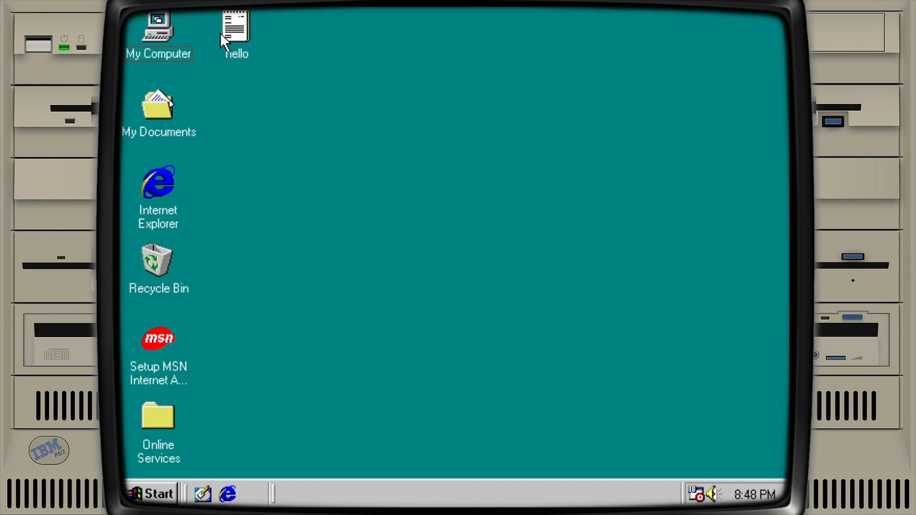
double_click(234, 26)
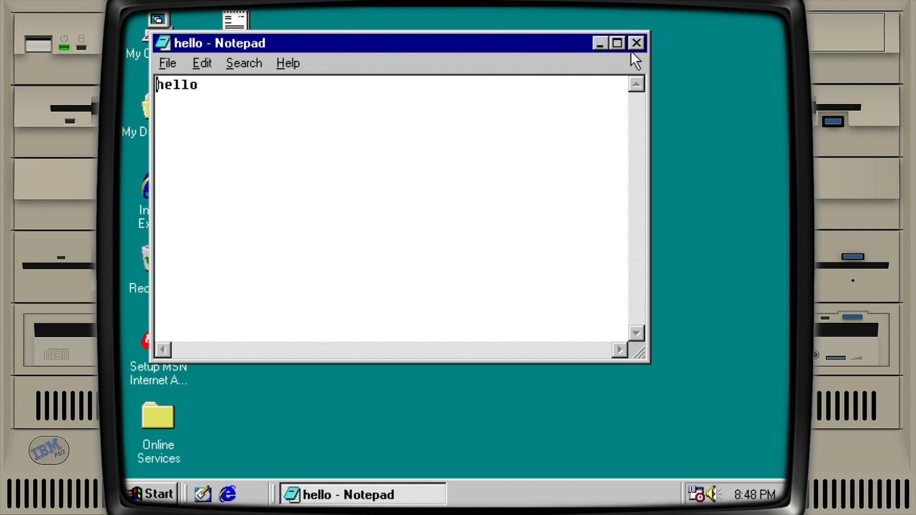
click(636, 43)
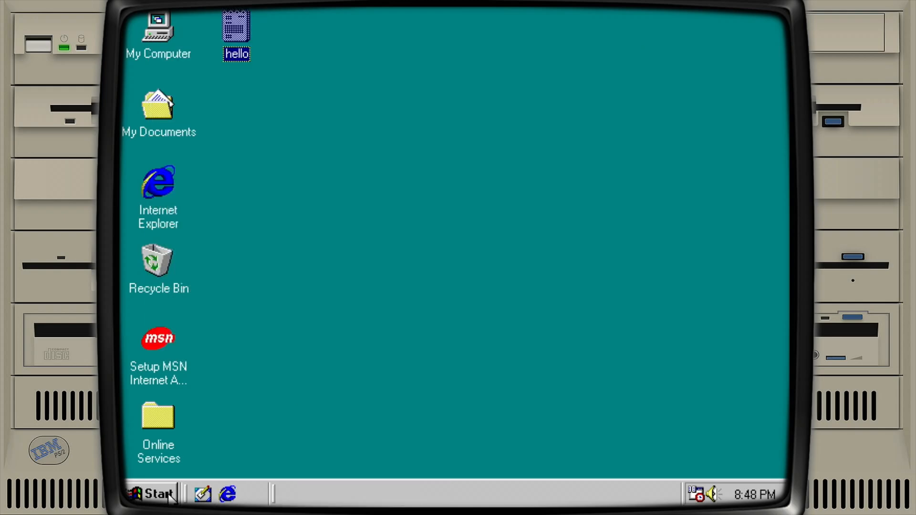
Launch CD Player from the Accessories > Entertainment programs menu
click(154, 494)
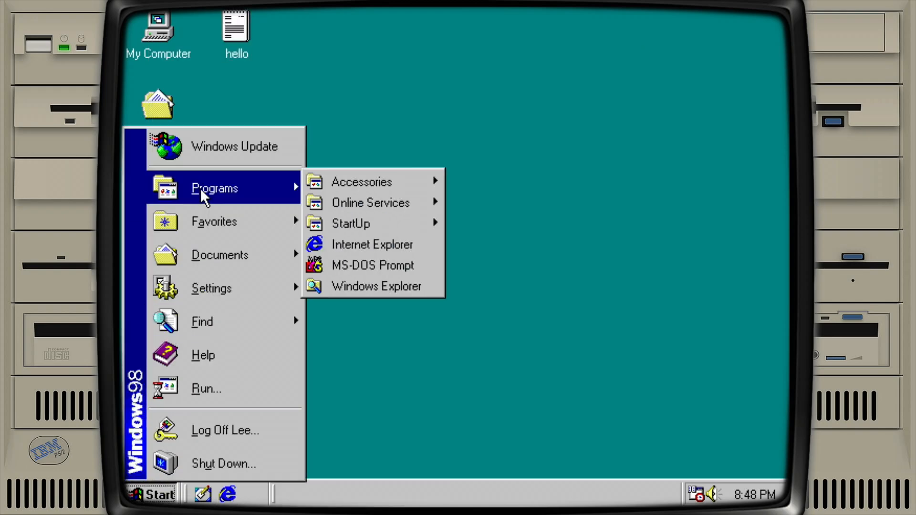
mouse_move(362, 182)
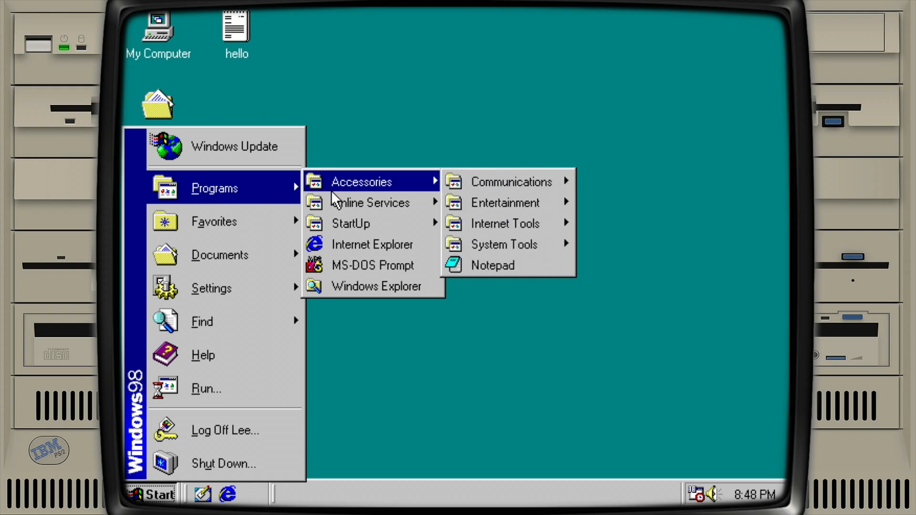
mouse_move(505, 202)
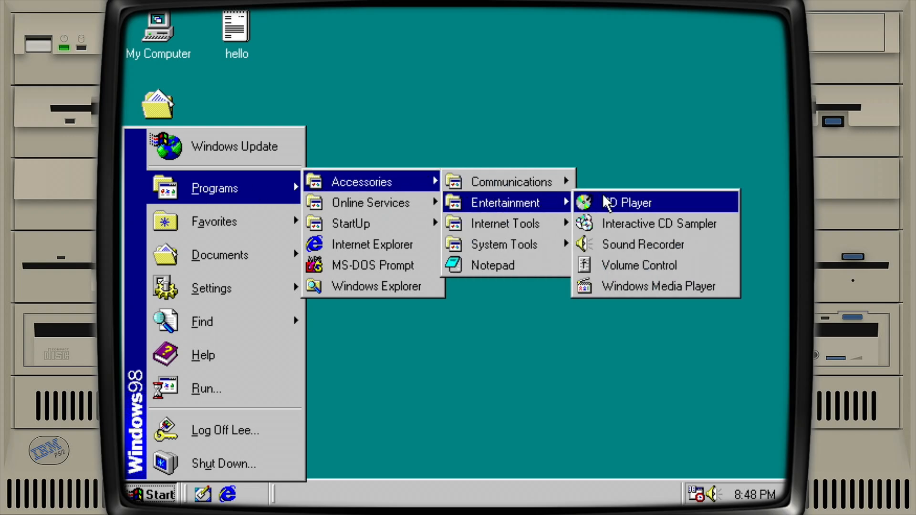
click(635, 203)
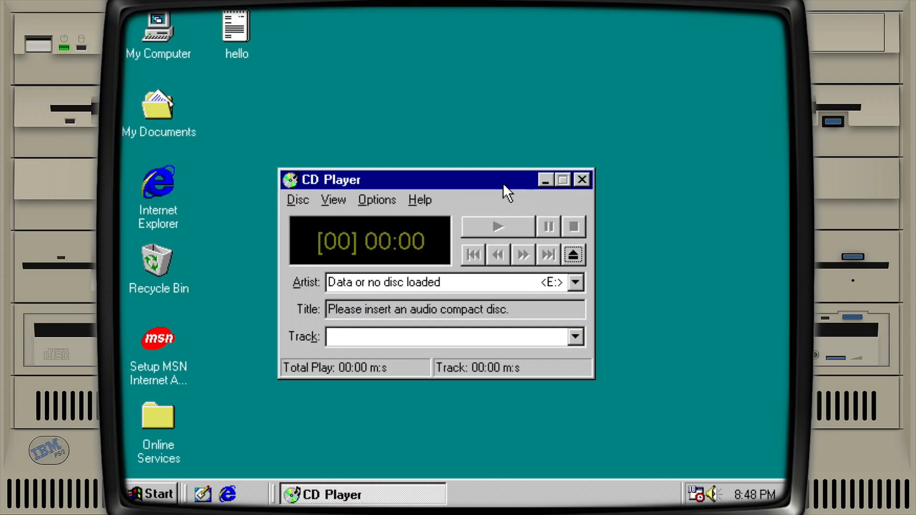
mouse_move(569, 203)
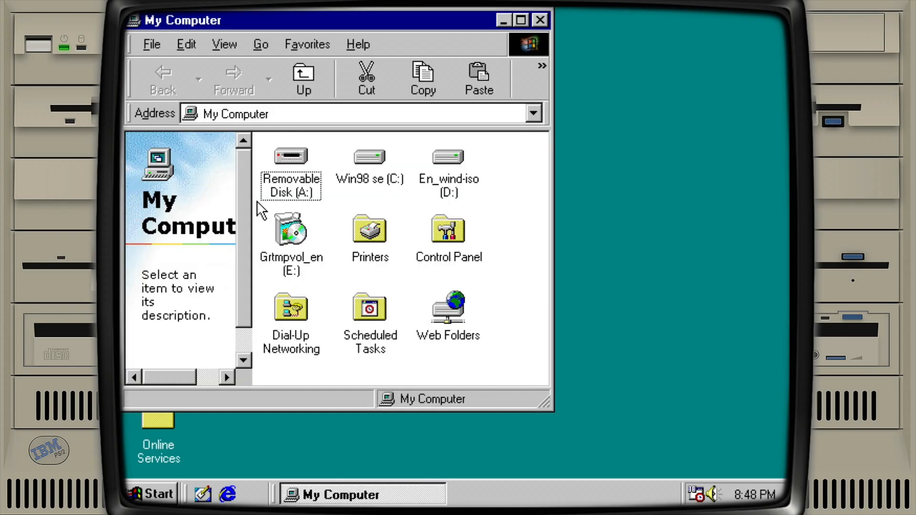
mouse_move(388, 251)
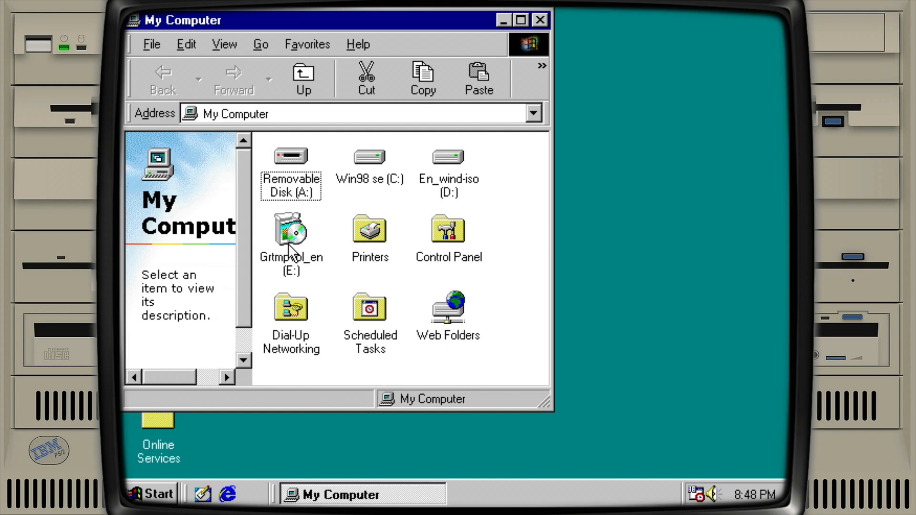
mouse_move(445, 165)
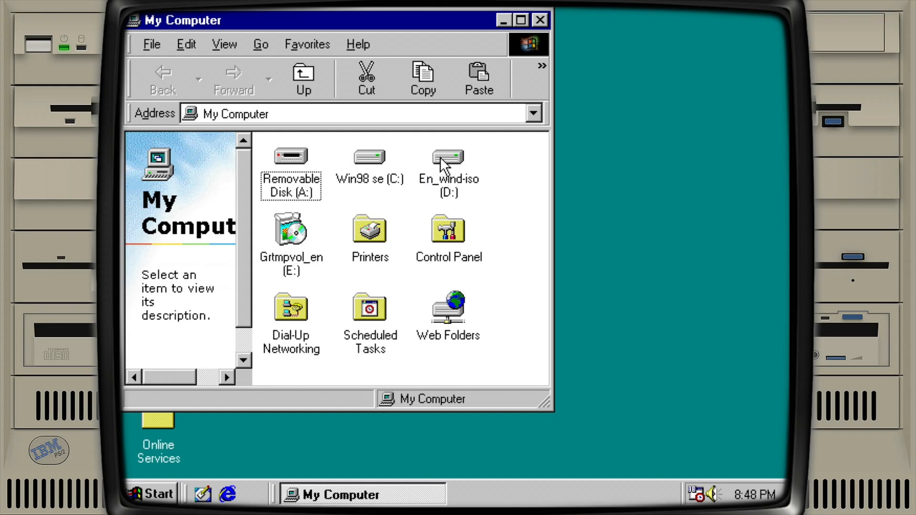
mouse_move(372, 164)
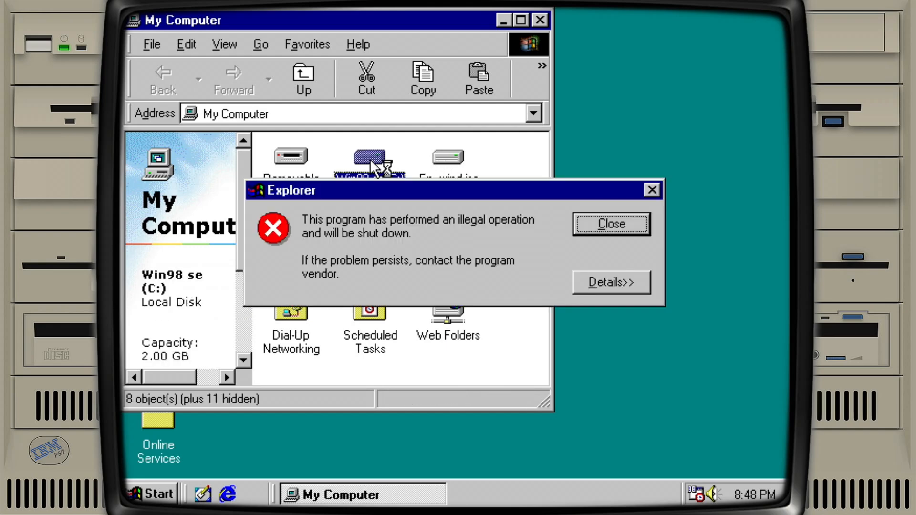
Close the Explorer illegal-operation error and Explore the Win98 se (C:) drive
click(611, 224)
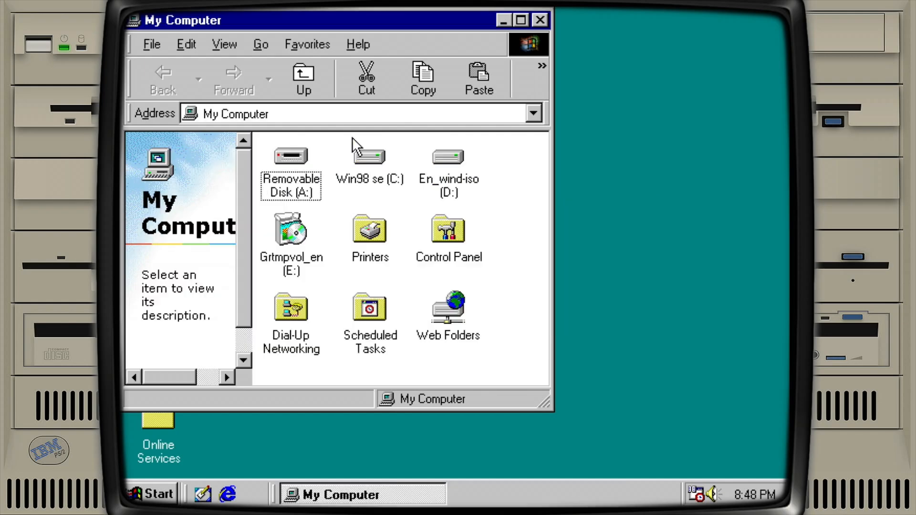
right_click(368, 156)
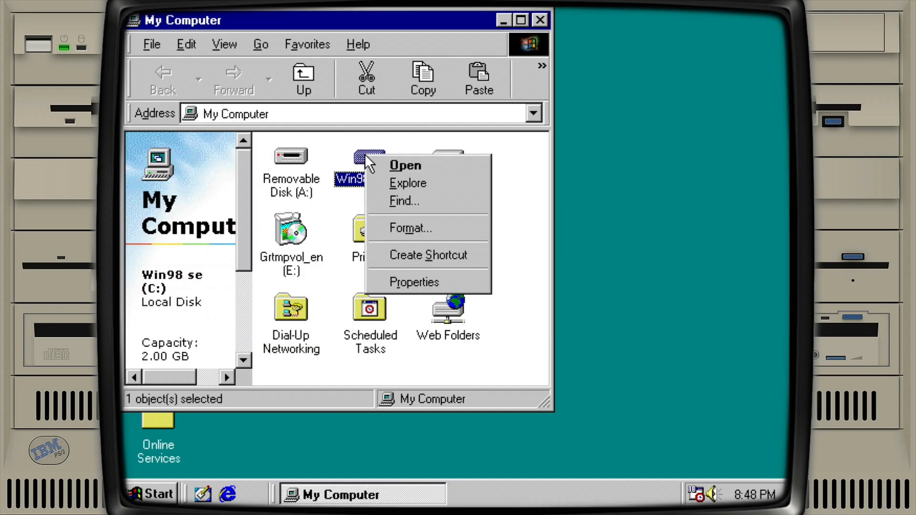
click(408, 183)
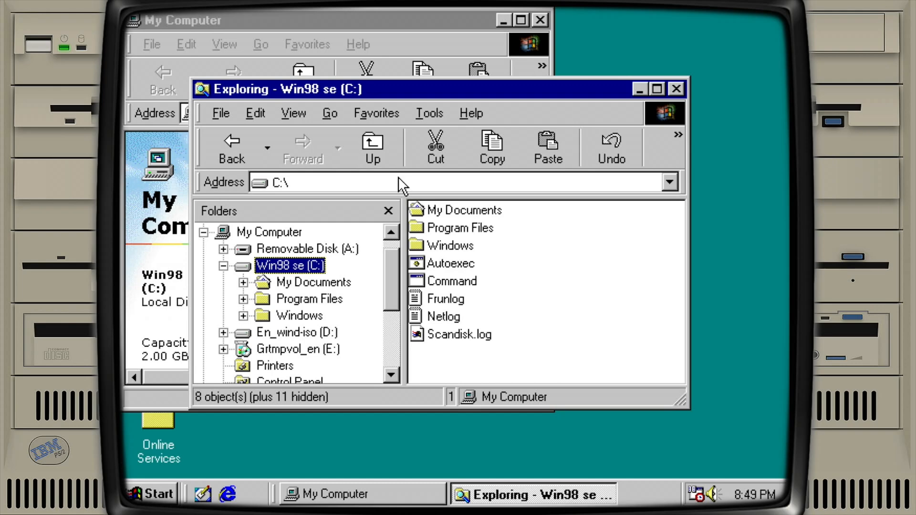
mouse_move(333, 268)
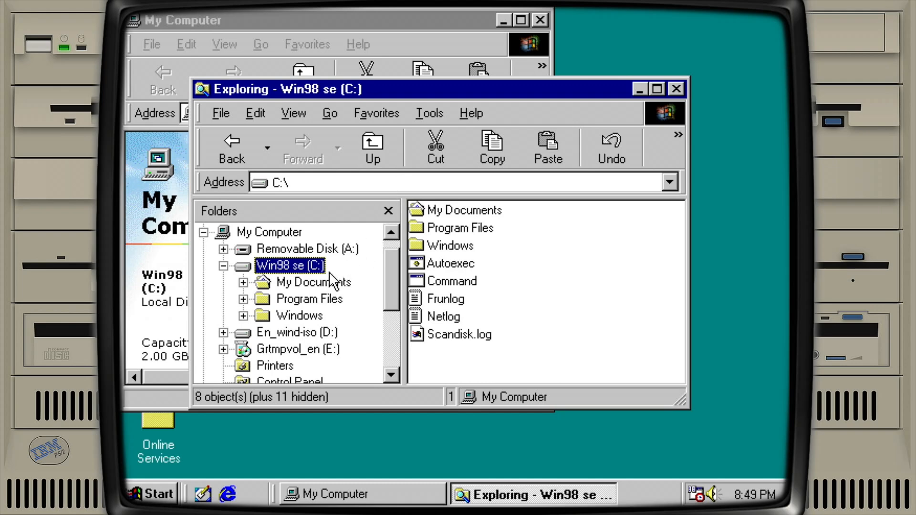
Browse My Documents, Program Files and Windows, then select Setup on Grtmpvol_en (E:)
click(312, 283)
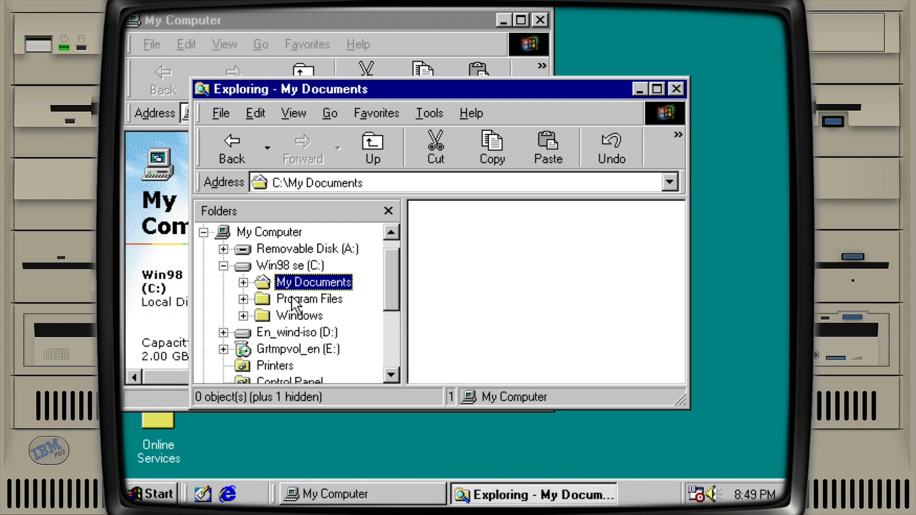
click(308, 298)
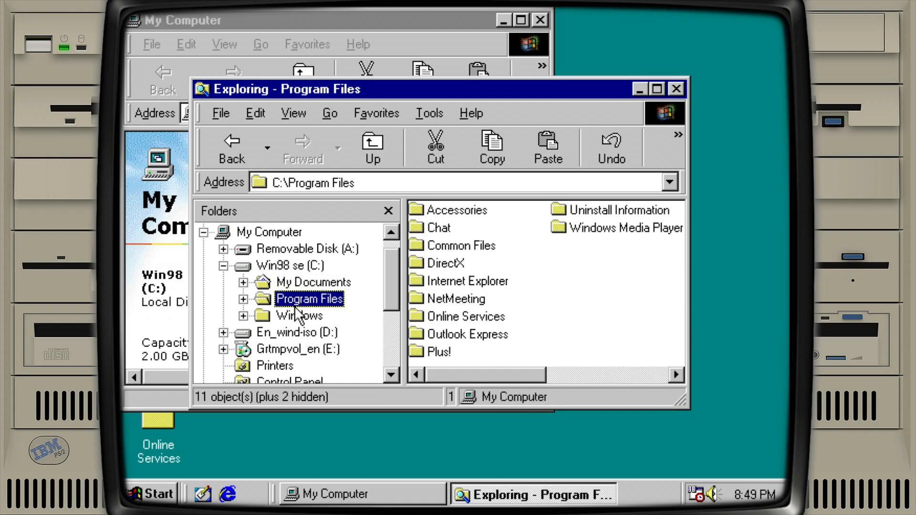
click(299, 316)
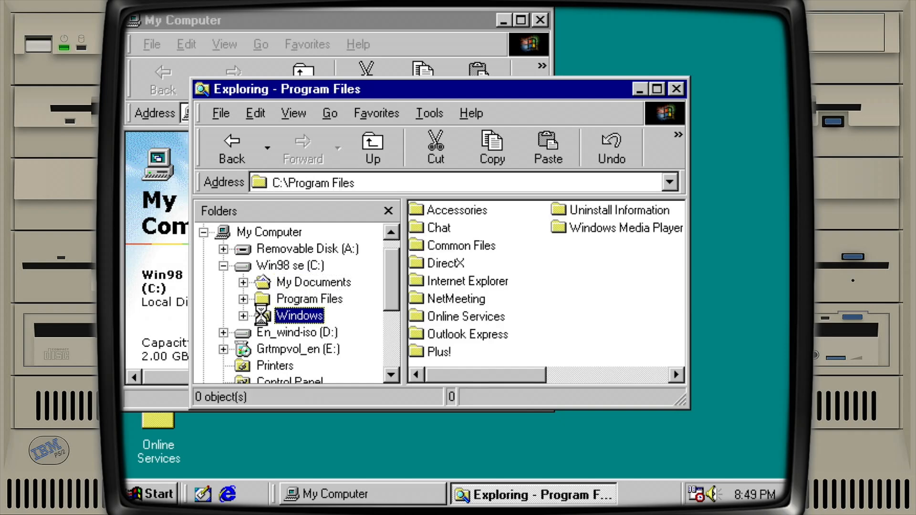
click(298, 316)
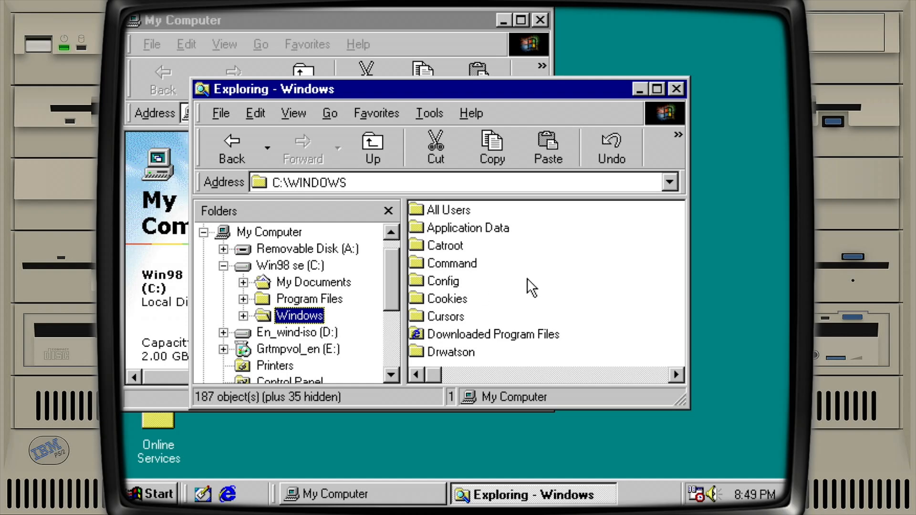
mouse_move(281, 344)
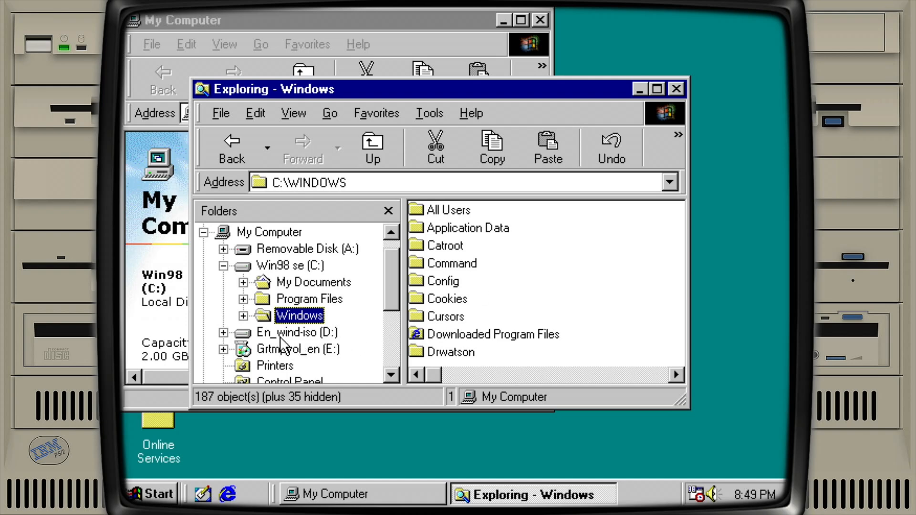
click(297, 348)
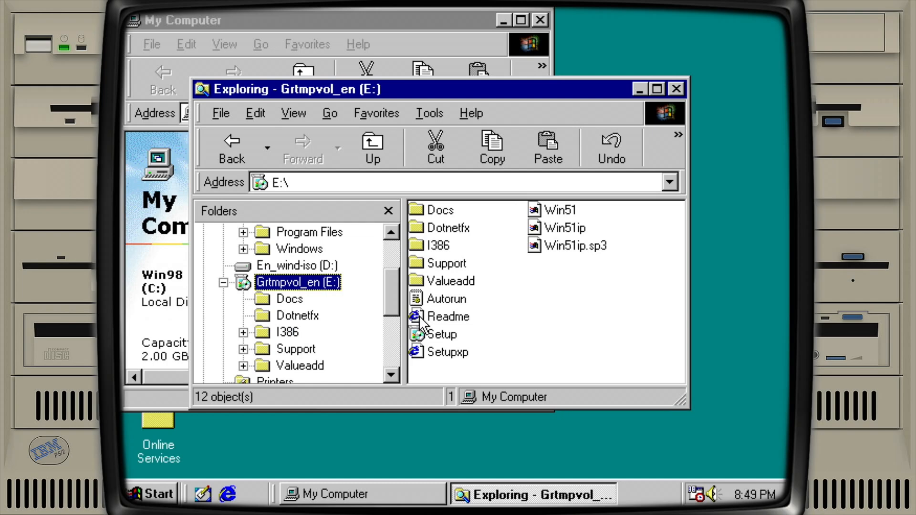
click(441, 334)
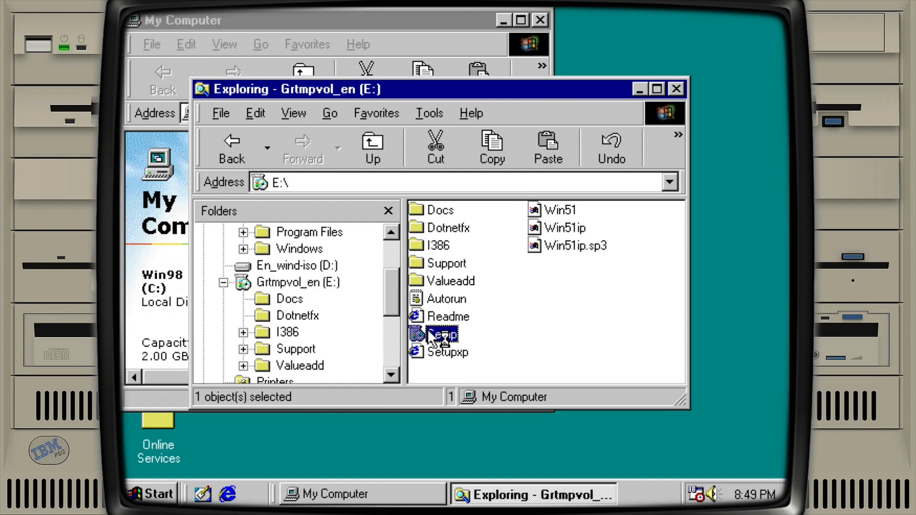
Run Setup, choose Install Windows XP, and keep the Upgrade (Recommended) installation type
double_click(439, 333)
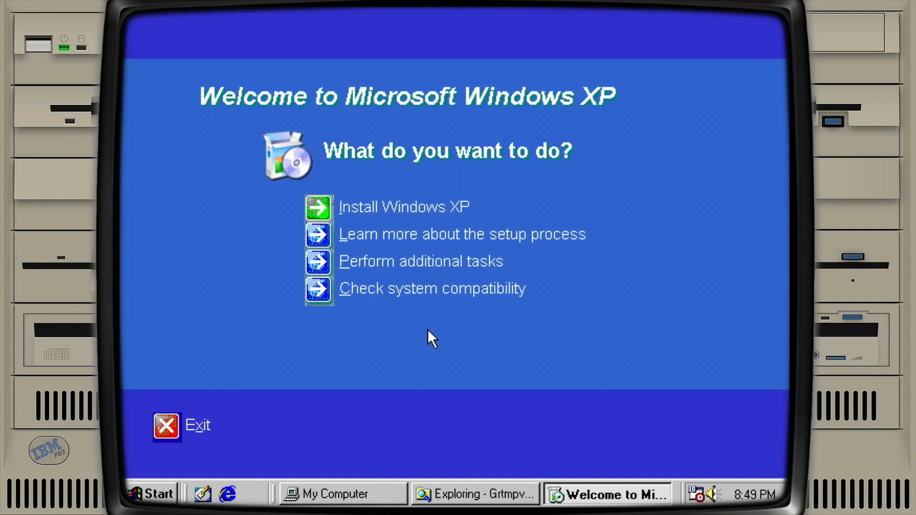
mouse_move(561, 154)
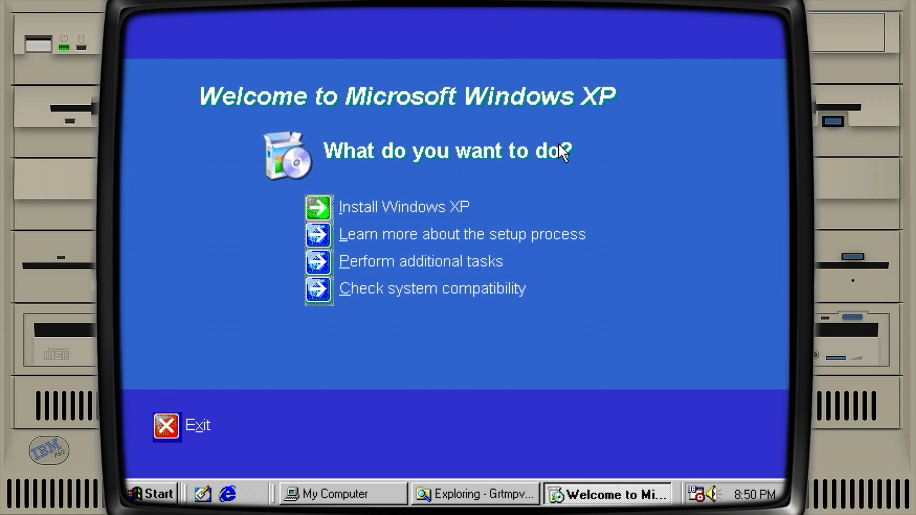
mouse_move(488, 188)
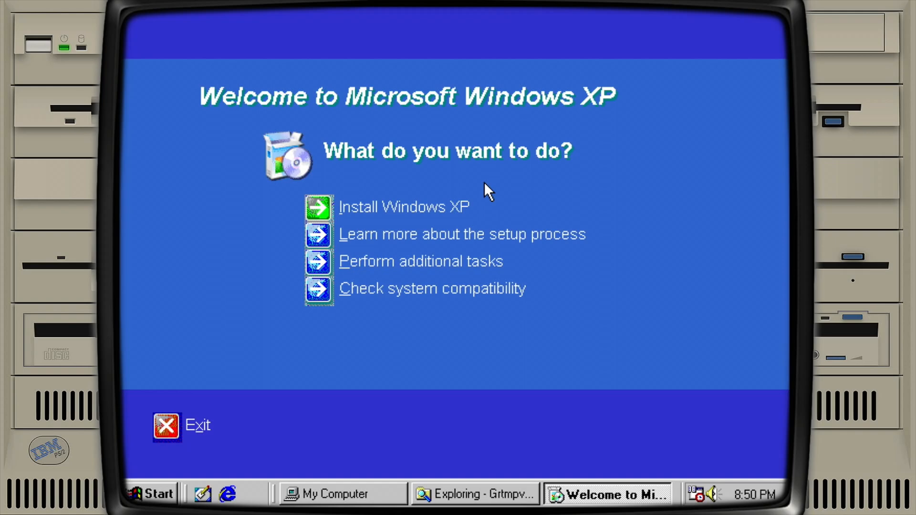
mouse_move(374, 210)
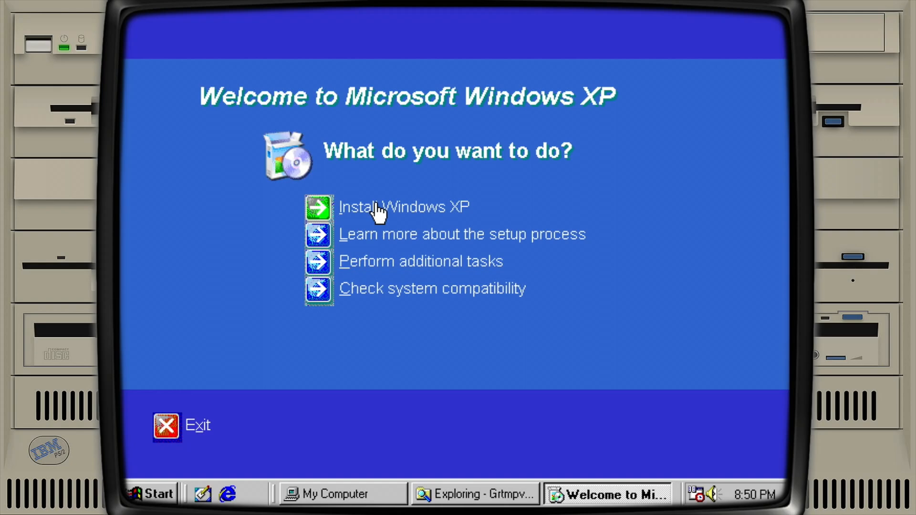
click(378, 206)
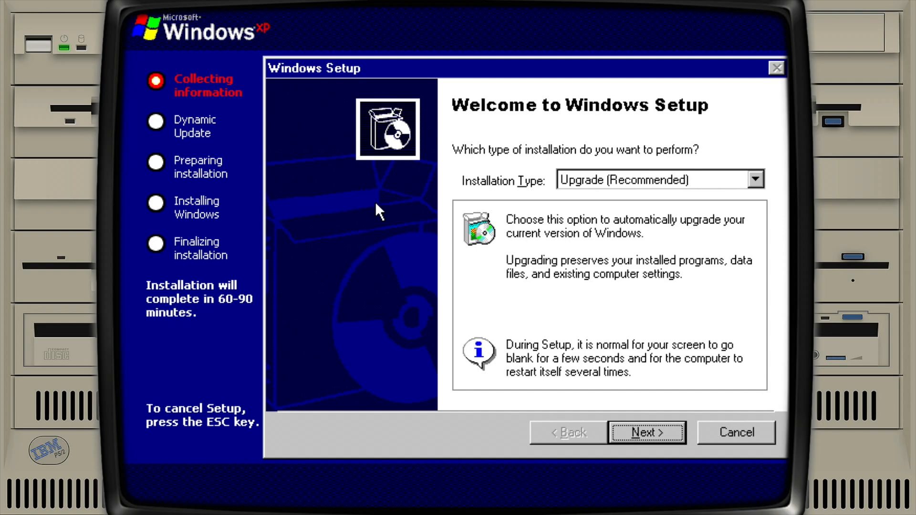
mouse_move(571, 194)
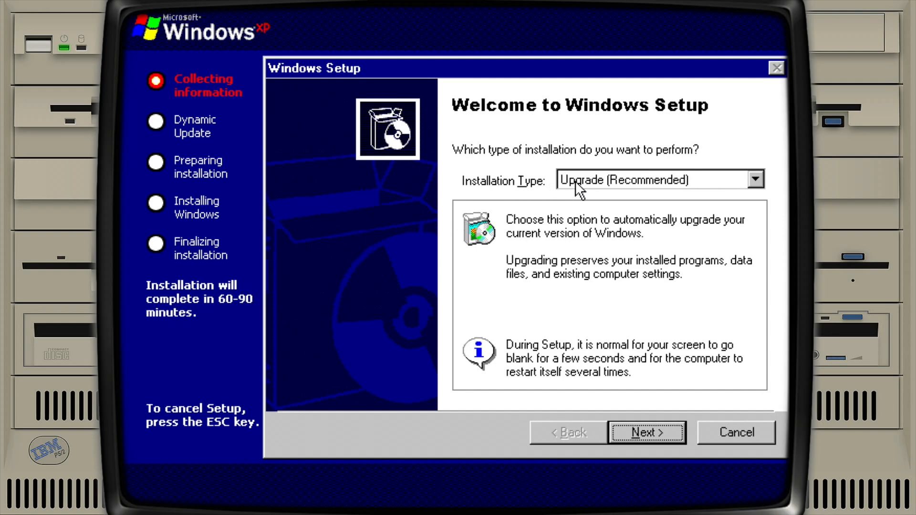
click(756, 179)
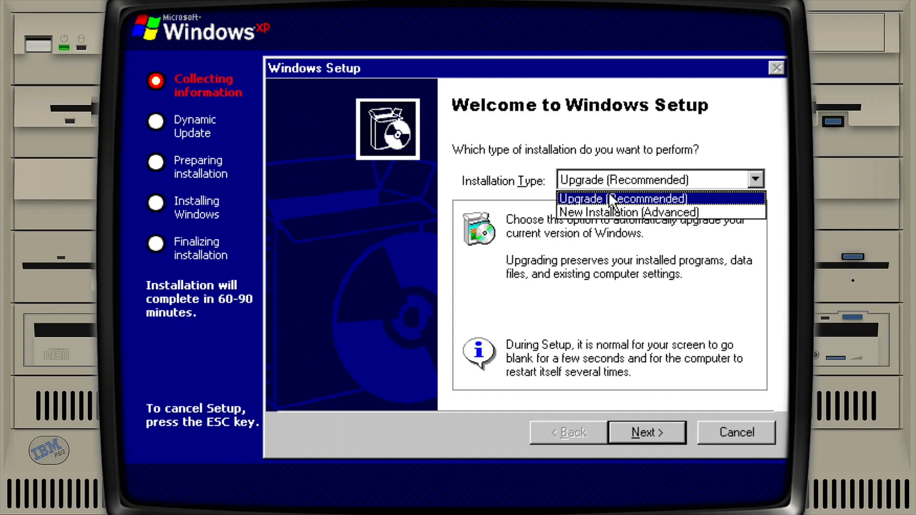
click(622, 198)
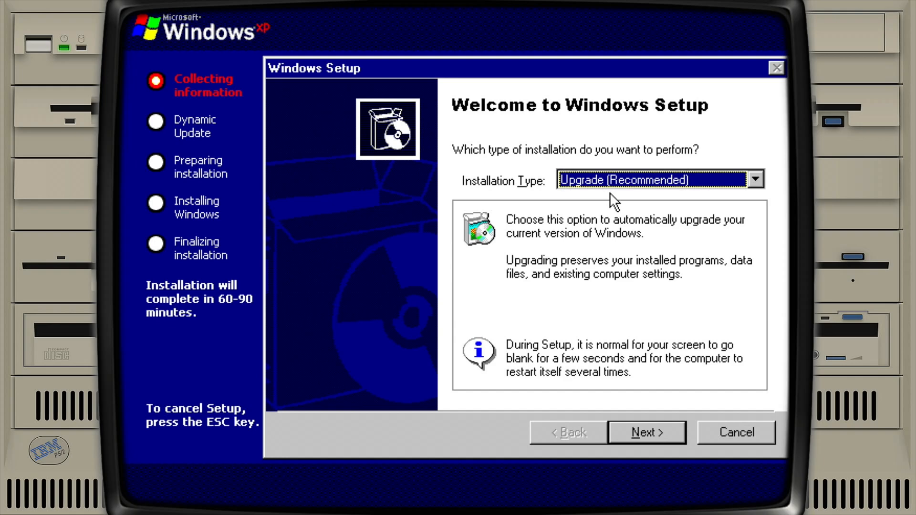
mouse_move(648, 361)
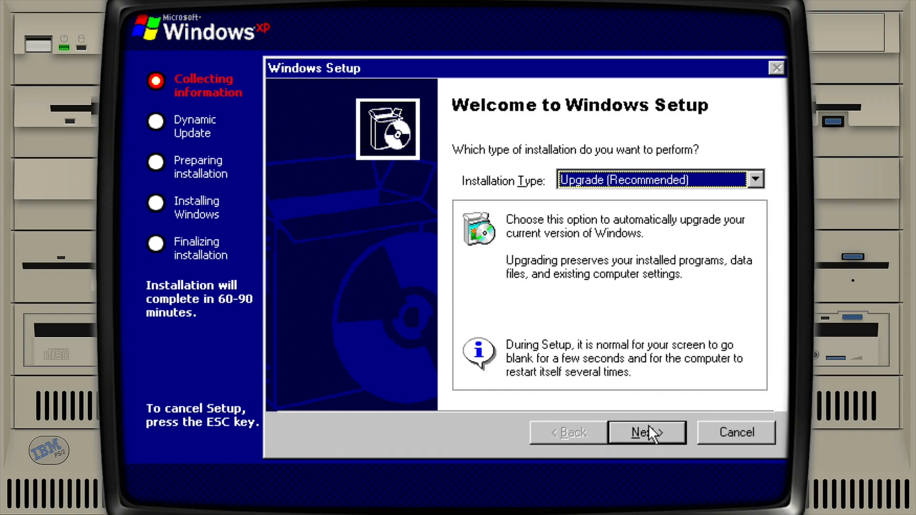
Accept the license, pass product key and upgrade report, and choose to skip Dynamic Update
click(646, 432)
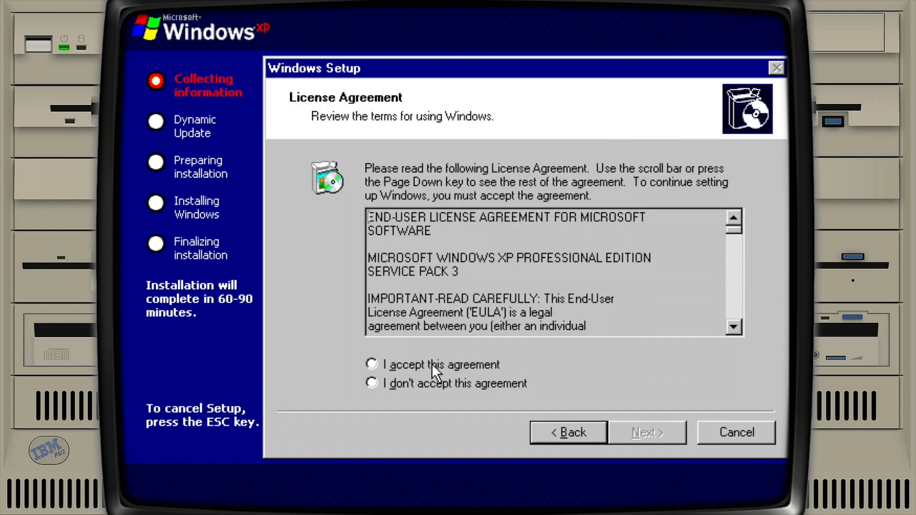
click(367, 365)
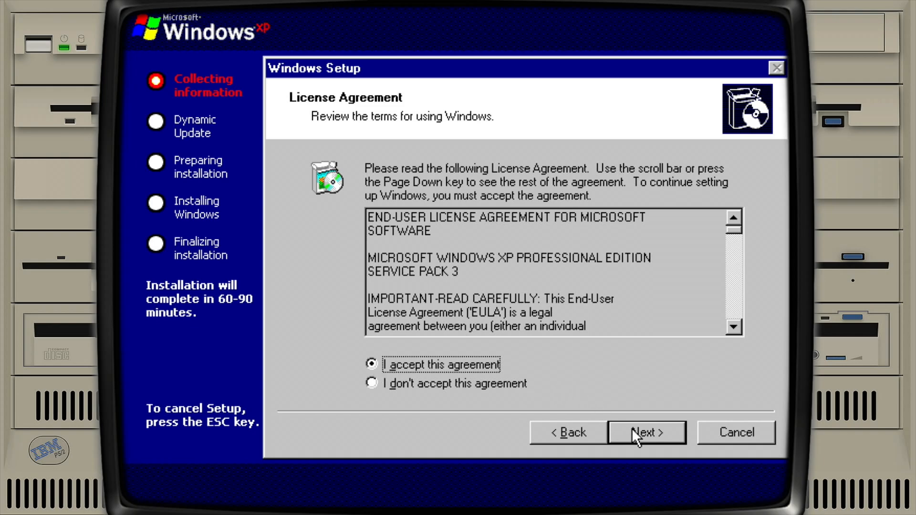
click(646, 432)
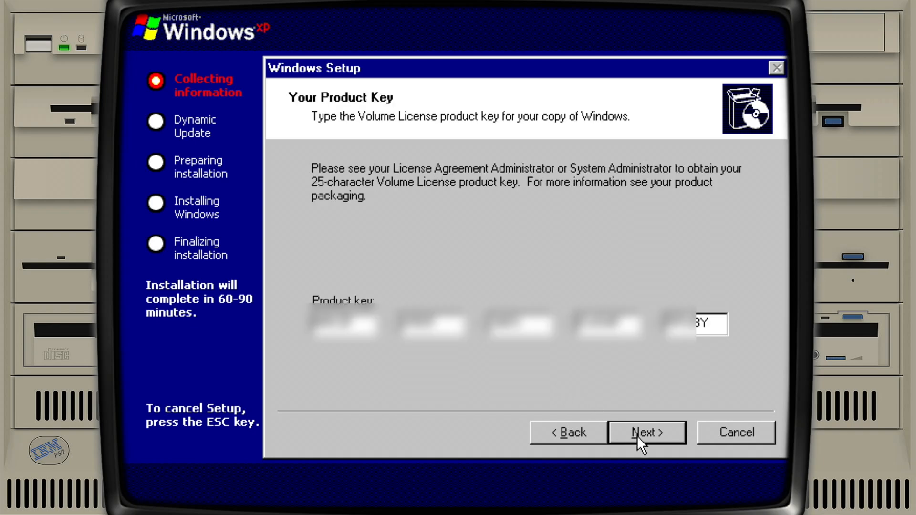
click(645, 432)
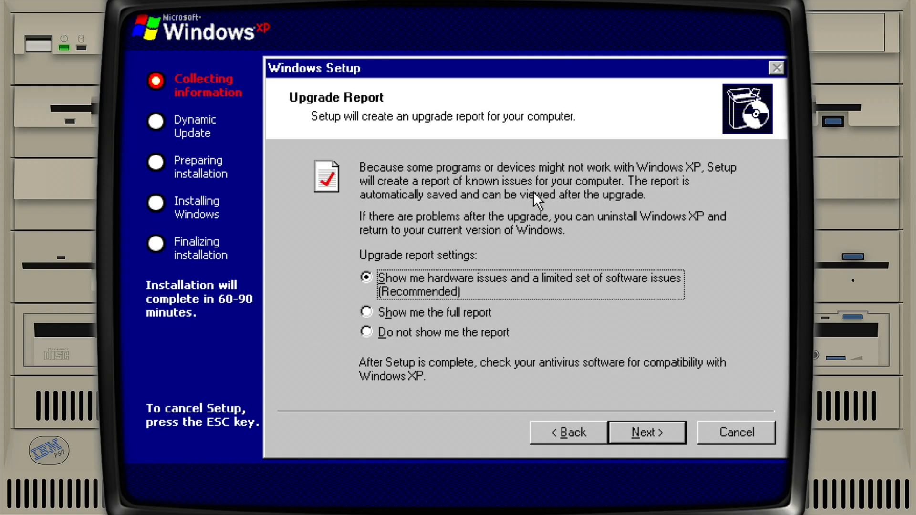
mouse_move(642, 197)
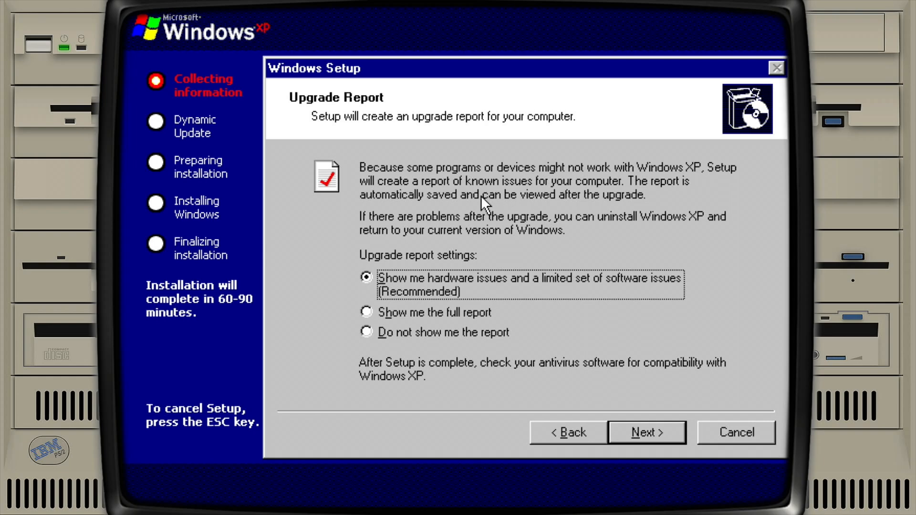
mouse_move(462, 273)
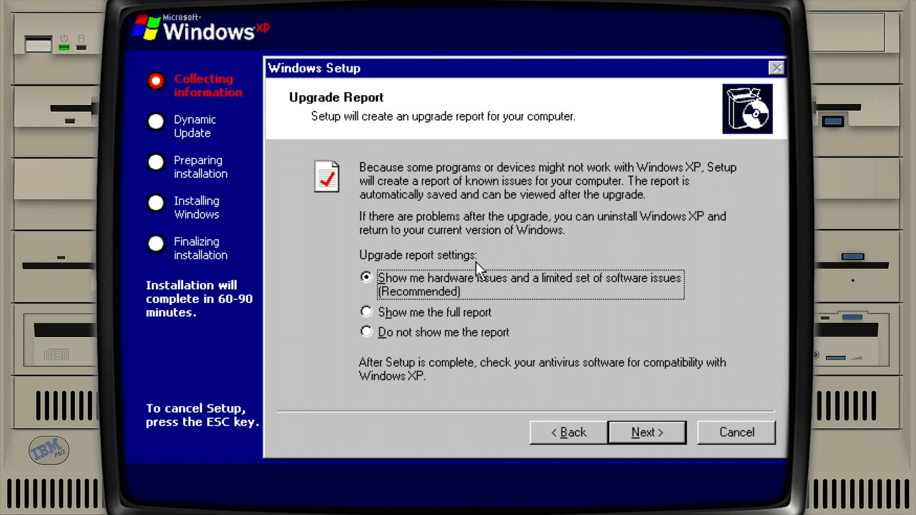
mouse_move(532, 288)
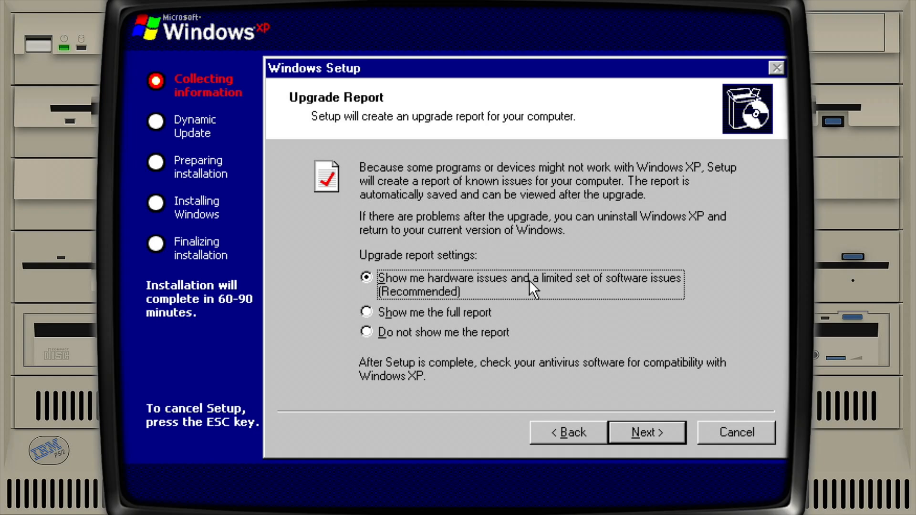
mouse_move(643, 432)
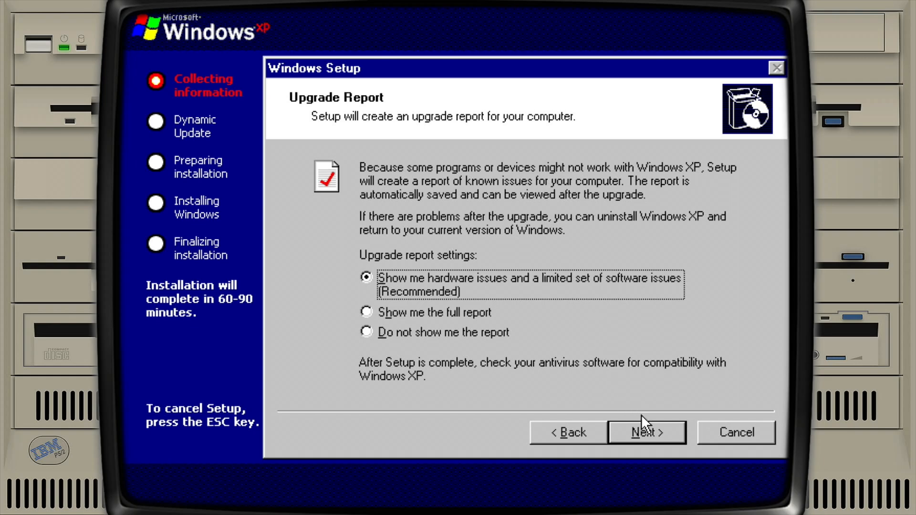
click(645, 432)
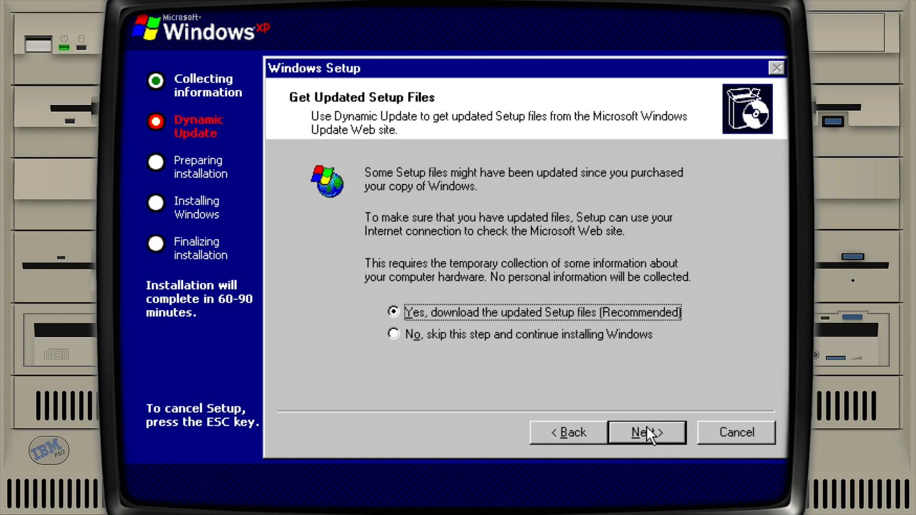
mouse_move(406, 356)
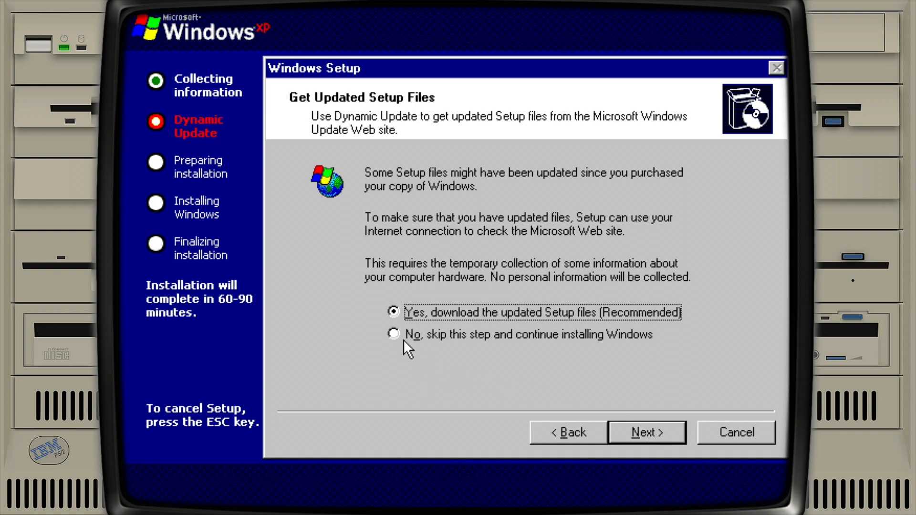
click(393, 334)
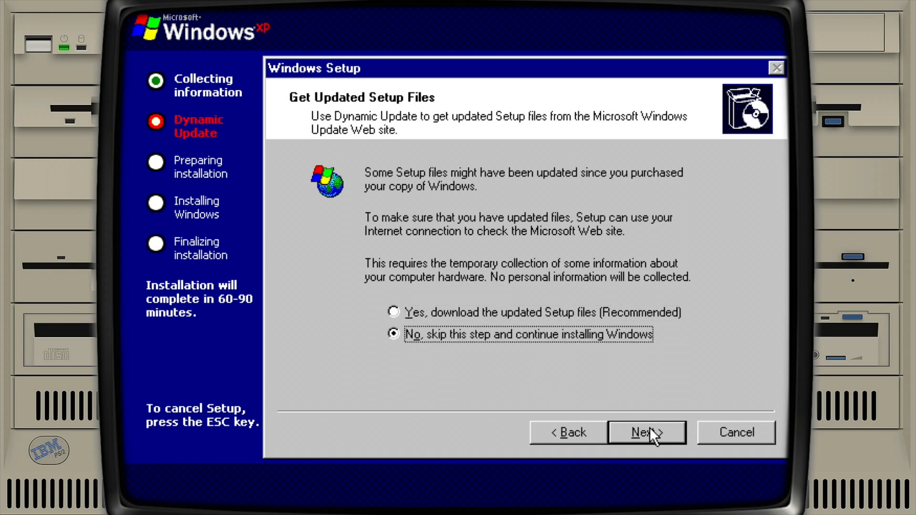
Continue Setup until preparing the installation halts with Fatal Error 589F5Ch
click(643, 432)
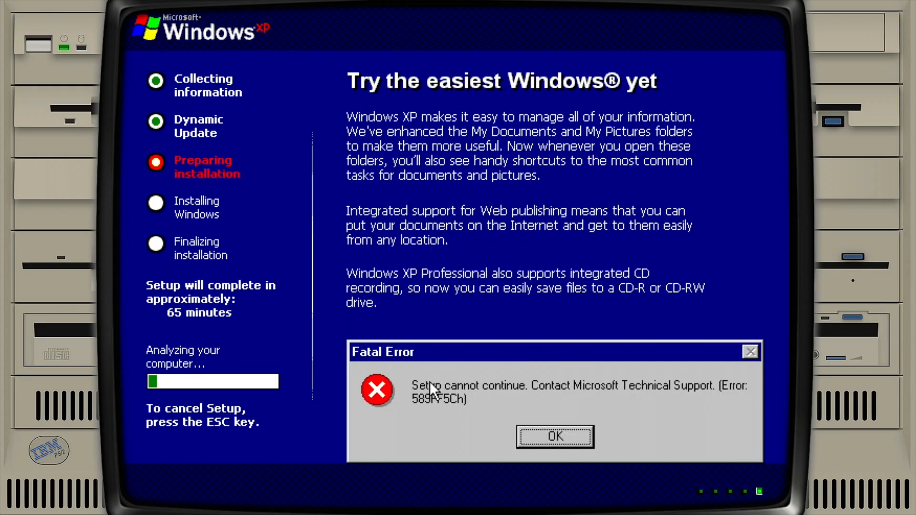
mouse_move(735, 504)
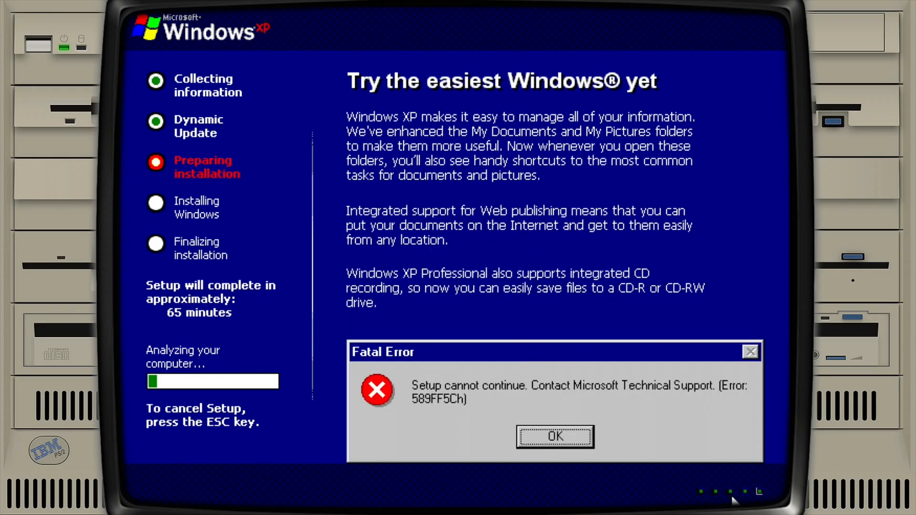
mouse_move(293, 442)
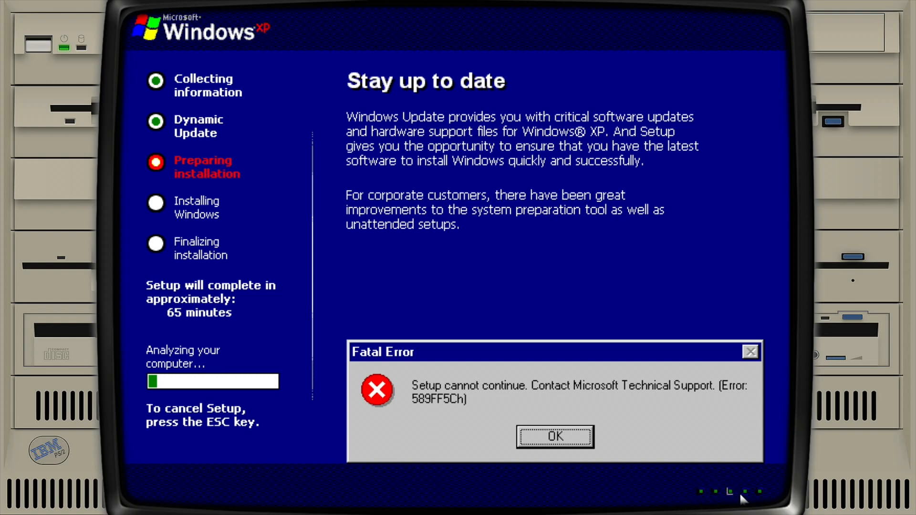
Dismiss the Fatal Error, finish the wizard, and clear the 'already running' warning
click(554, 436)
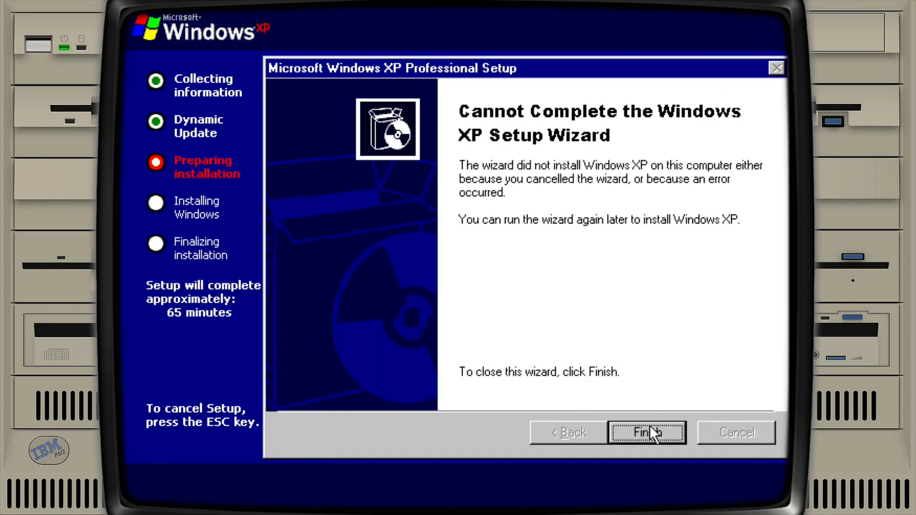
click(644, 433)
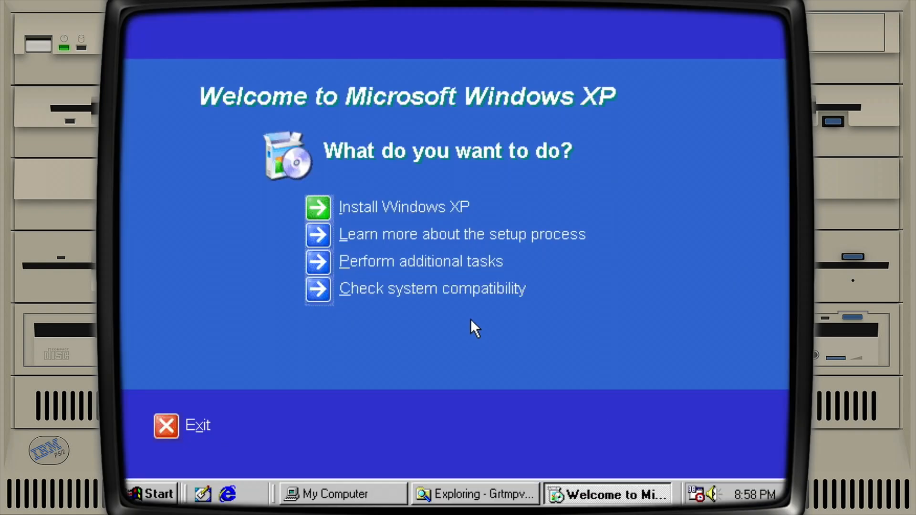
mouse_move(359, 250)
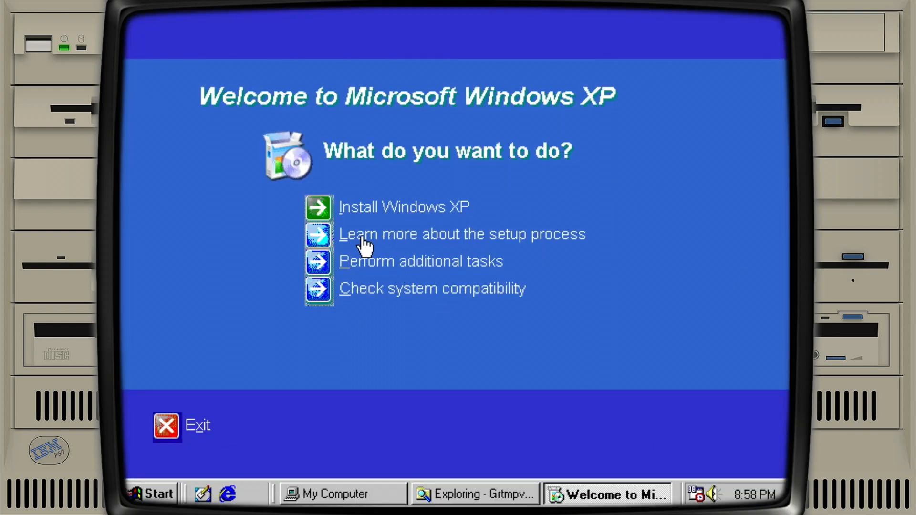
mouse_move(348, 280)
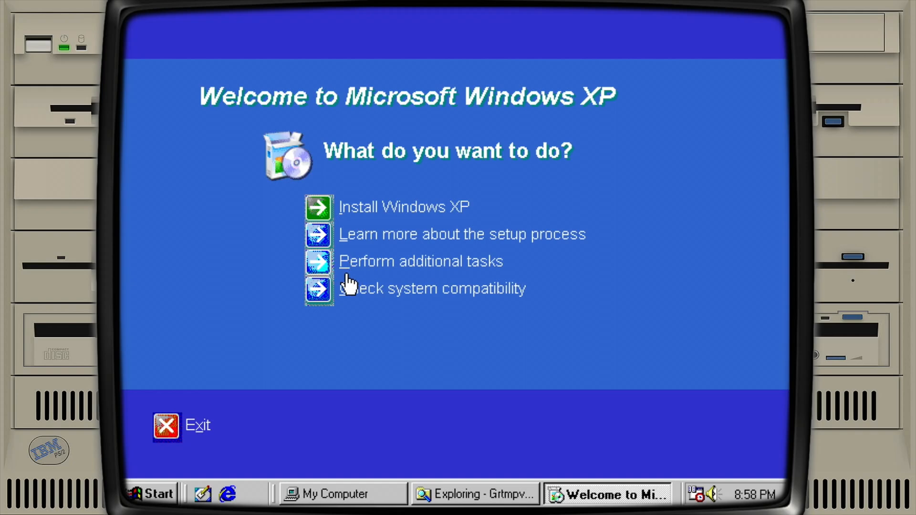
mouse_move(317, 237)
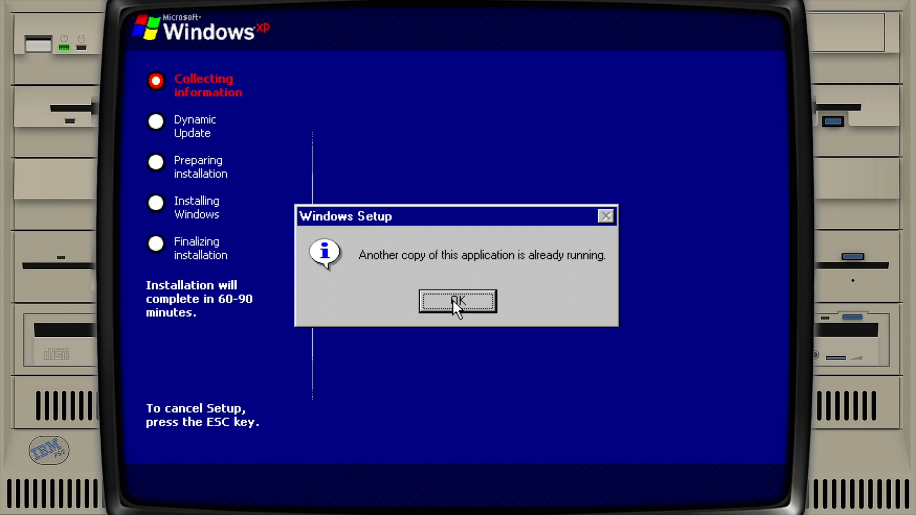
click(456, 301)
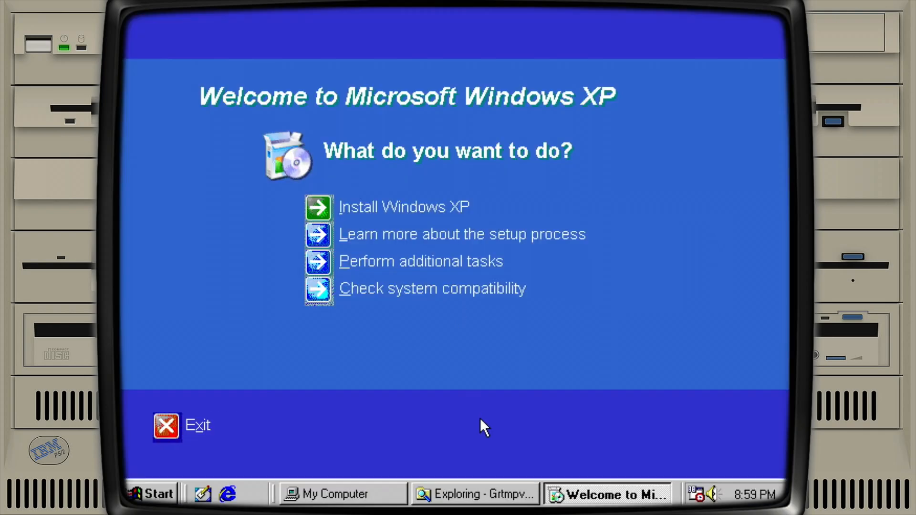
mouse_move(469, 330)
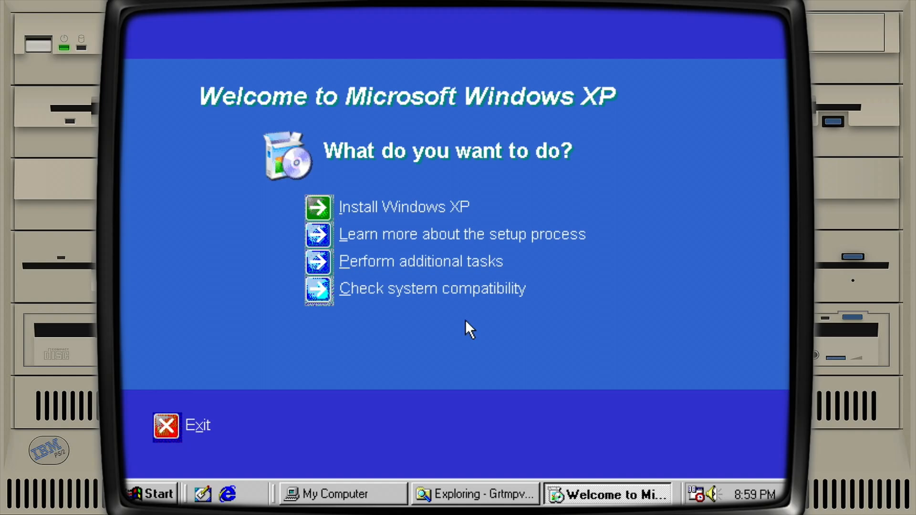
Open System Information via Check system compatibility, expand Software Environment, and show the Tools menu
click(157, 493)
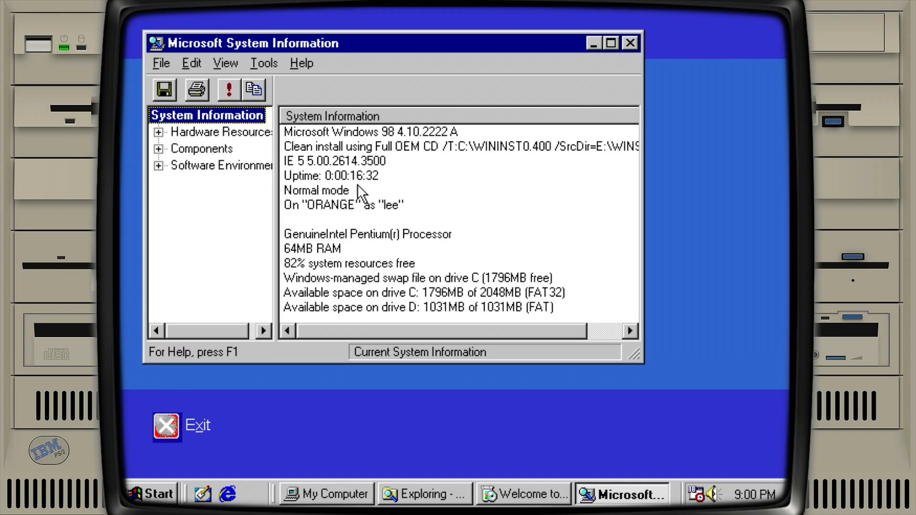
click(158, 132)
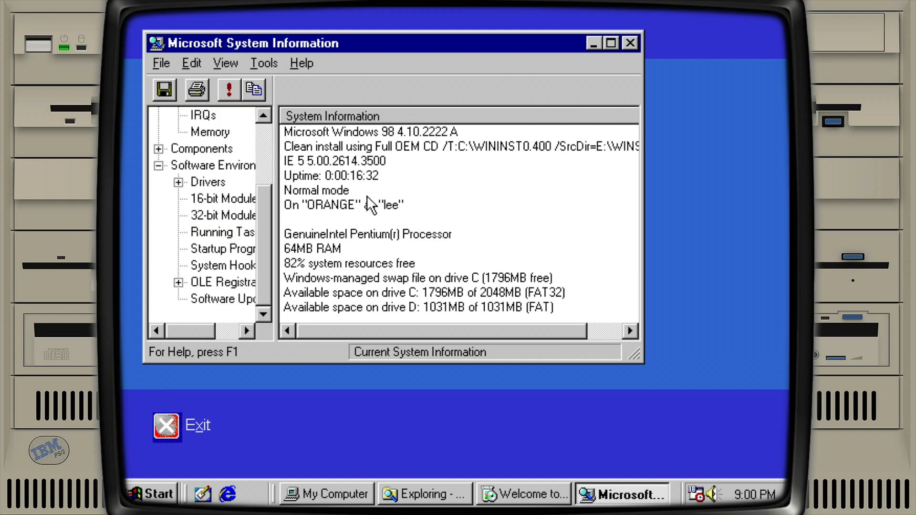
mouse_move(369, 249)
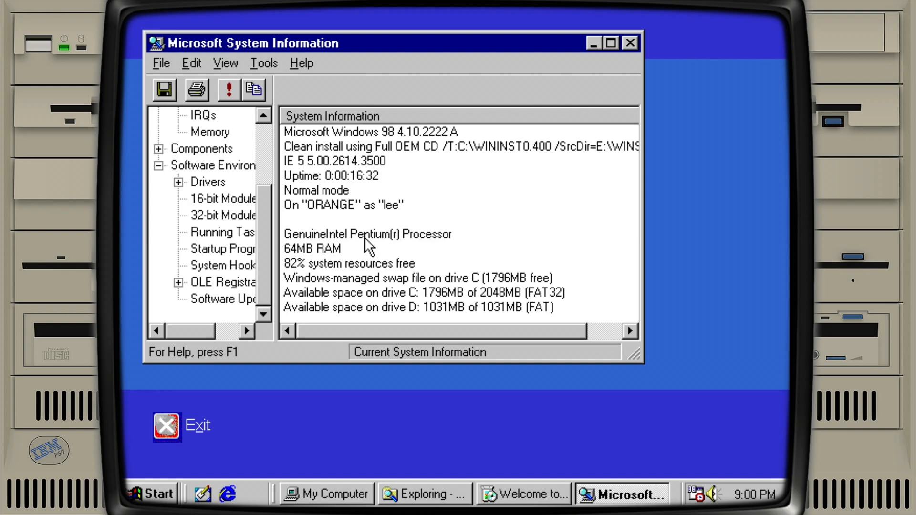
click(263, 63)
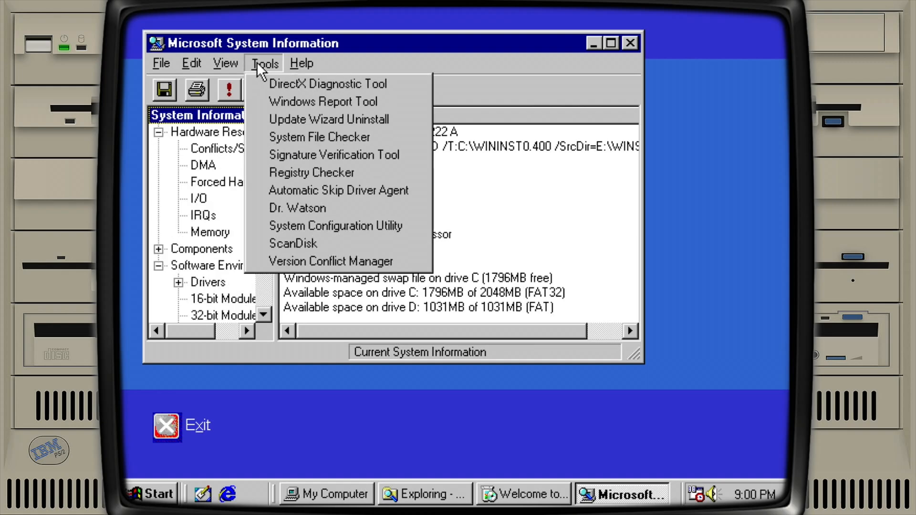
Launch the DirectX Diagnostic Tool and view its DirectX Drivers tab
click(328, 84)
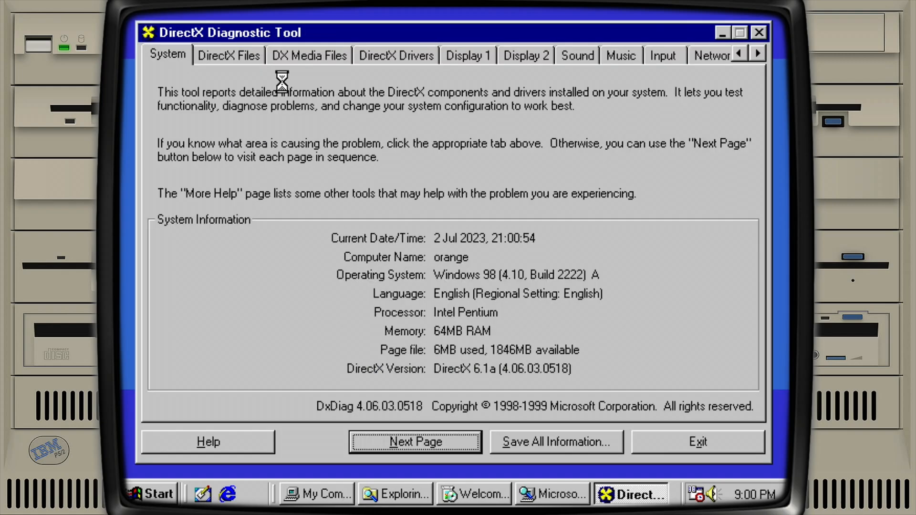
mouse_move(448, 60)
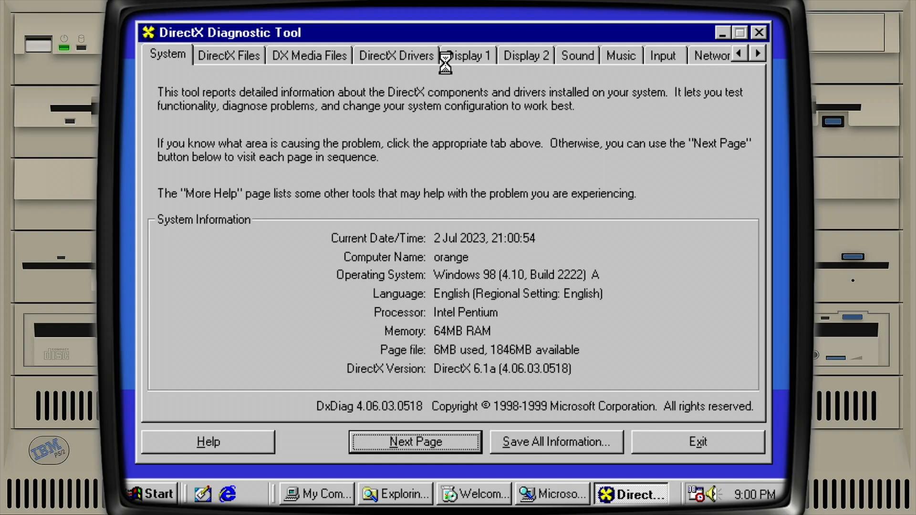
click(398, 55)
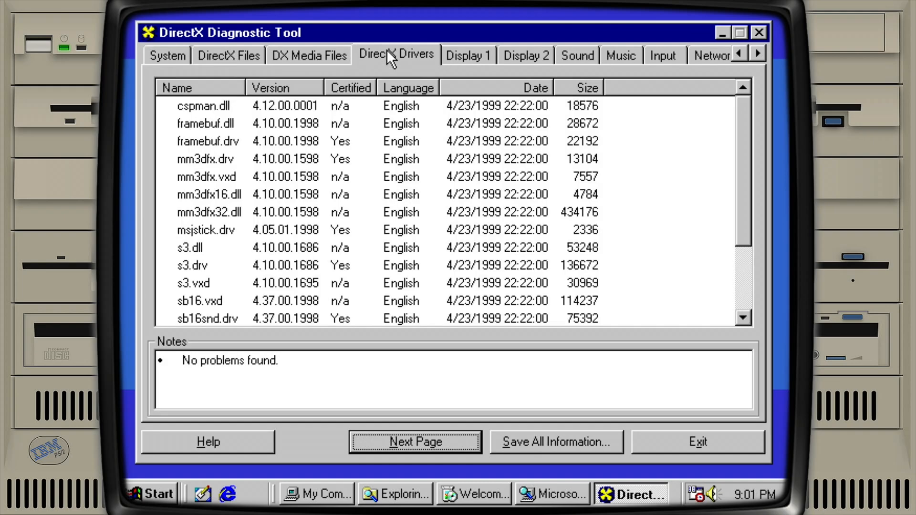
click(167, 55)
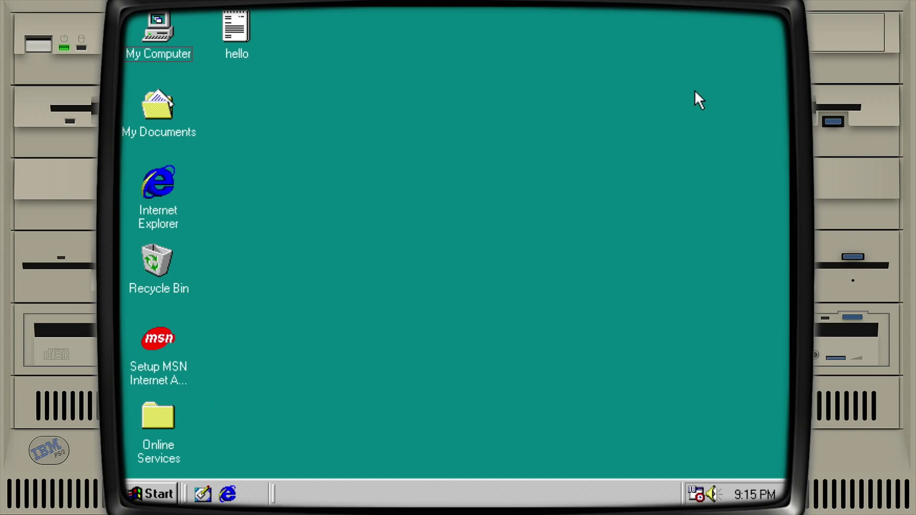
Dismiss the Explorer crash and AutoPlay the Grtmpvol_en (E:) drive from My Computer
right_click(160, 26)
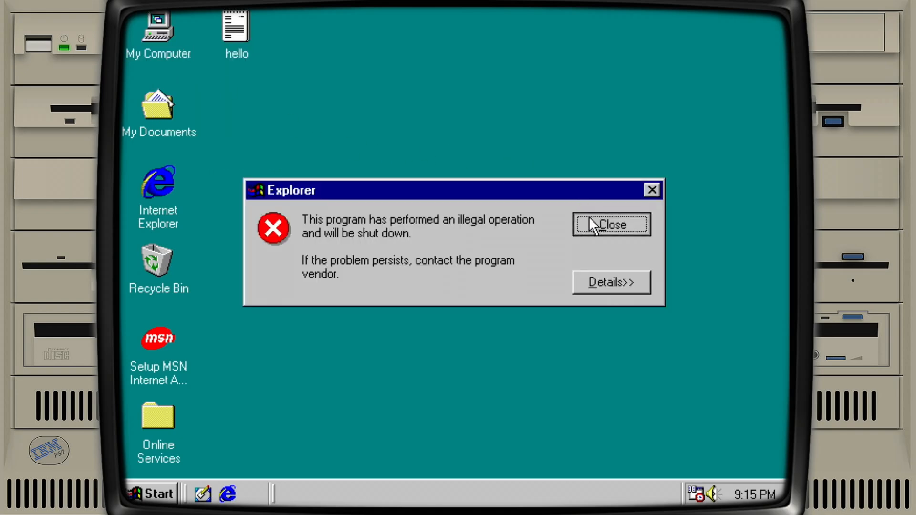
click(612, 224)
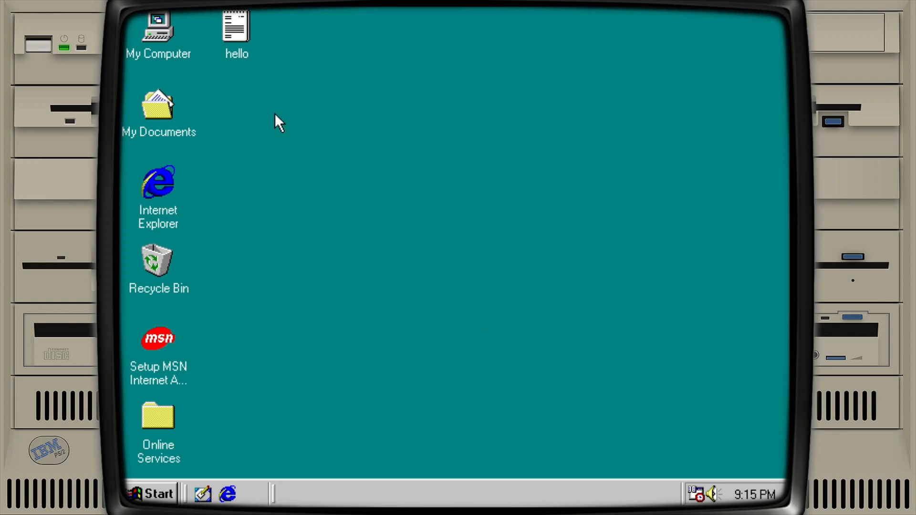
mouse_move(200, 64)
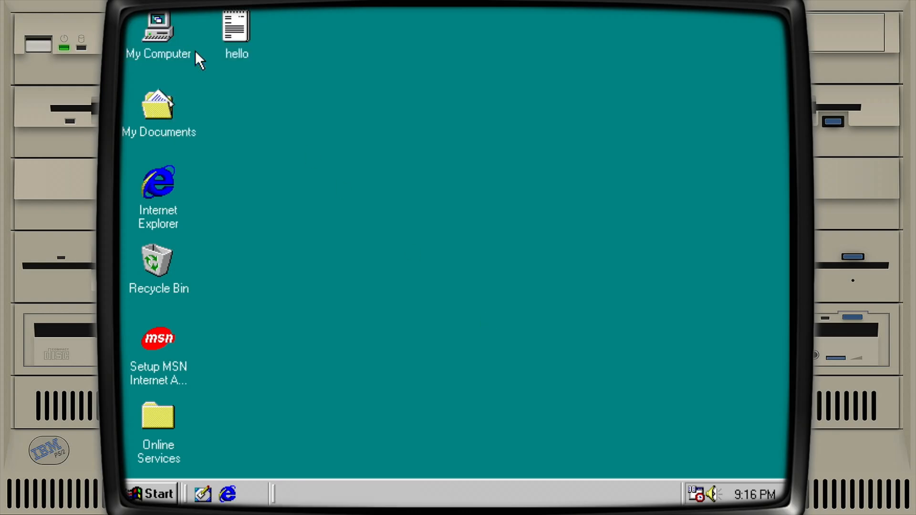
double_click(158, 26)
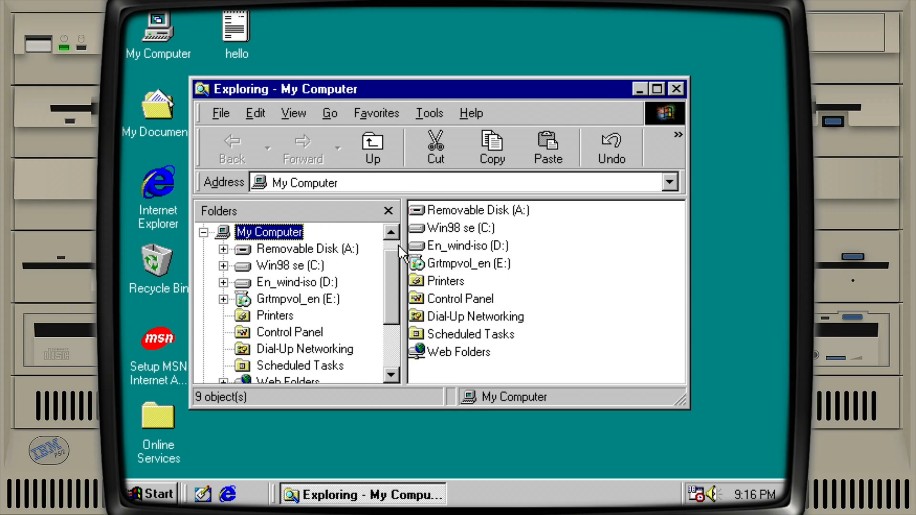
click(466, 263)
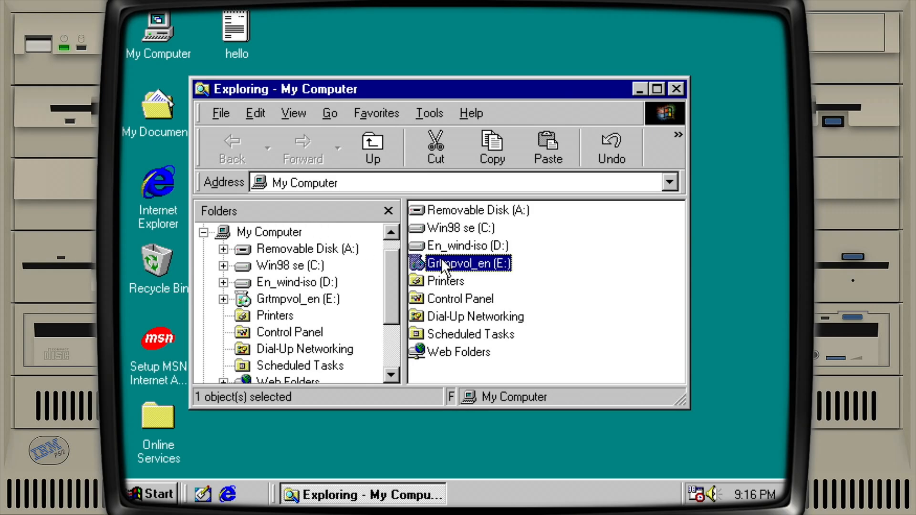
right_click(452, 263)
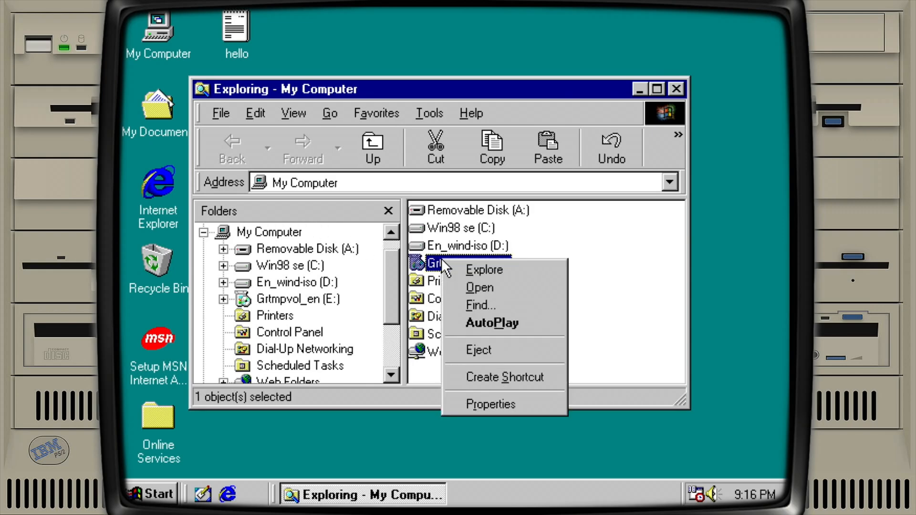
mouse_move(492, 324)
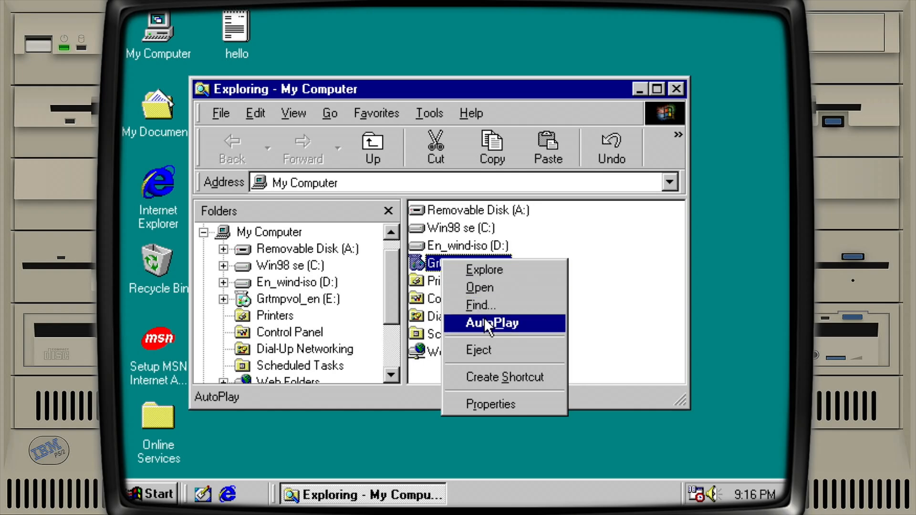
click(492, 323)
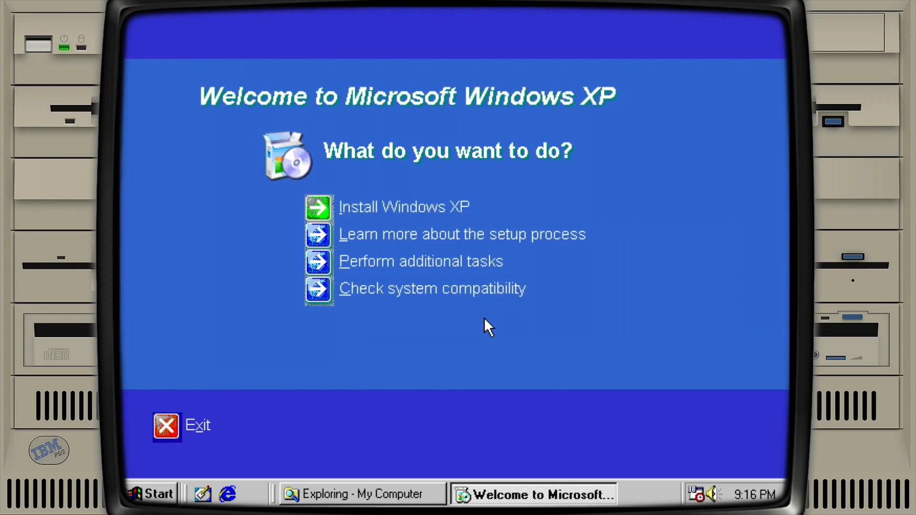
mouse_move(380, 227)
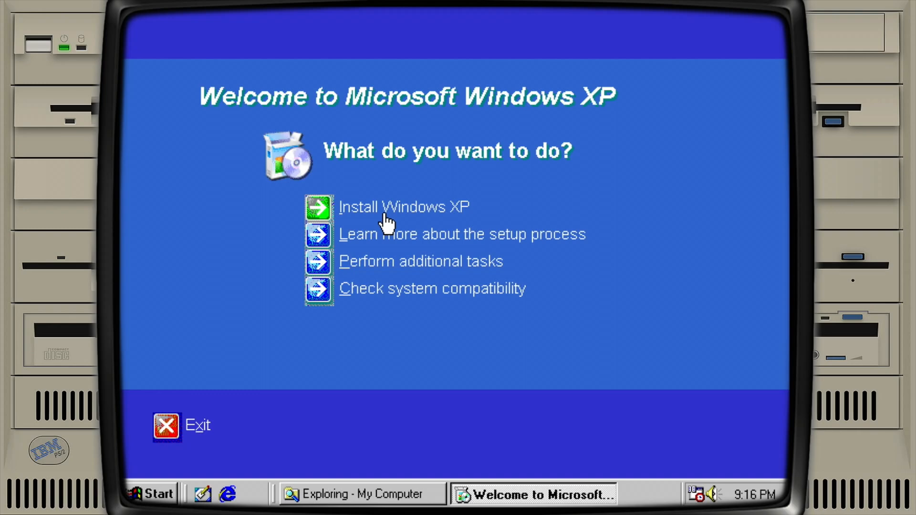
Start Install Windows XP as a New Installation and accept the license agreement
click(384, 206)
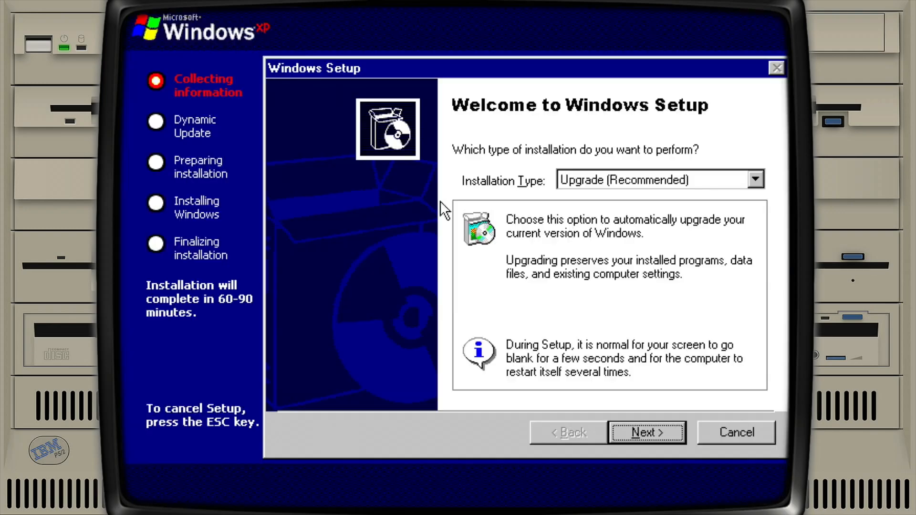
click(755, 180)
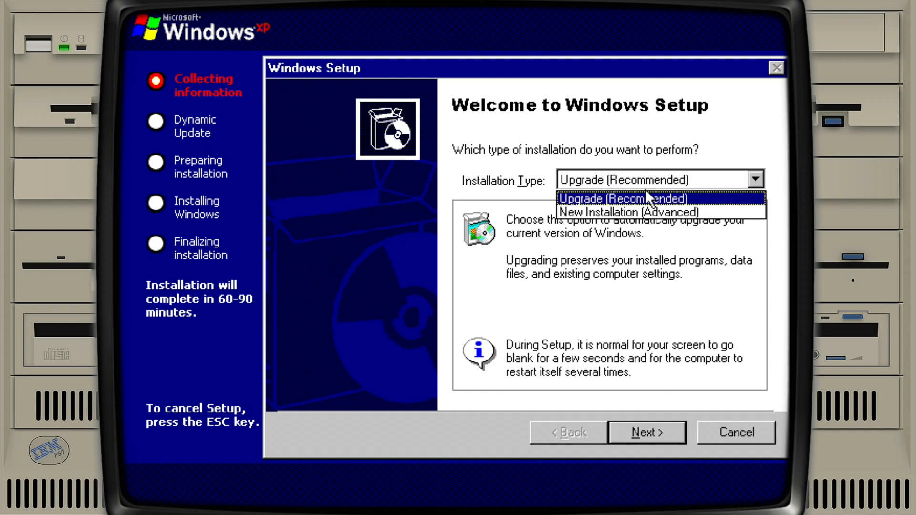
click(630, 212)
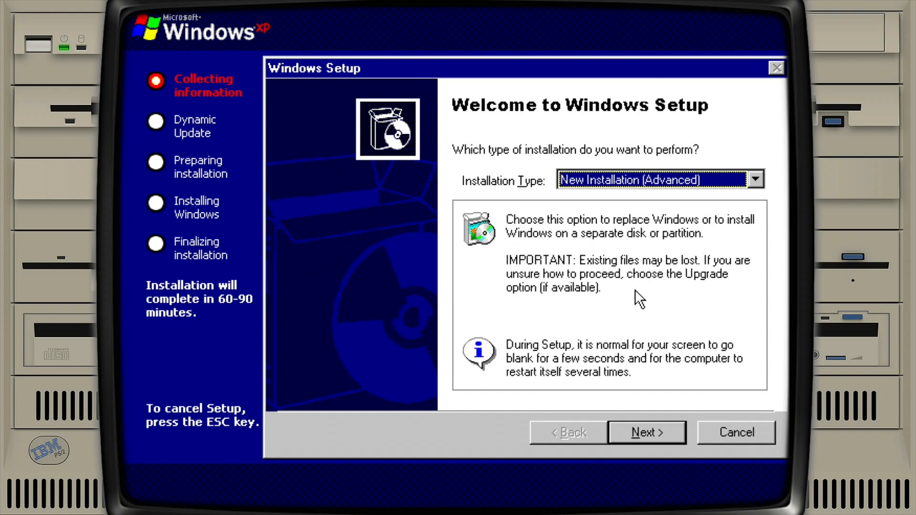
click(646, 432)
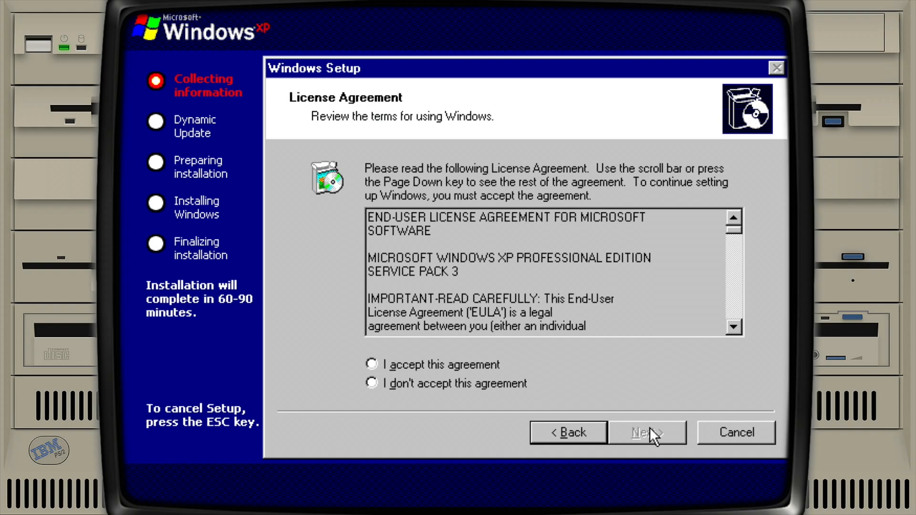
click(368, 364)
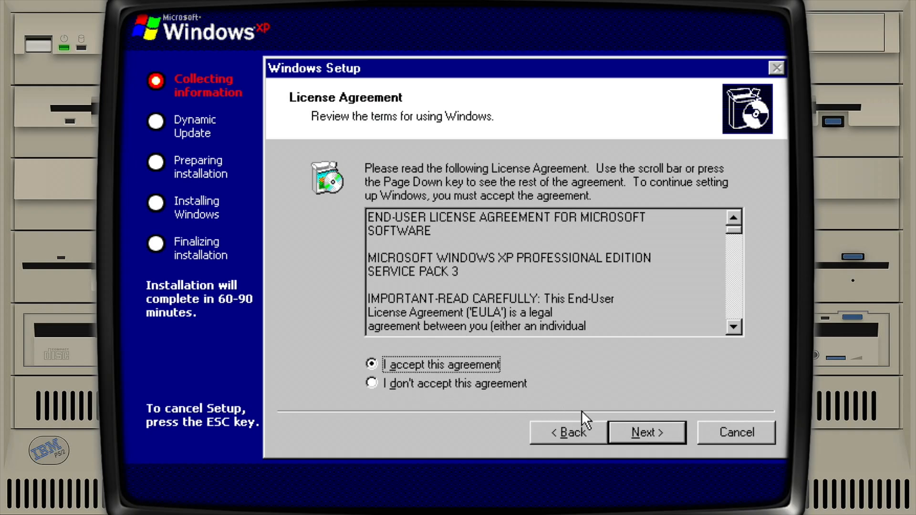
Pass the product key and setup options, skip Dynamic Update, and continue installing
click(646, 432)
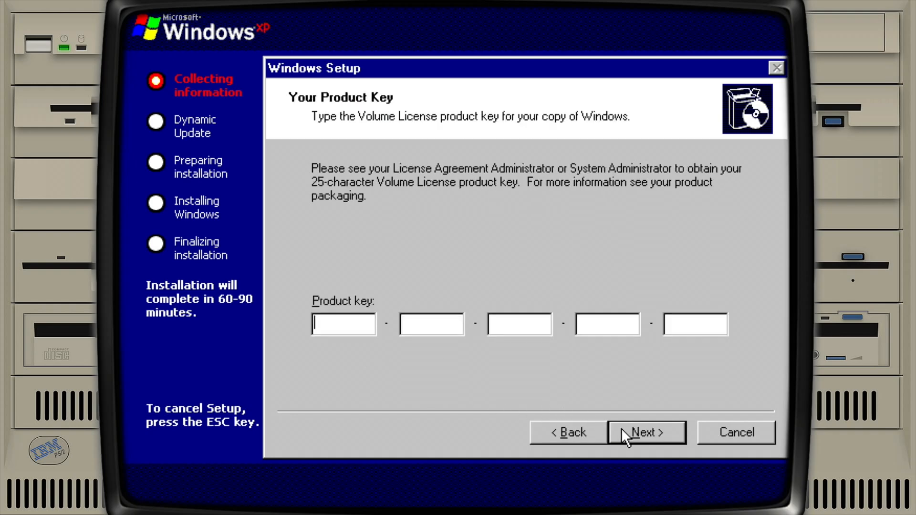
click(646, 432)
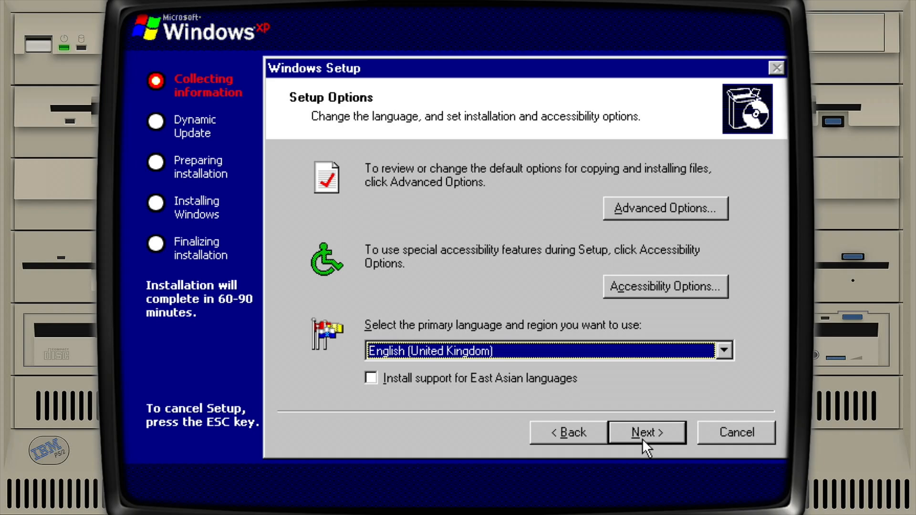
click(646, 433)
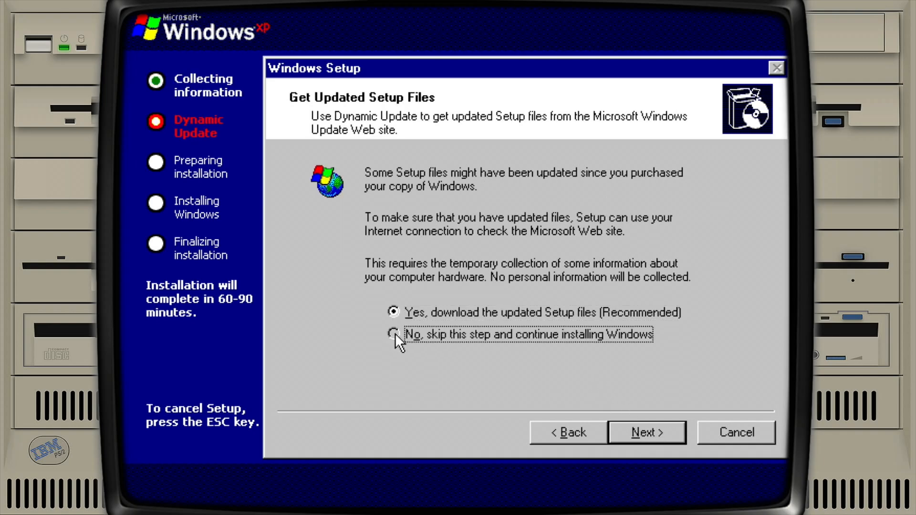
click(392, 334)
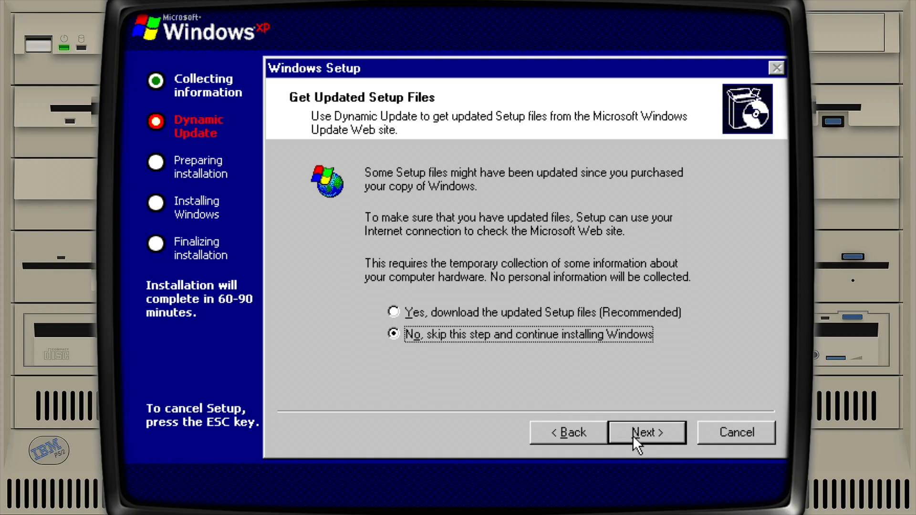
click(646, 432)
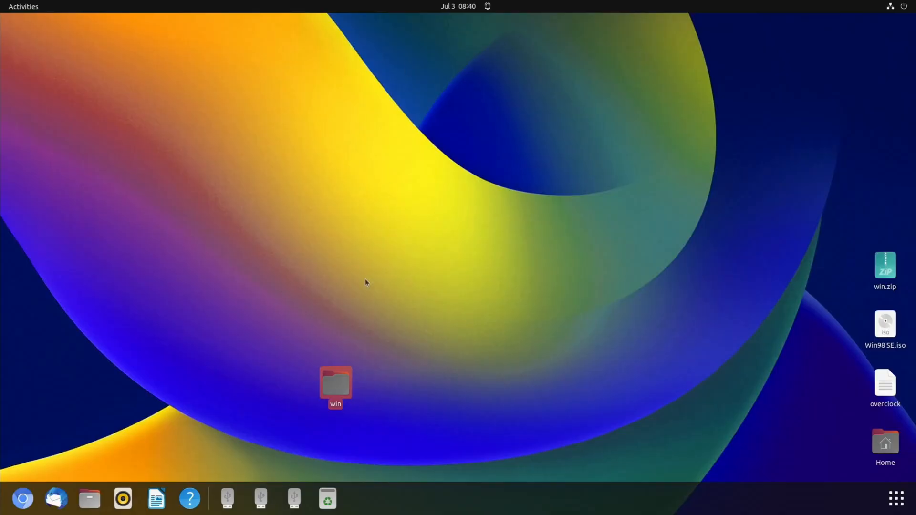
mouse_move(341, 382)
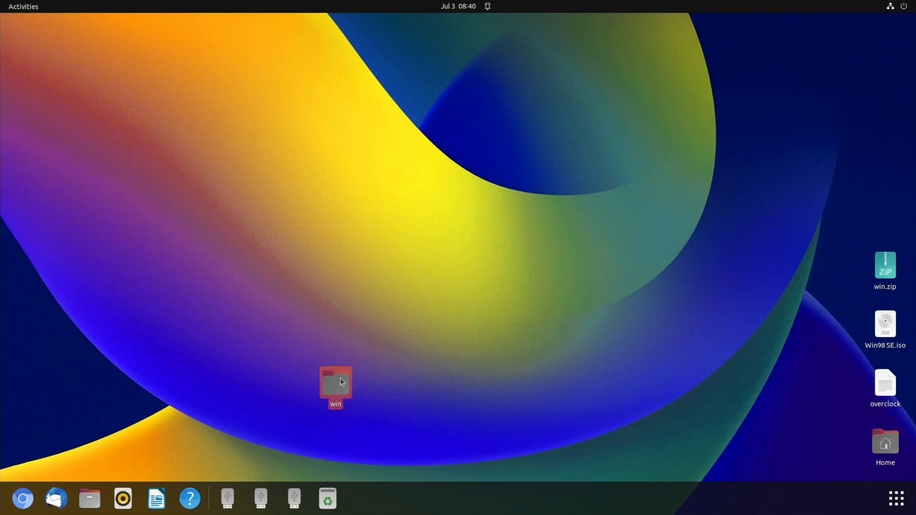
Open the desktop's win folder to see its emulator folders, 7z archives and installers
double_click(335, 383)
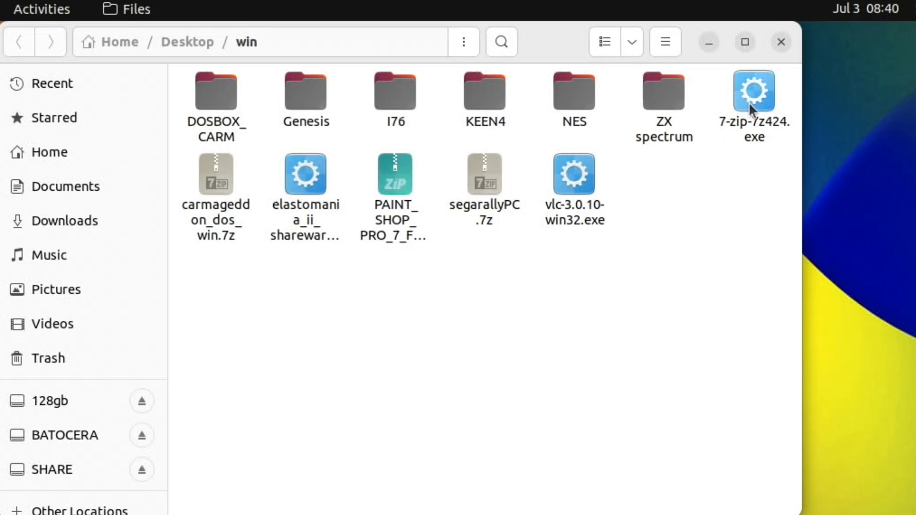
mouse_move(663, 104)
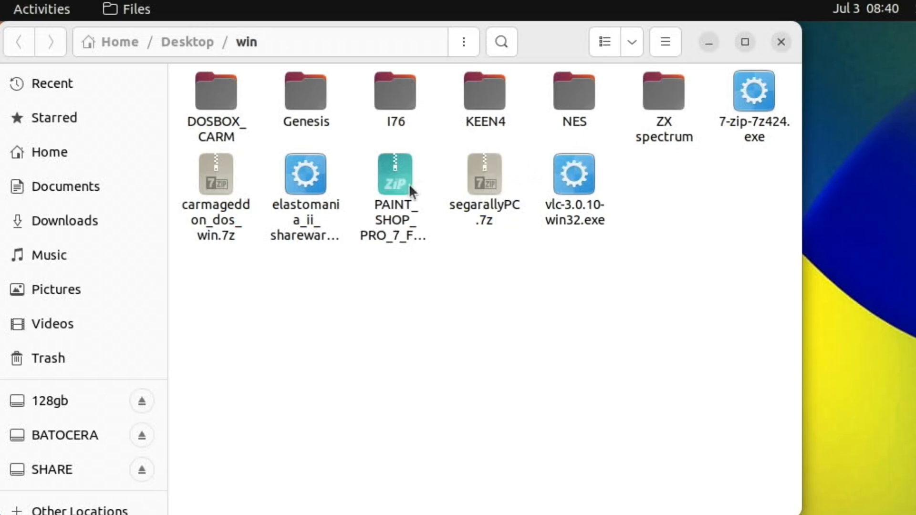
mouse_move(346, 188)
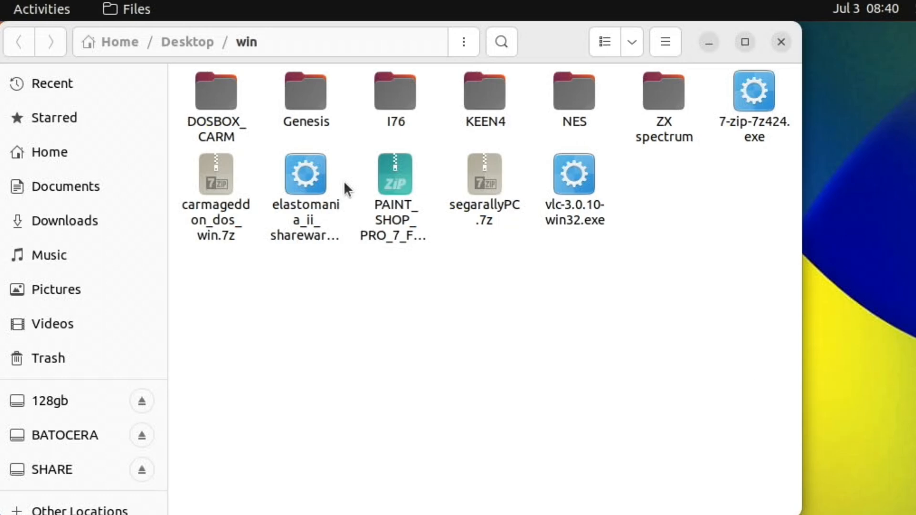
Compress the win folder into a zip archive named win.zip
right_click(334, 386)
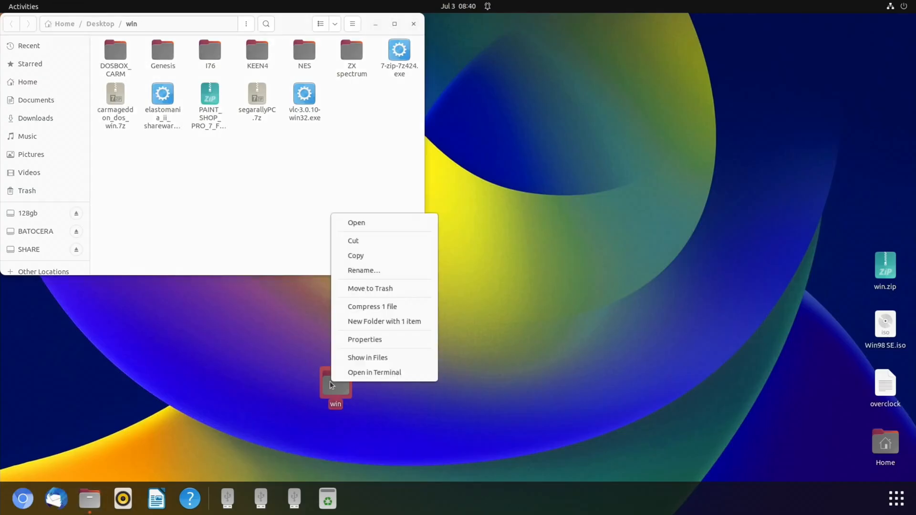
mouse_move(366, 306)
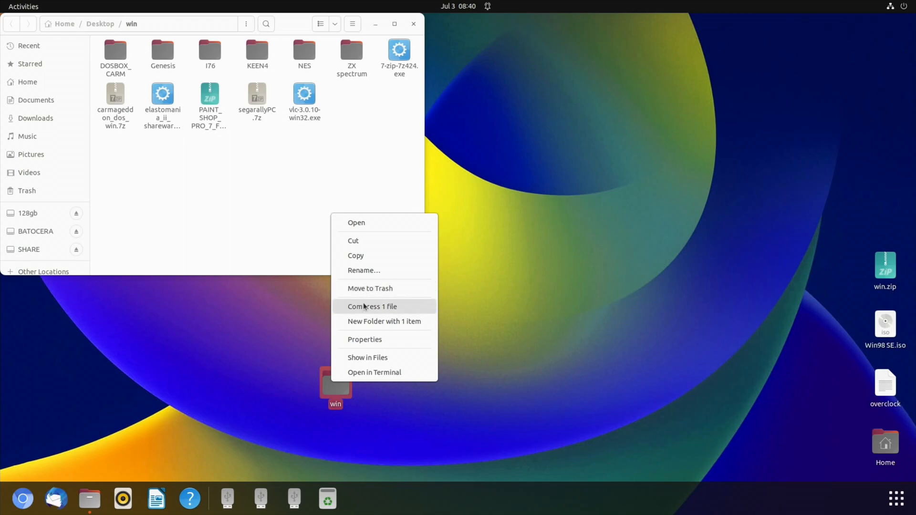
click(372, 306)
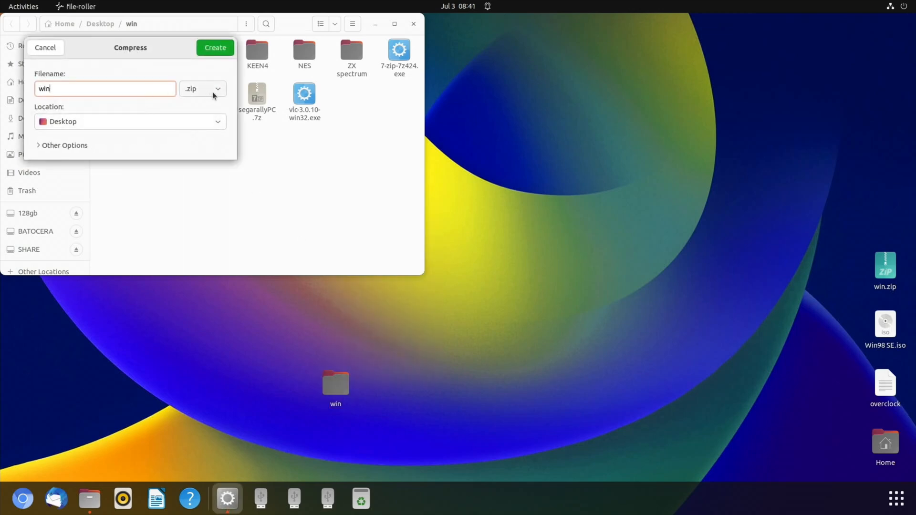
click(201, 89)
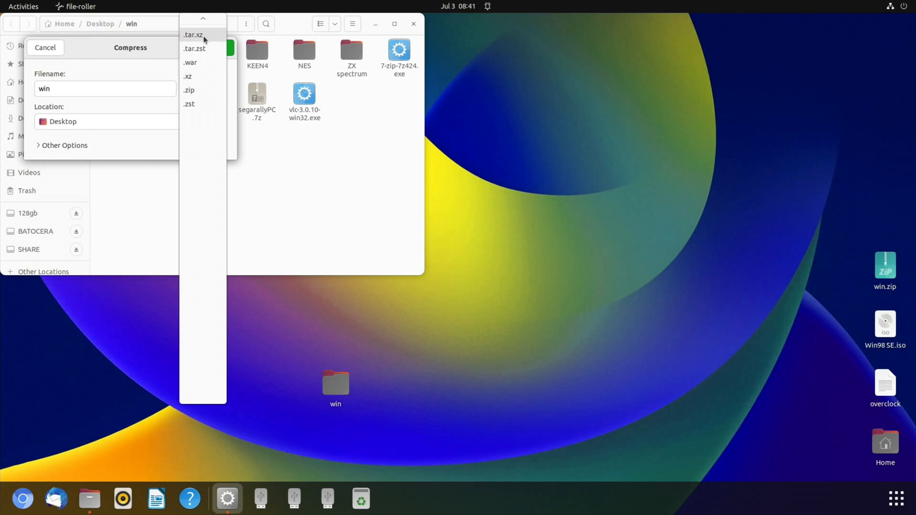
click(191, 90)
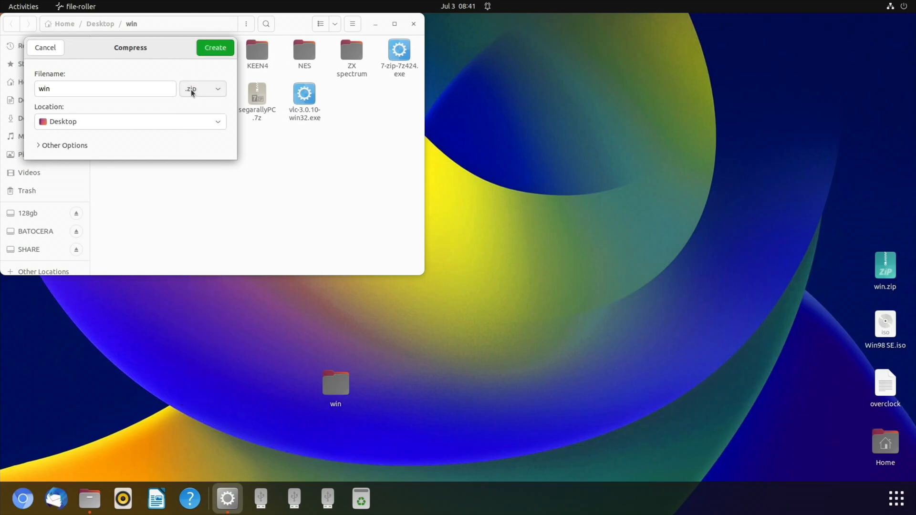
mouse_move(412, 22)
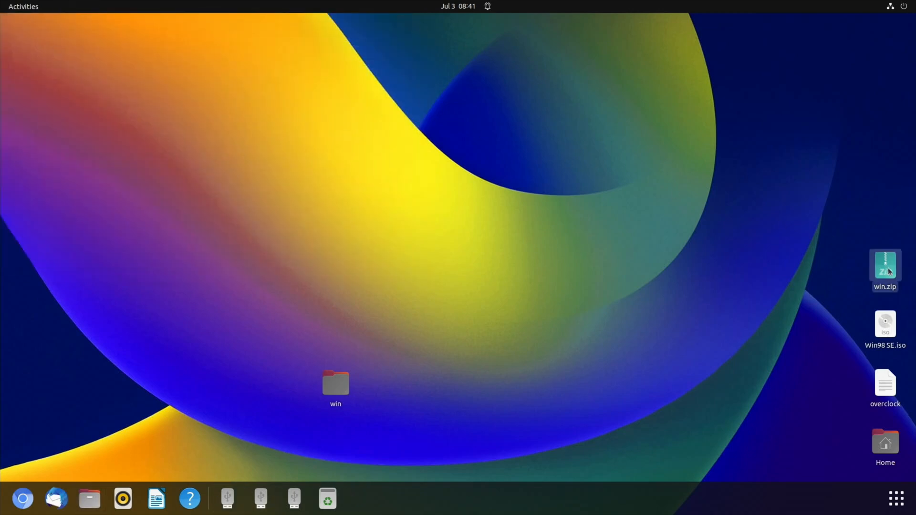
Move win.zip from the desktop onto the SHARE drive
drag(884, 271, 430, 339)
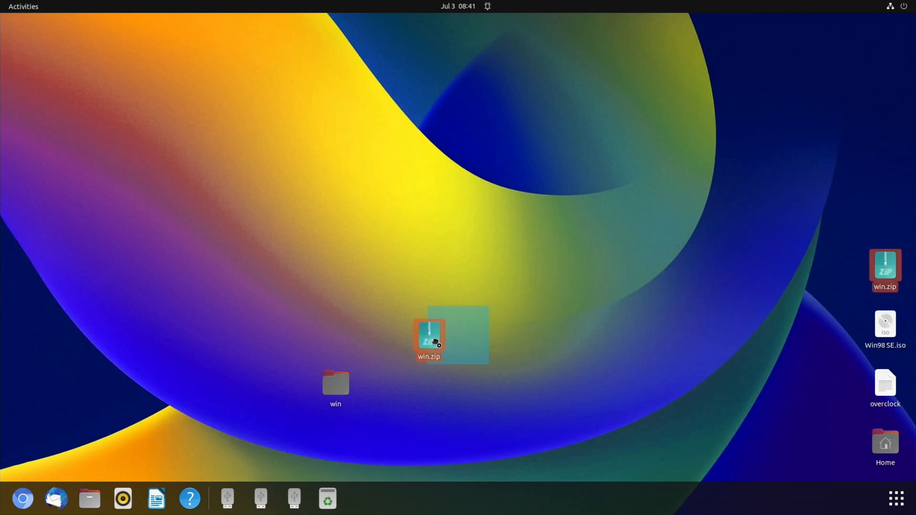
drag(883, 270, 457, 329)
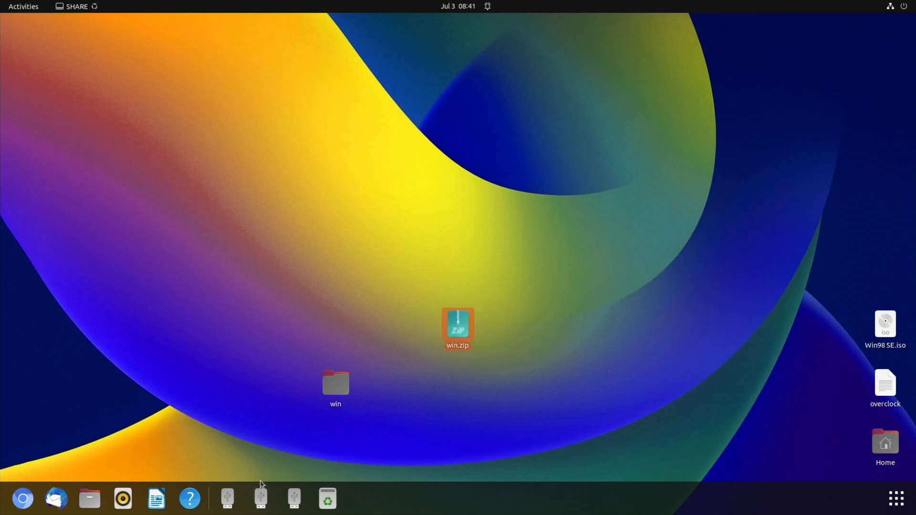
mouse_move(261, 498)
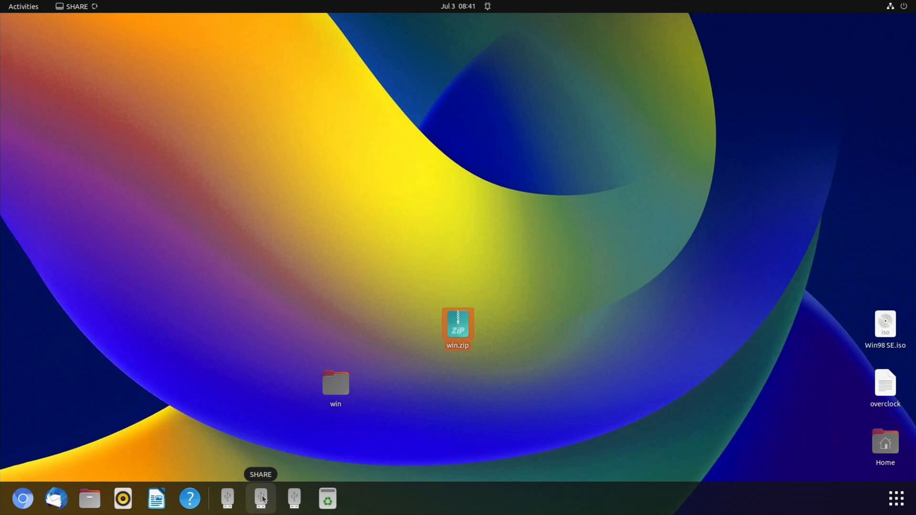
click(261, 319)
text(sudo a)
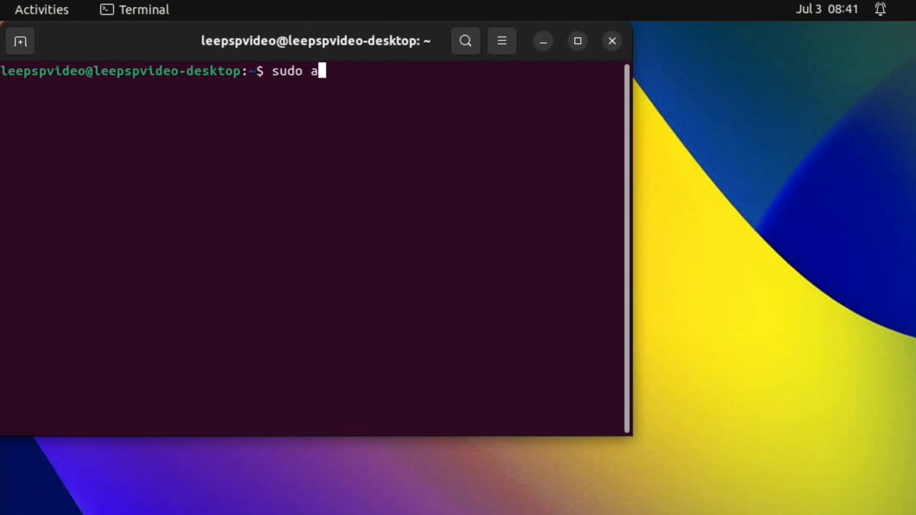
Install Thunar with apt, then browse the SHARE drive into its roms folder
text(pt insta)
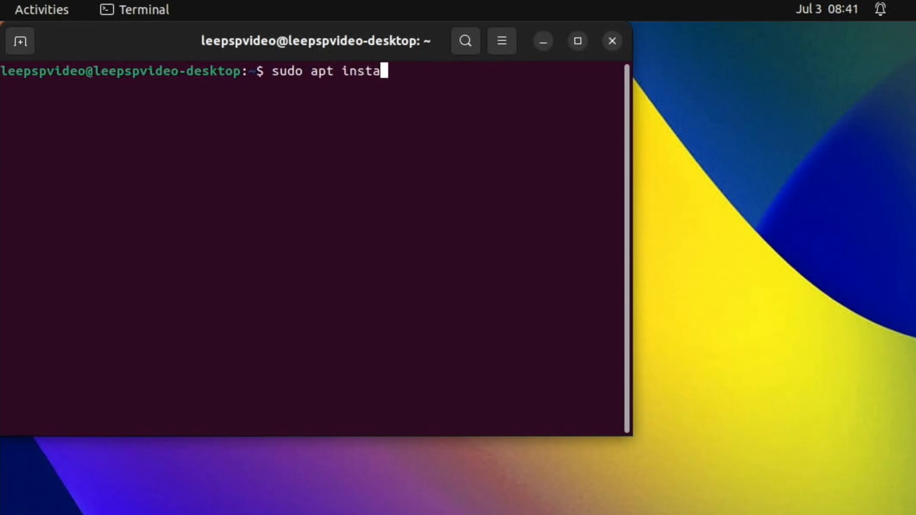
text(ll thunar)
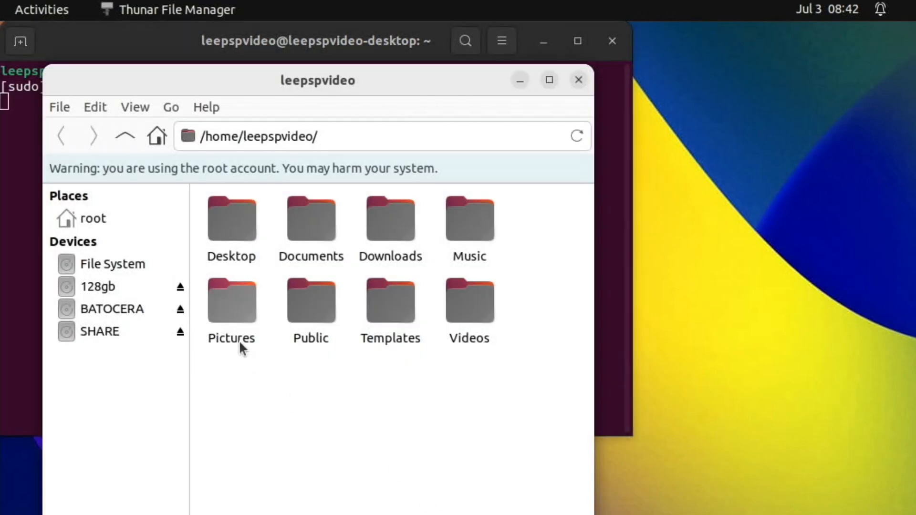
click(99, 331)
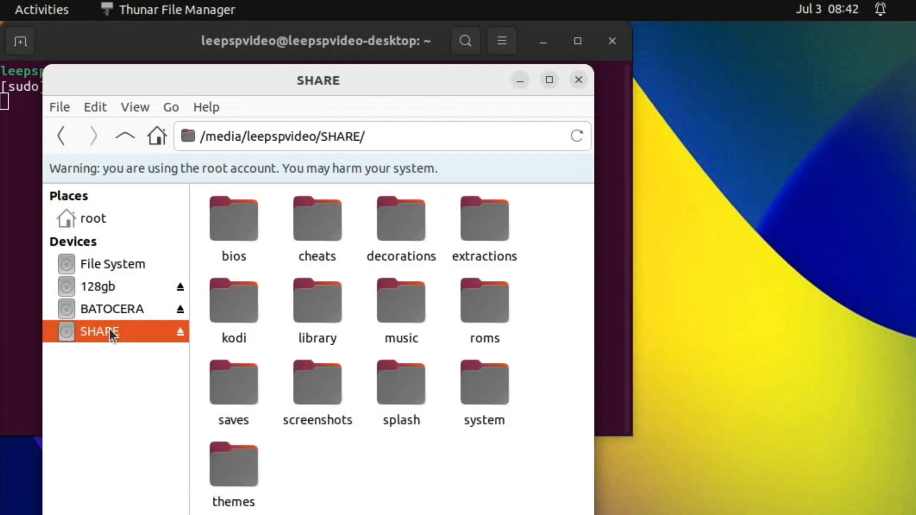
double_click(483, 298)
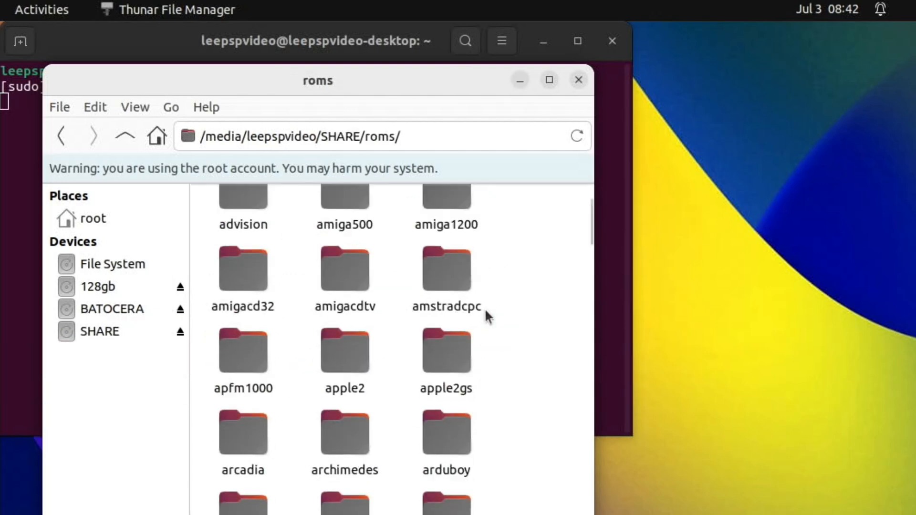
scroll(down, 3)
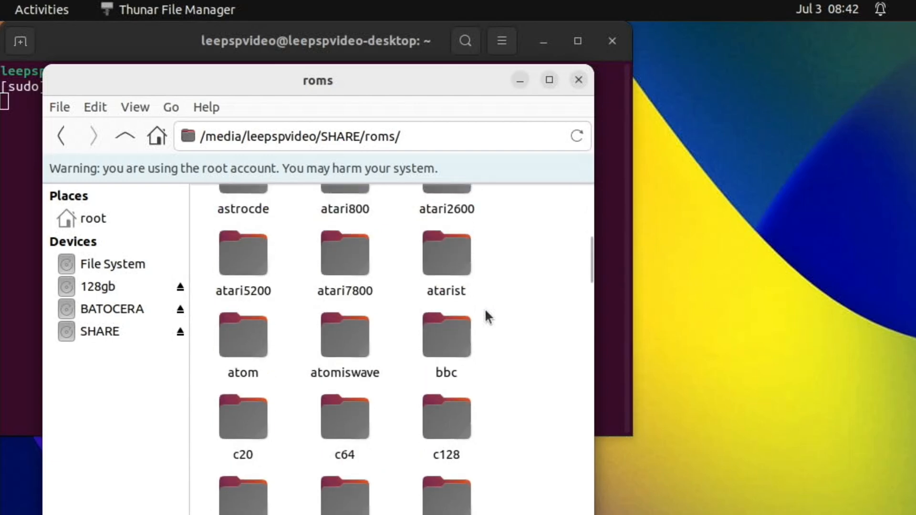
scroll(down, 3)
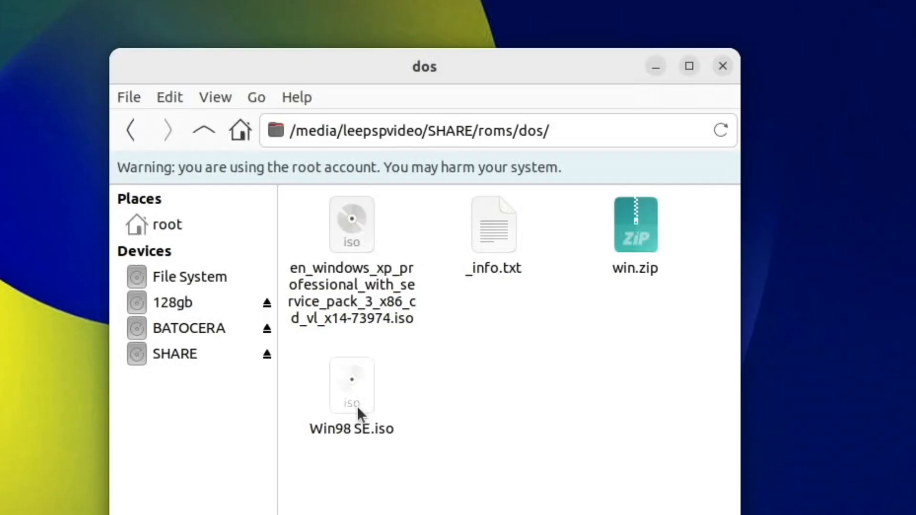
mouse_move(358, 234)
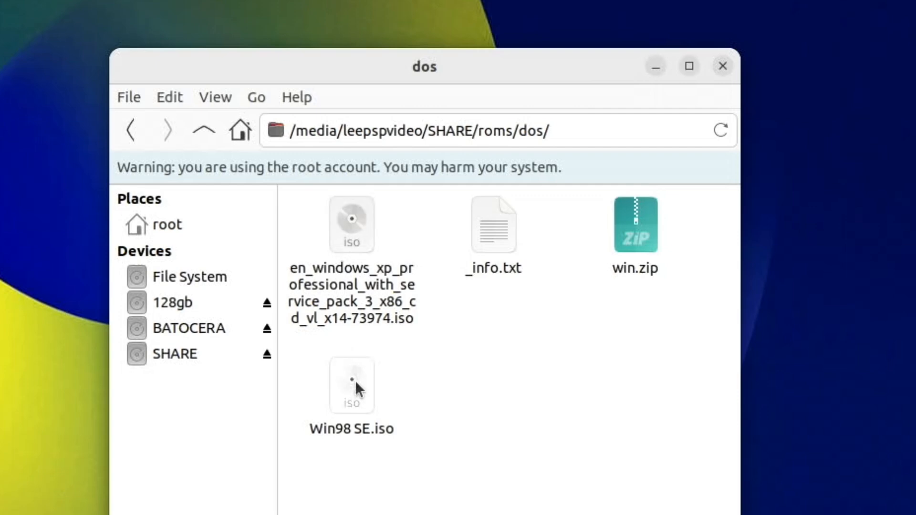
mouse_move(387, 349)
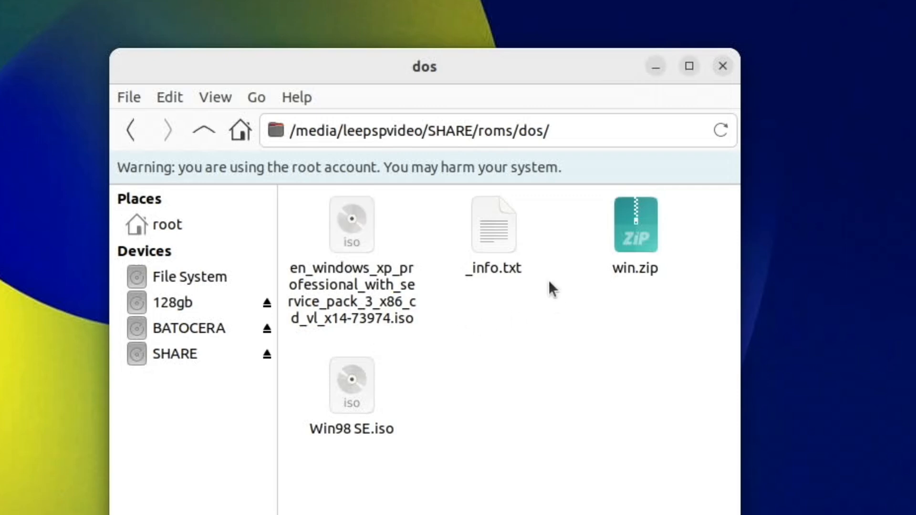
mouse_move(492, 188)
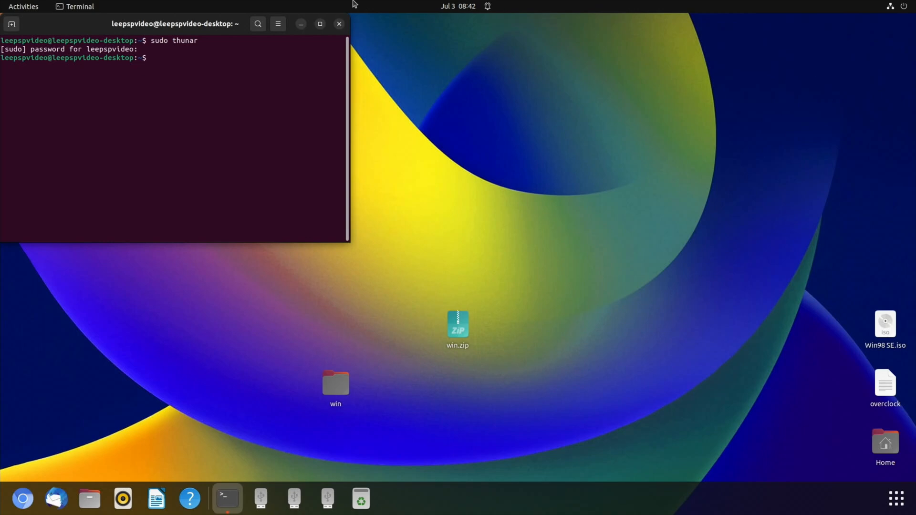
Launch the en_windows_xp entry from Batocera's MS-DOS games list
click(338, 24)
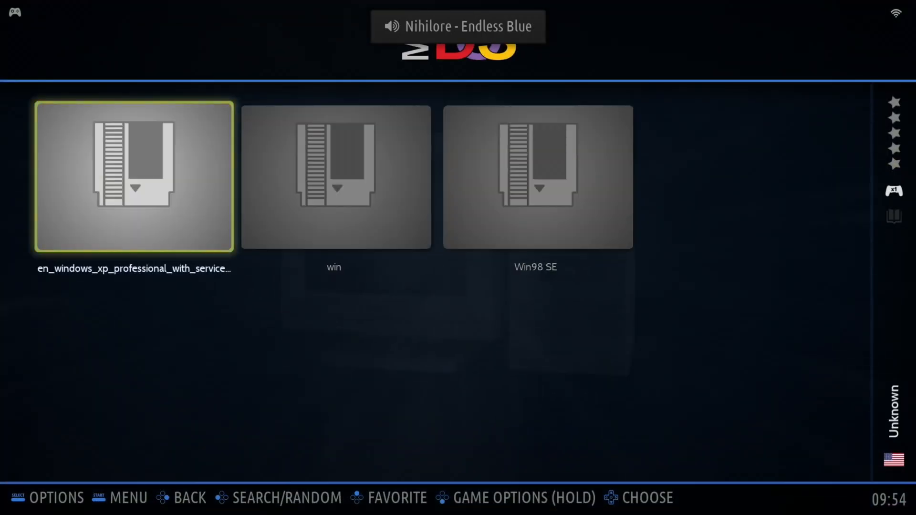
key(Right)
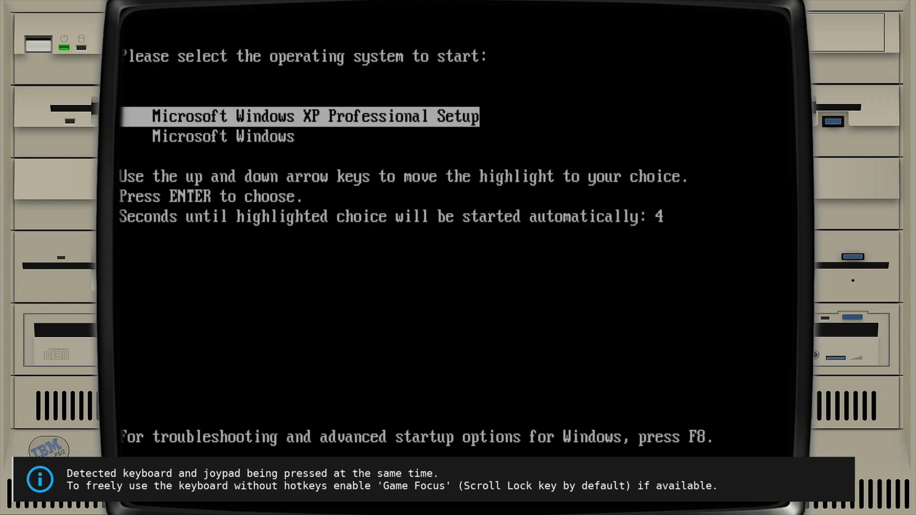
Choose Microsoft Windows at the boot menu to load the Windows 98 desktop
key(Down)
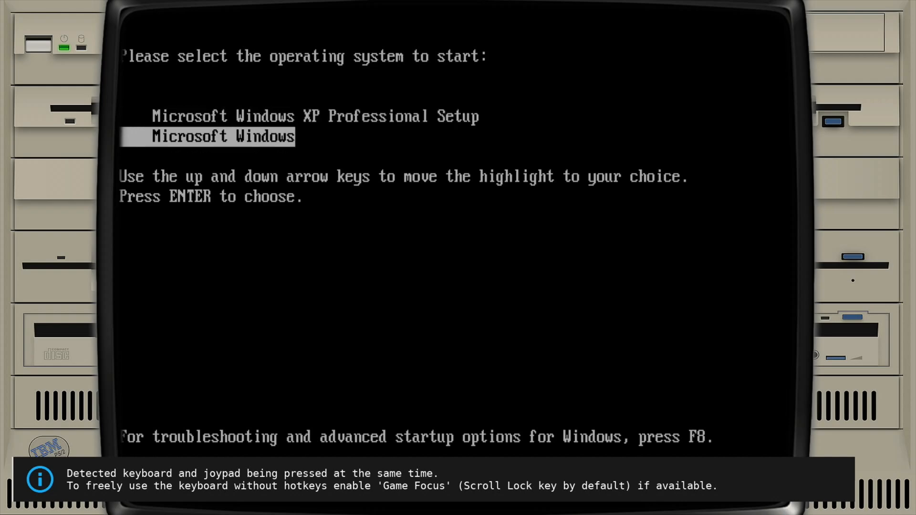
key(Enter)
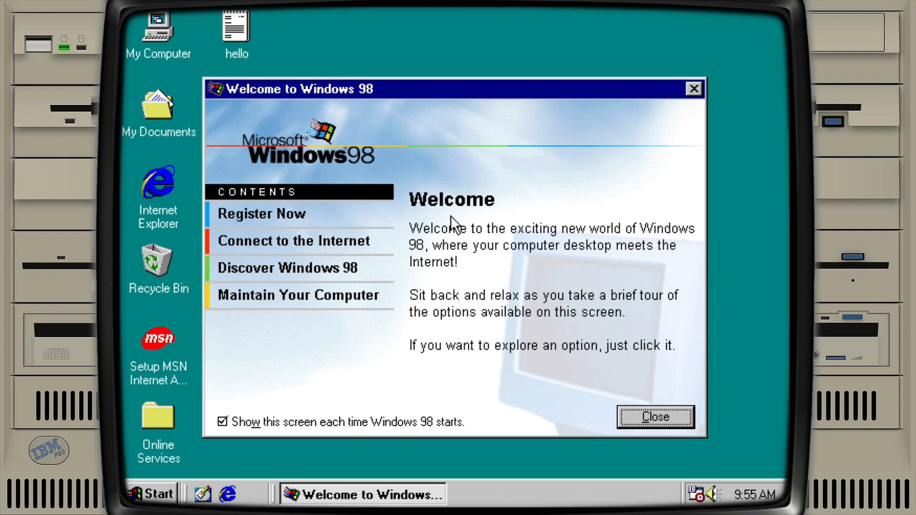
Close the Welcome screen and install 7-Zip 4.24 beta from the 7-zip-7z424 installer
click(651, 417)
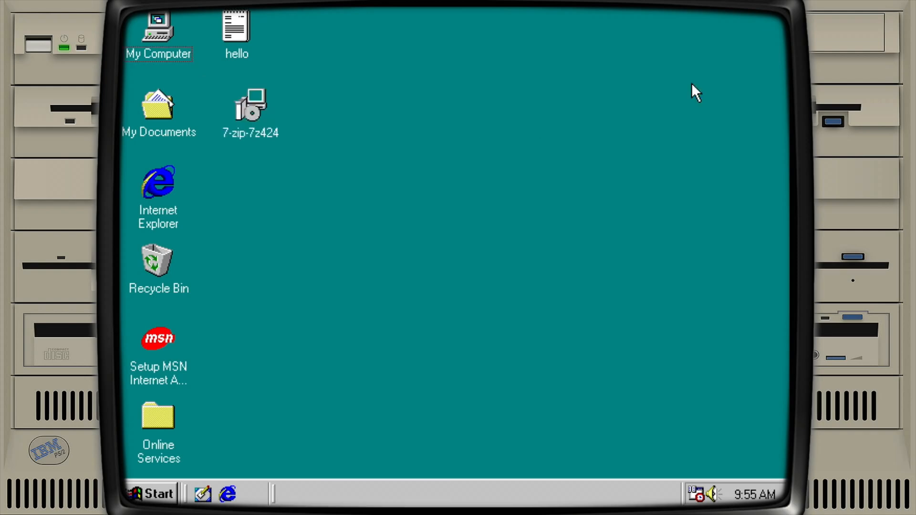
mouse_move(256, 119)
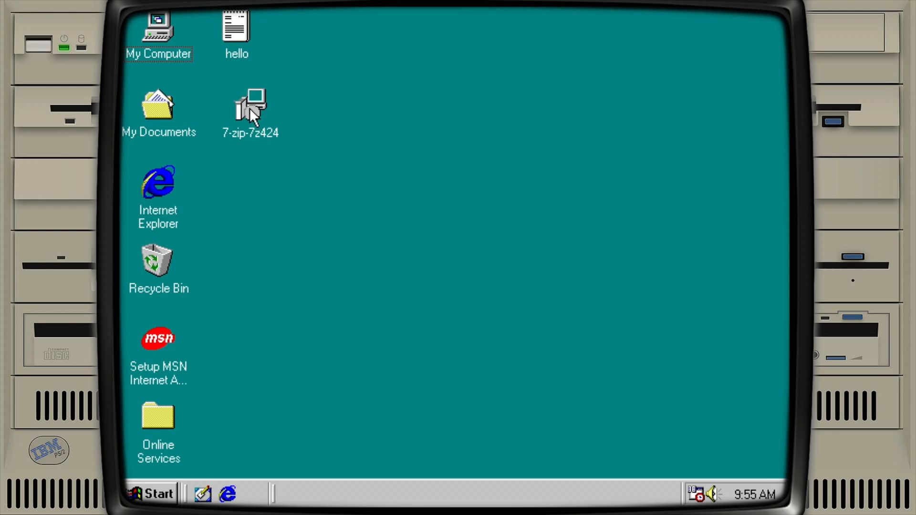
double_click(250, 106)
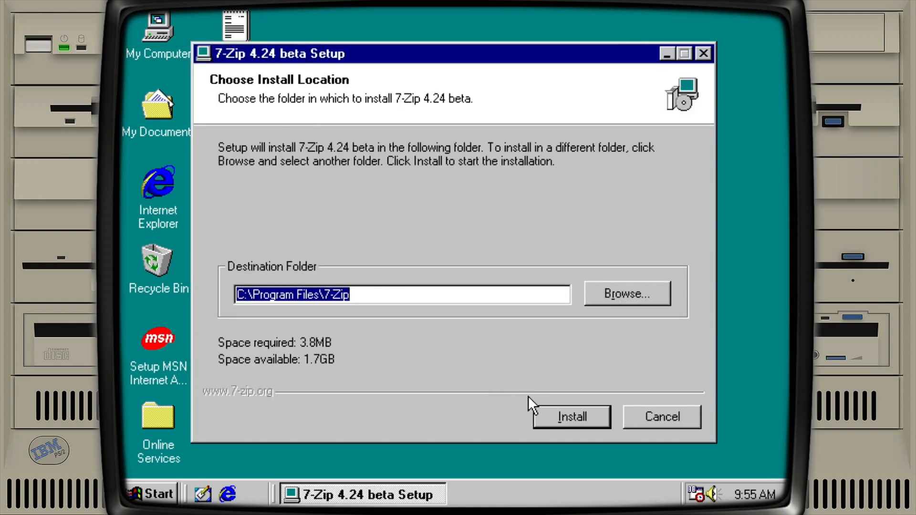
click(571, 416)
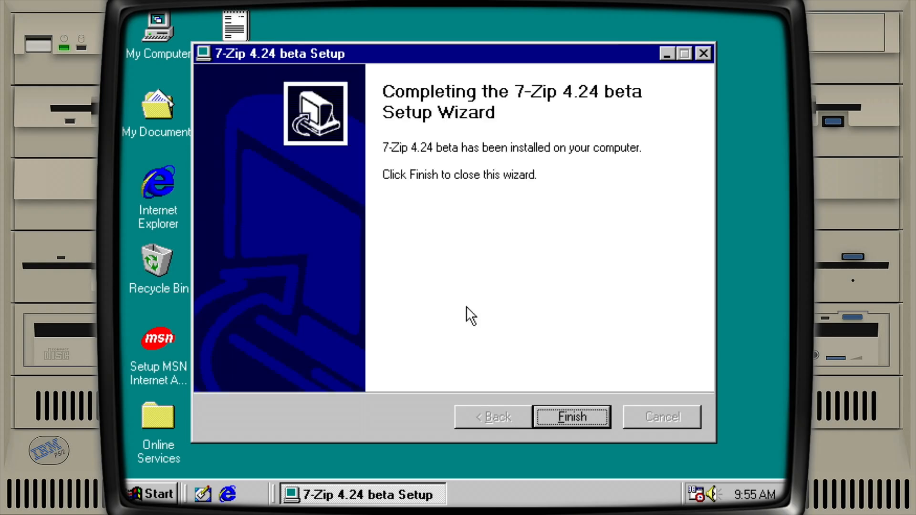
click(569, 417)
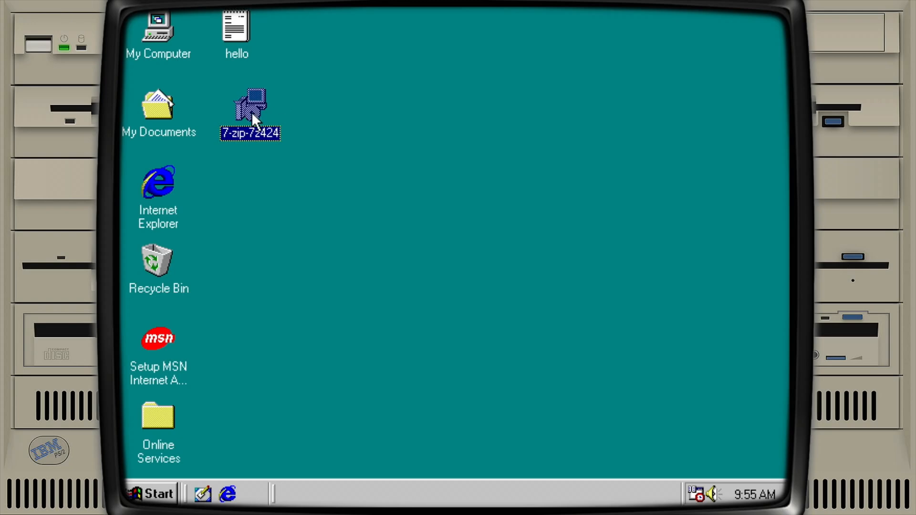
Browse Programs to 7-Zip, then copy segarallyPC.7z from D:\win and close the folder
click(158, 494)
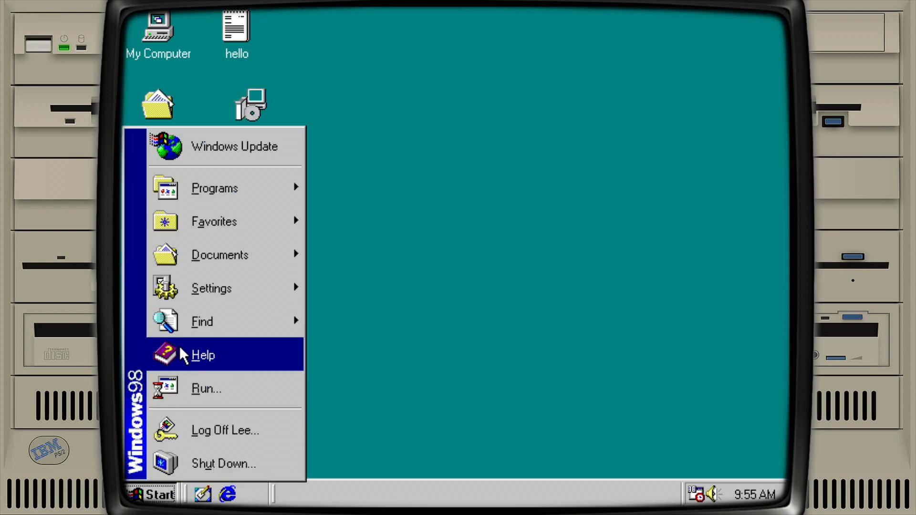
mouse_move(214, 188)
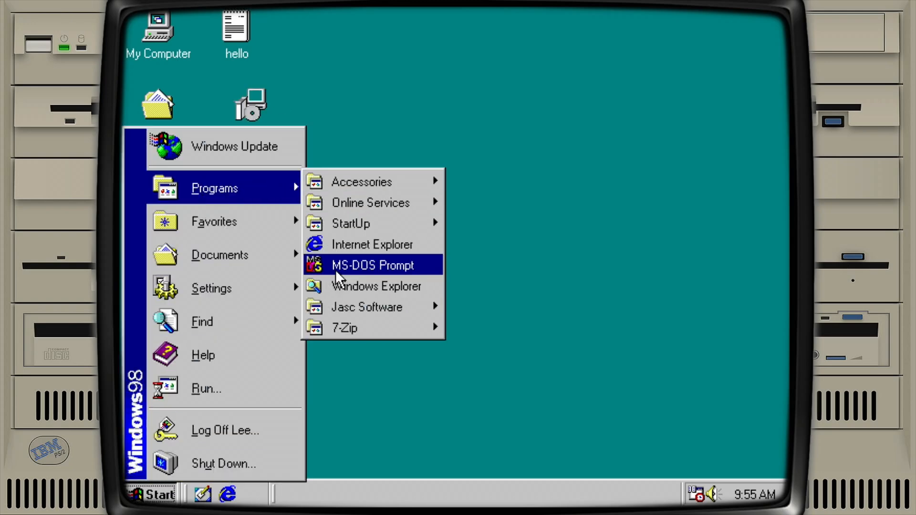
mouse_move(344, 327)
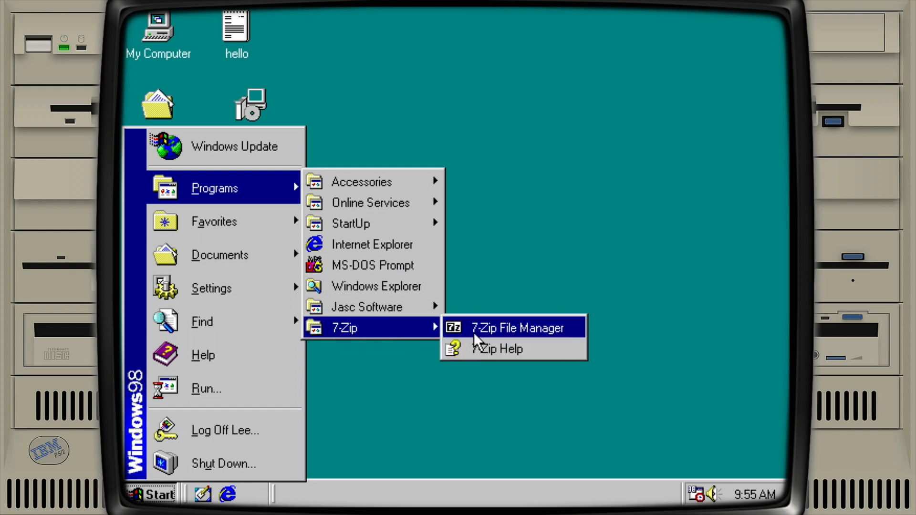
mouse_move(369, 183)
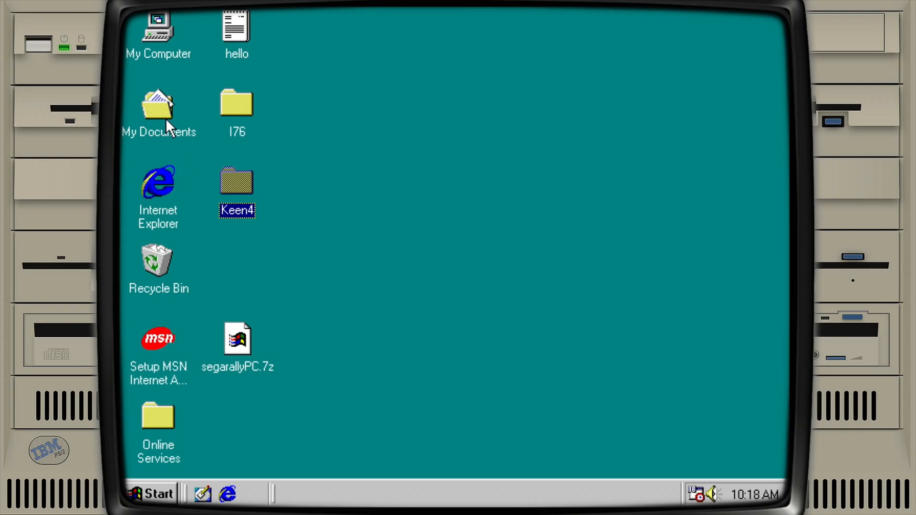
right_click(160, 28)
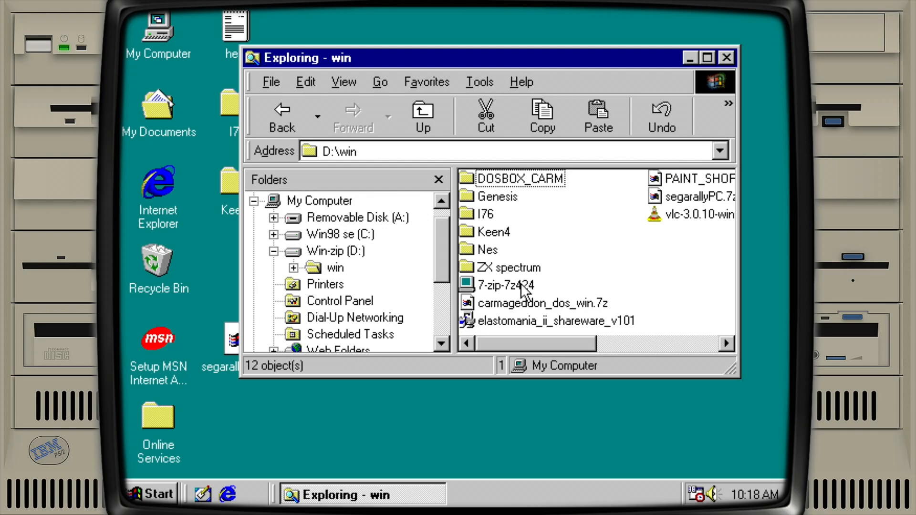
right_click(695, 197)
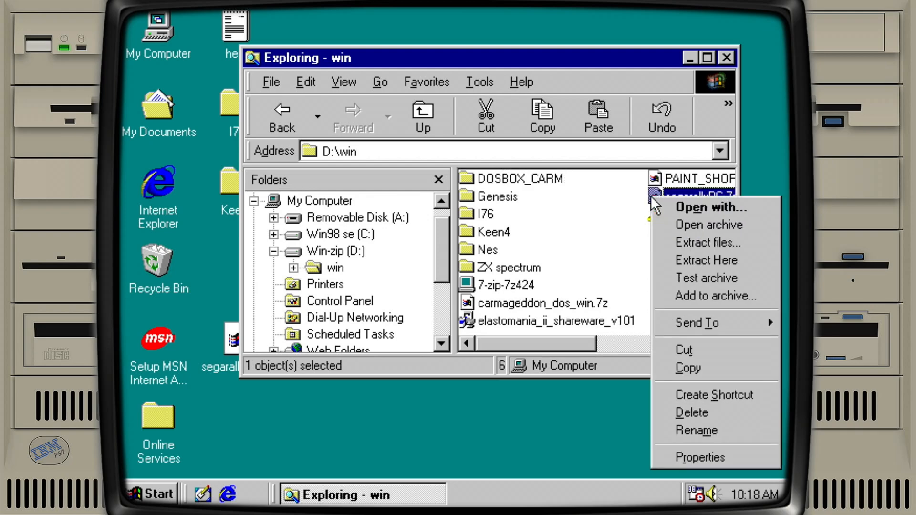
mouse_move(696, 371)
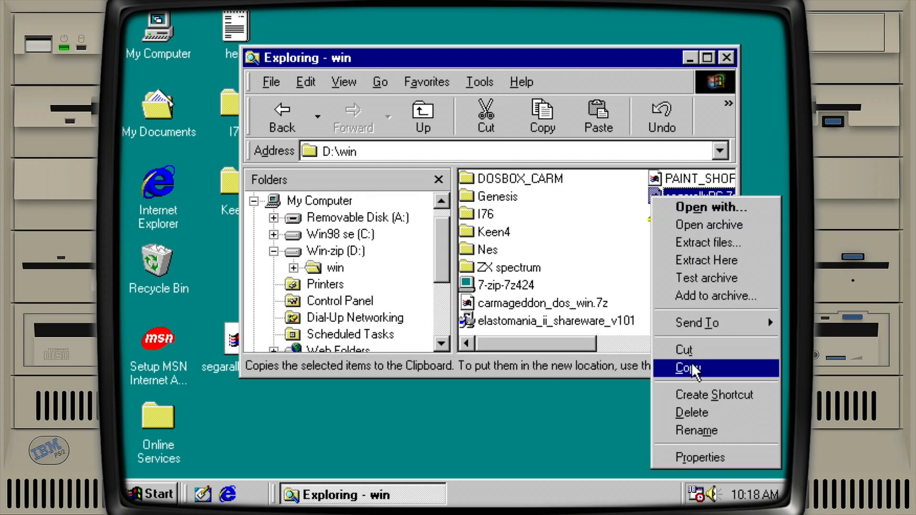
click(687, 368)
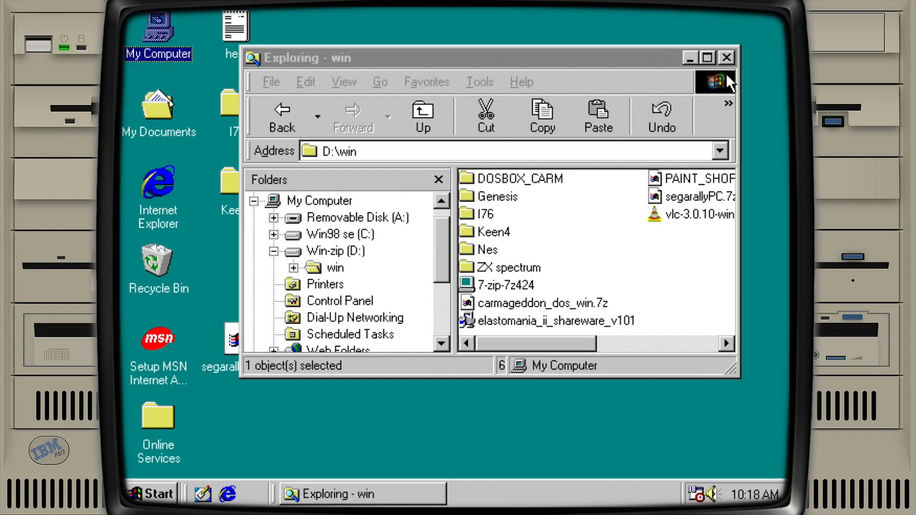
click(725, 57)
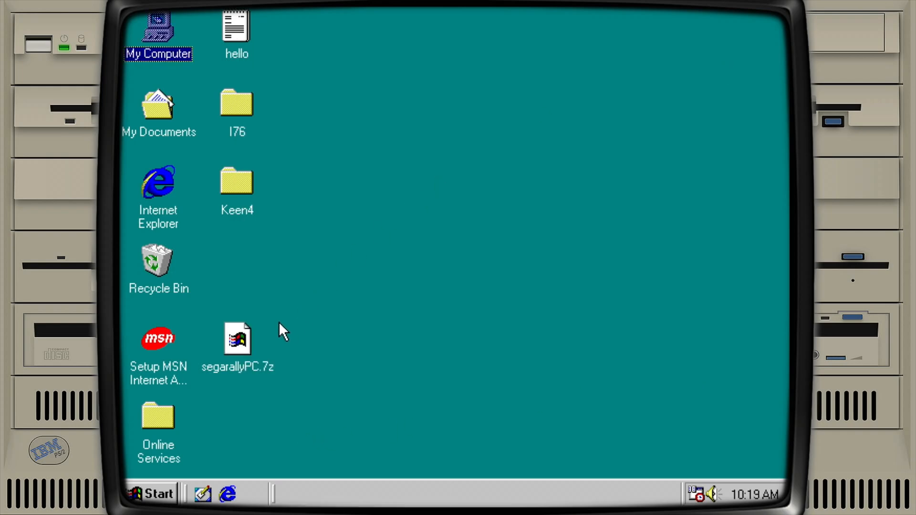
Extract segarallyPC.7z with 7-Zip, replacing the existing file and dismissing the diagnostics
right_click(237, 339)
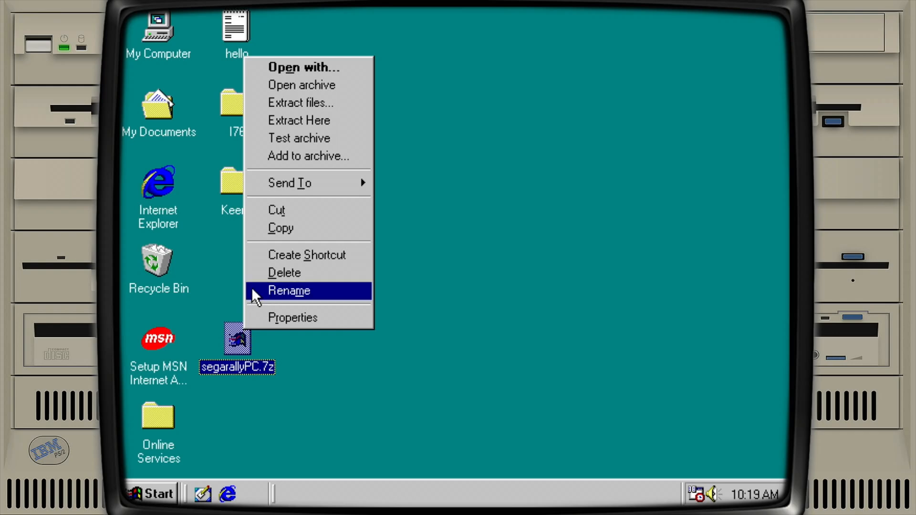
mouse_move(296, 106)
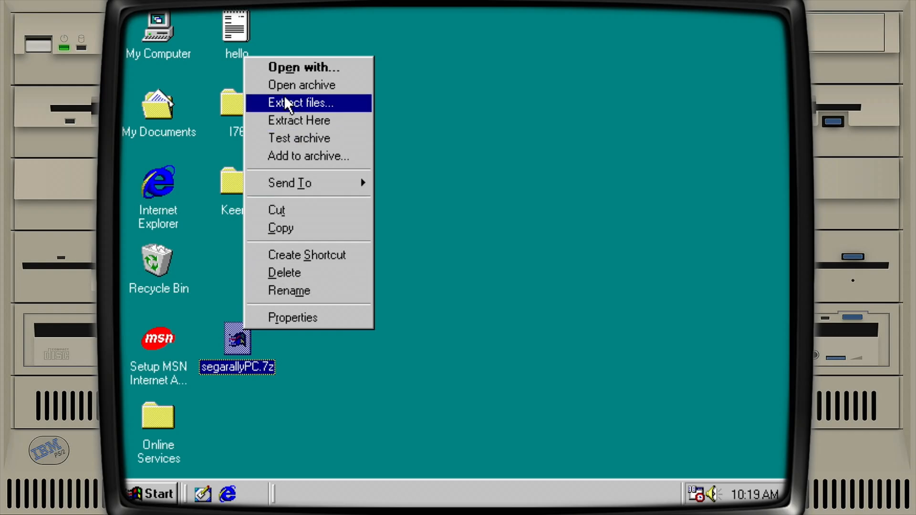
click(299, 104)
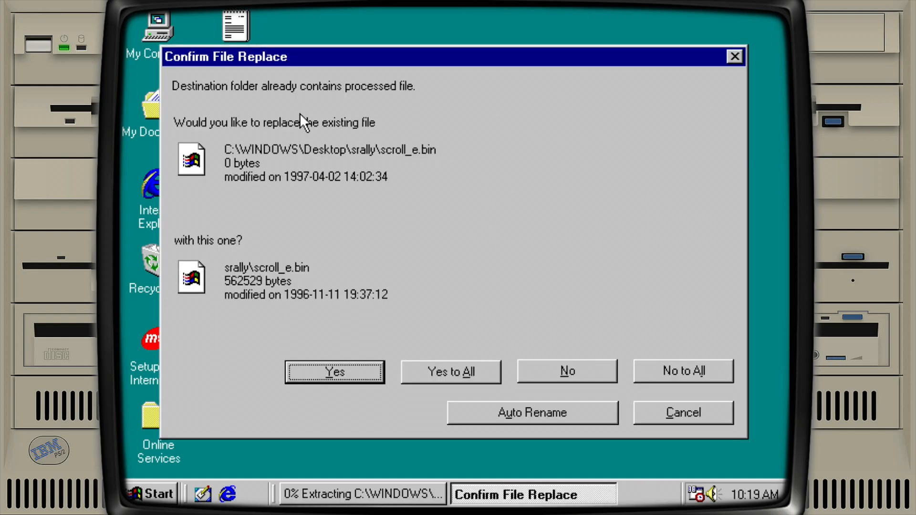
click(450, 372)
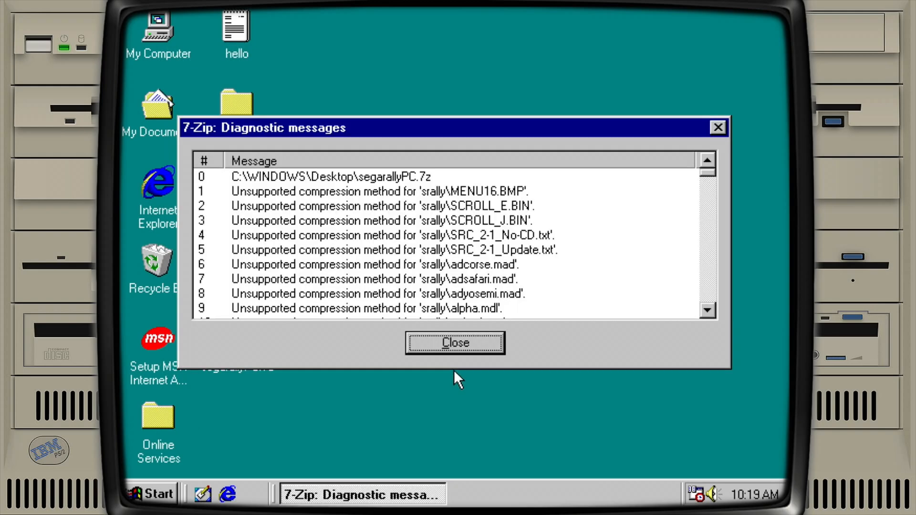
click(455, 342)
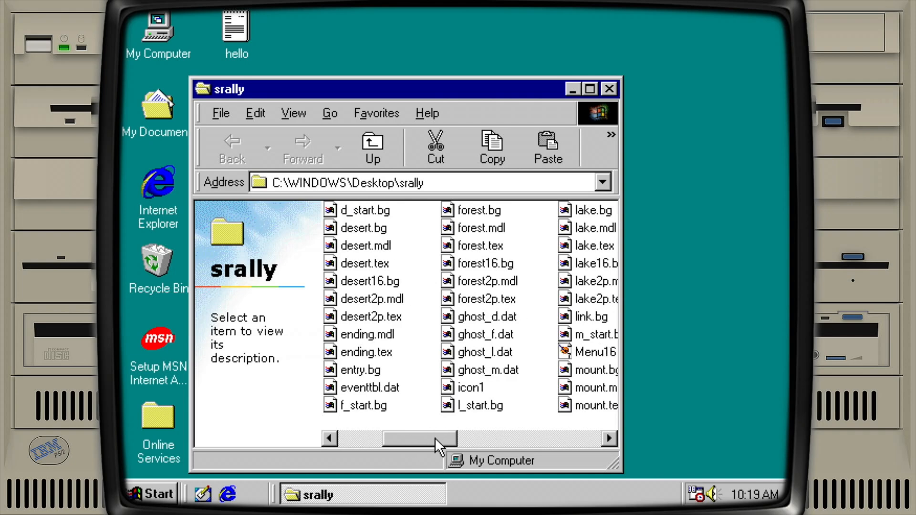
Try running original_rally, dismiss the invalid-application error, and close the srally folder
drag(420, 439, 473, 439)
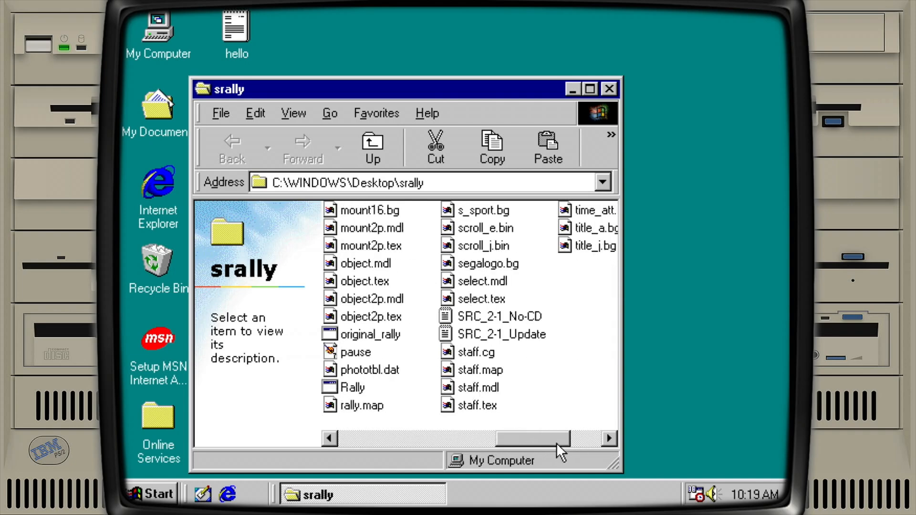
double_click(369, 334)
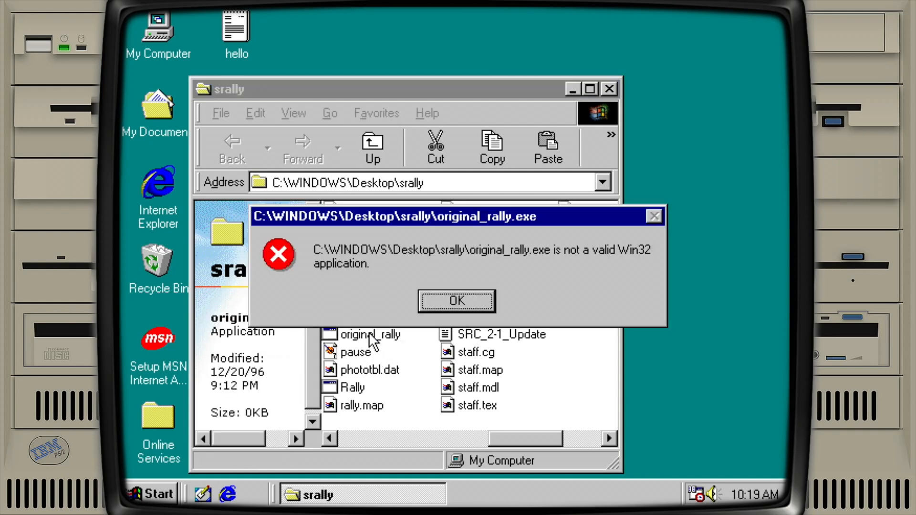
click(455, 301)
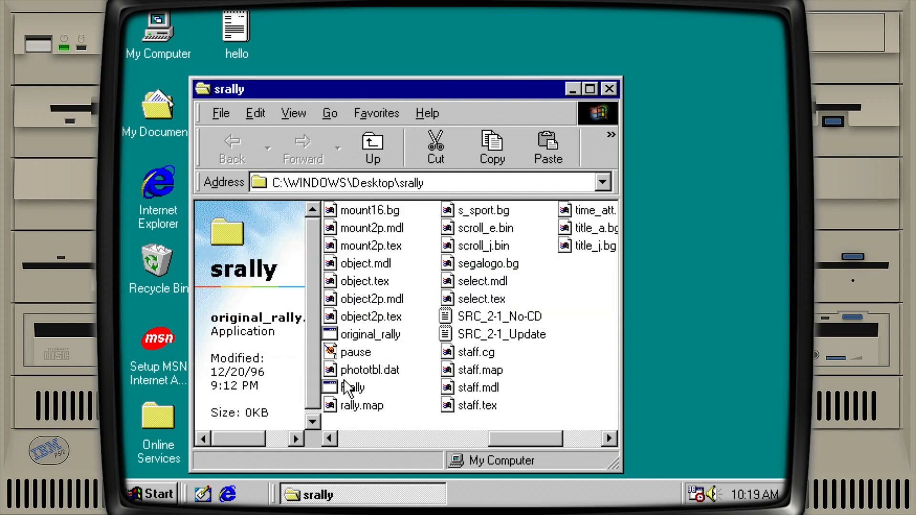
click(350, 387)
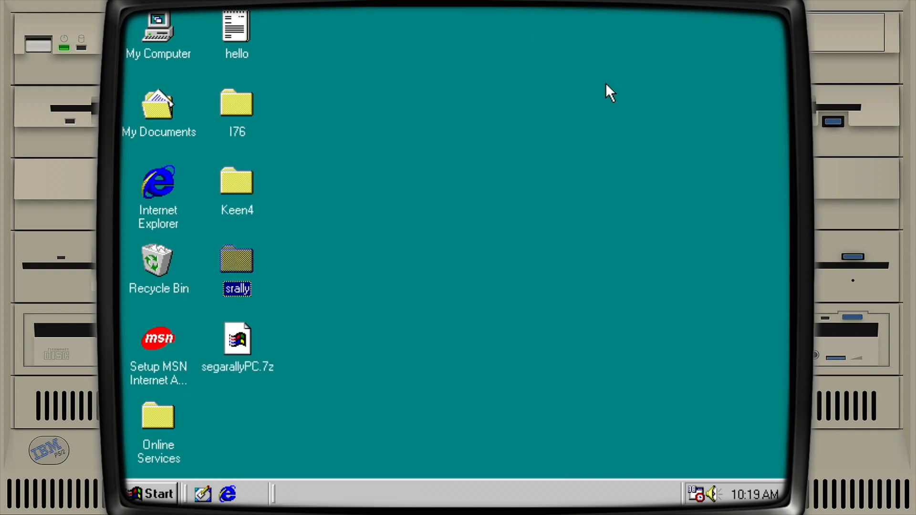
Launch Keen4e from the Keen4 folder, begin a normal game, then quit with Y
double_click(236, 183)
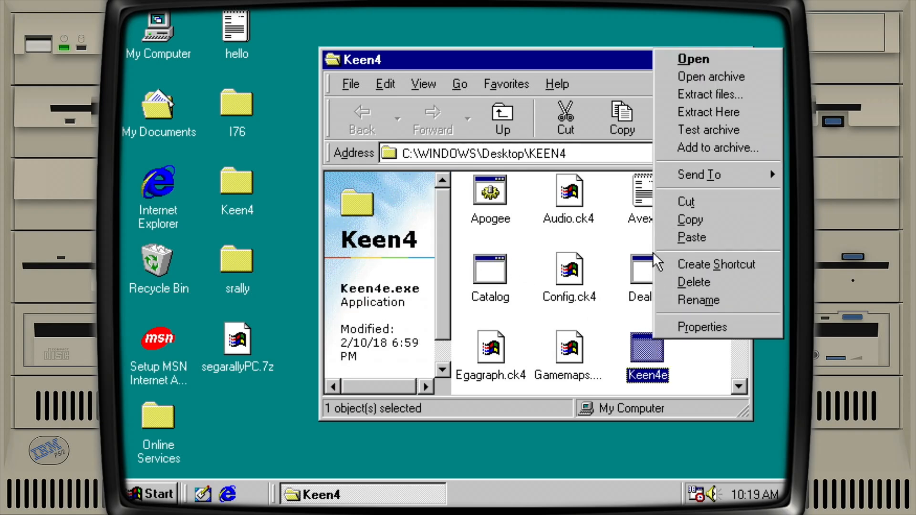
click(696, 59)
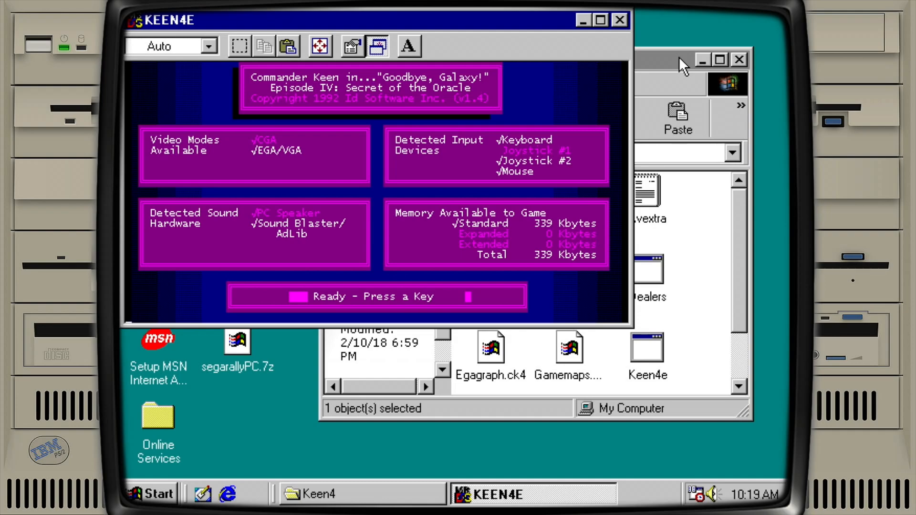
key(enter)
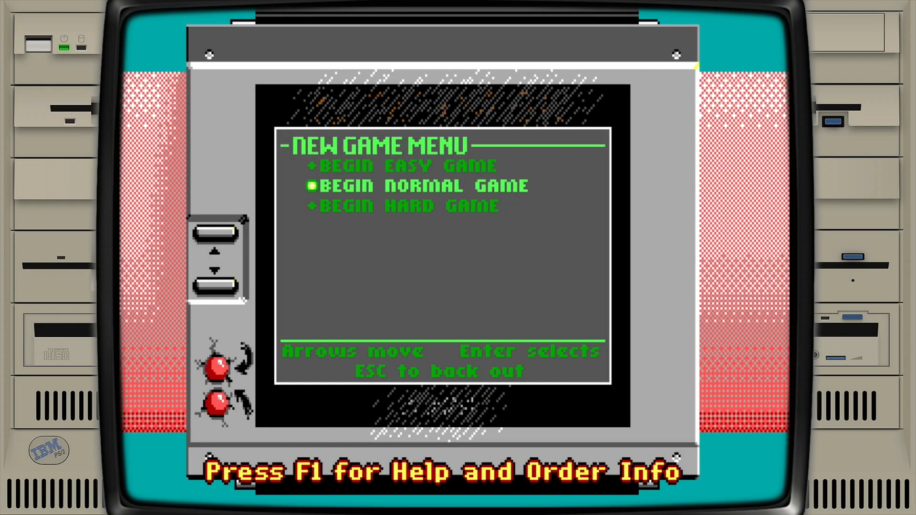
key(enter)
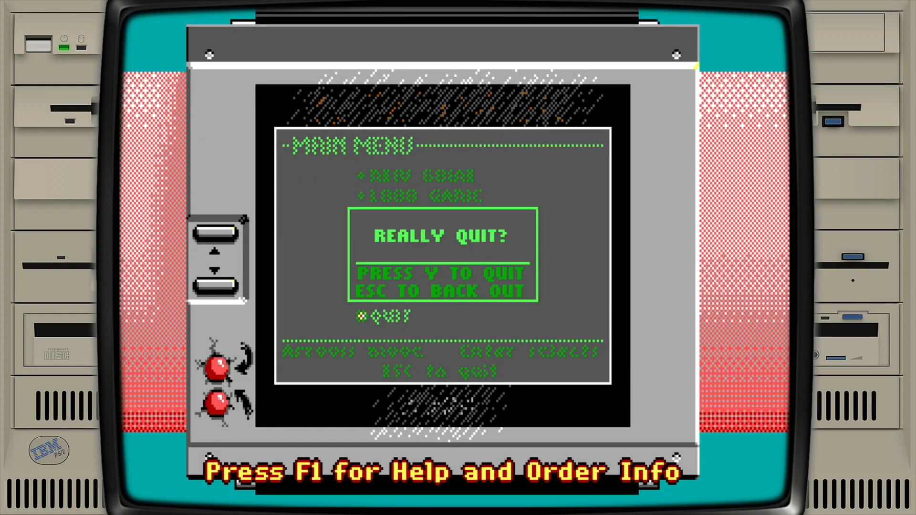
key(y)
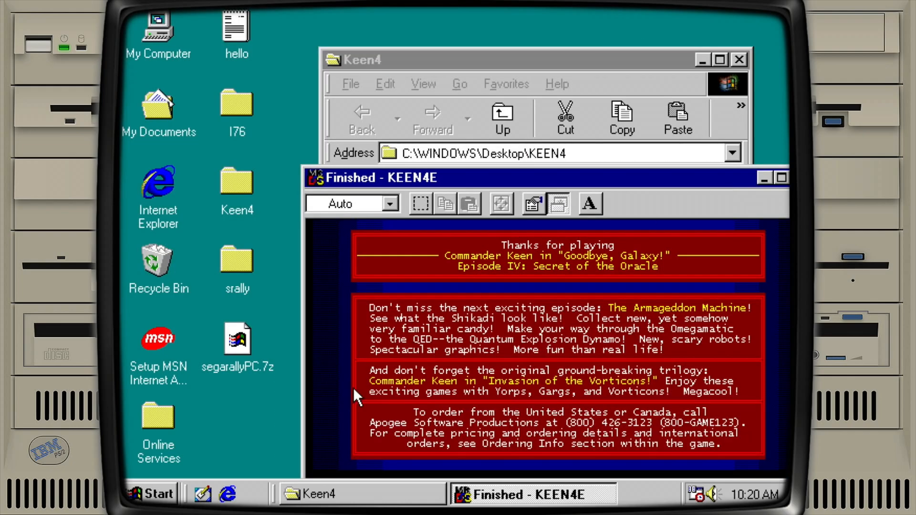
Close the finished Keen window and open Loadgame from the I76 folder in Paint Shop Pro
click(159, 494)
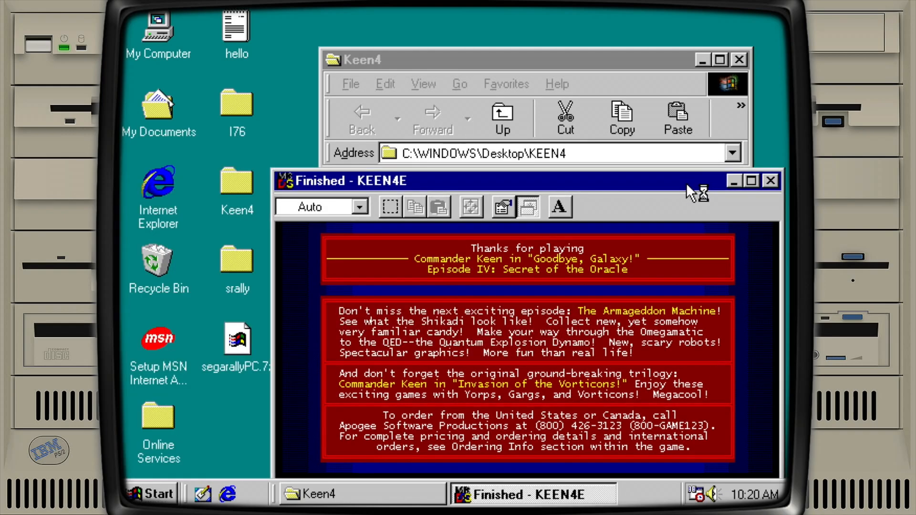
click(770, 180)
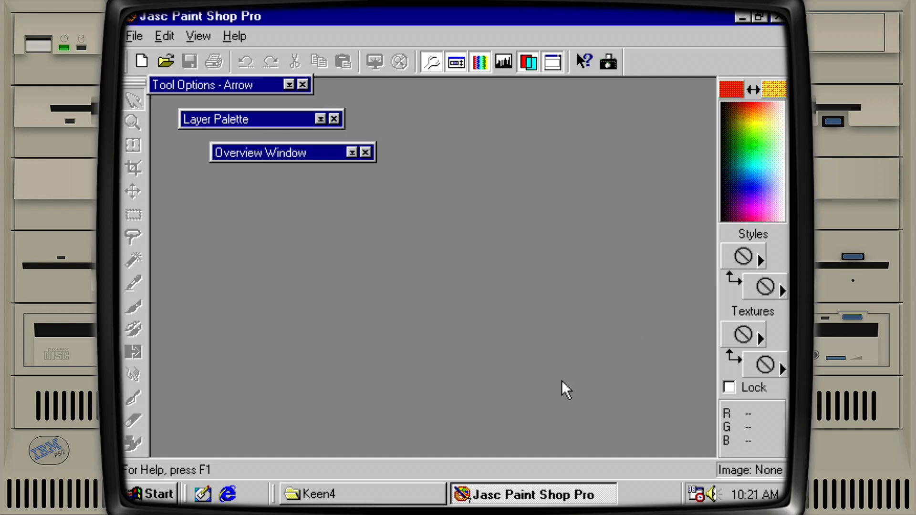
mouse_move(142, 44)
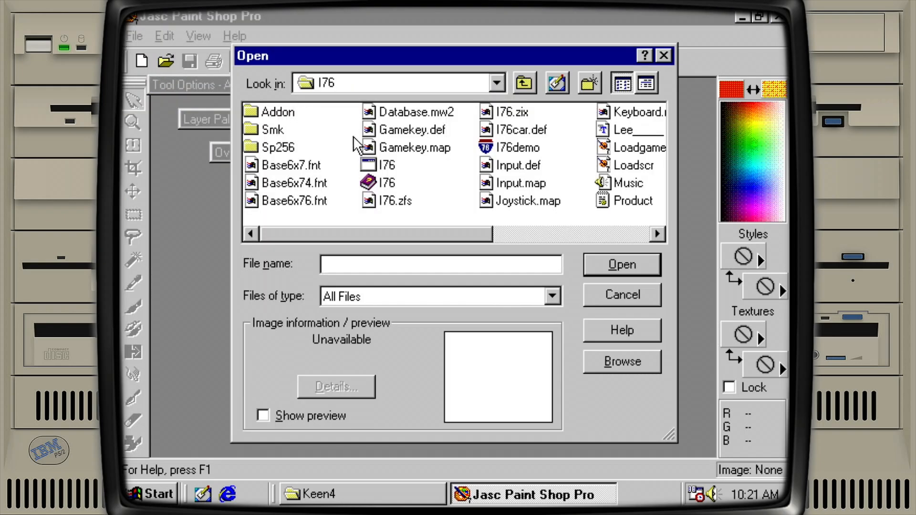
mouse_move(592, 171)
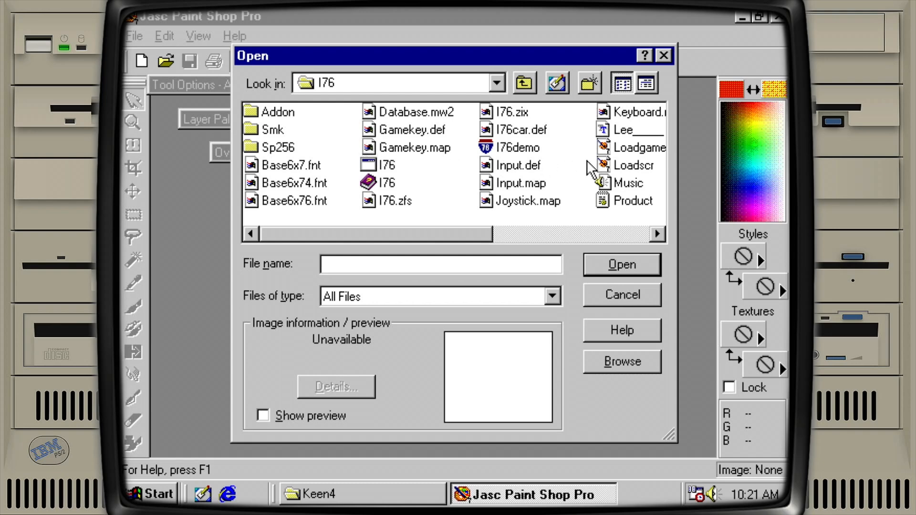
click(631, 147)
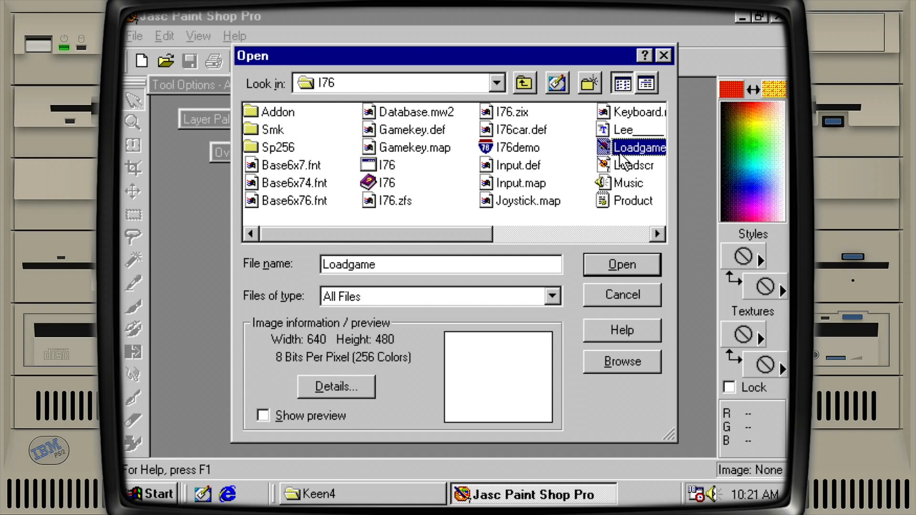
click(621, 264)
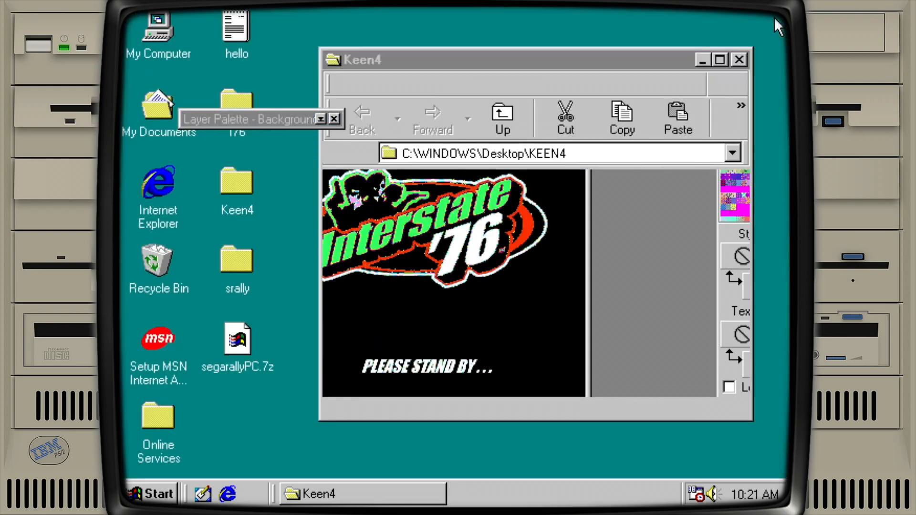
click(739, 59)
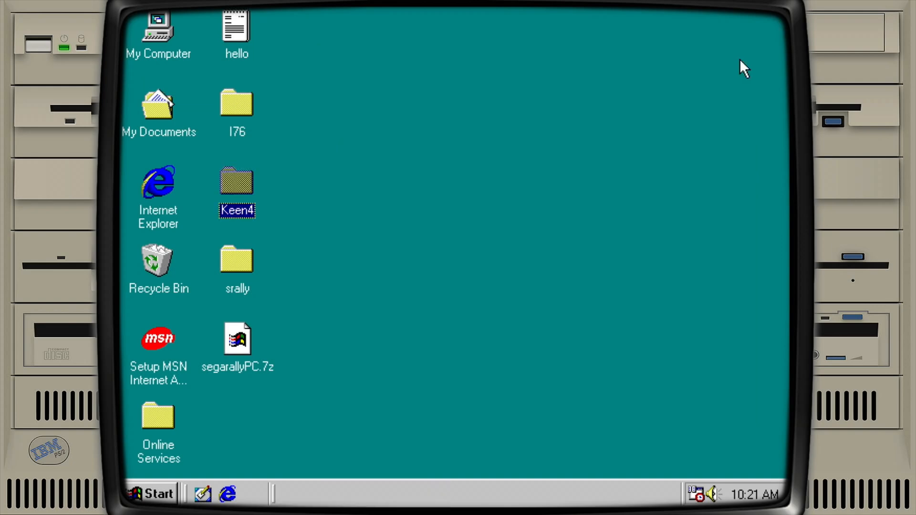
mouse_move(433, 246)
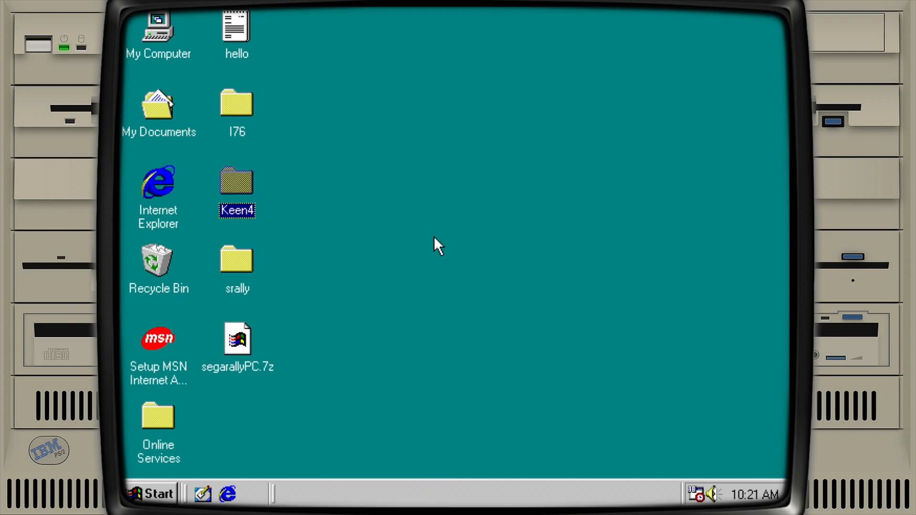
mouse_move(309, 393)
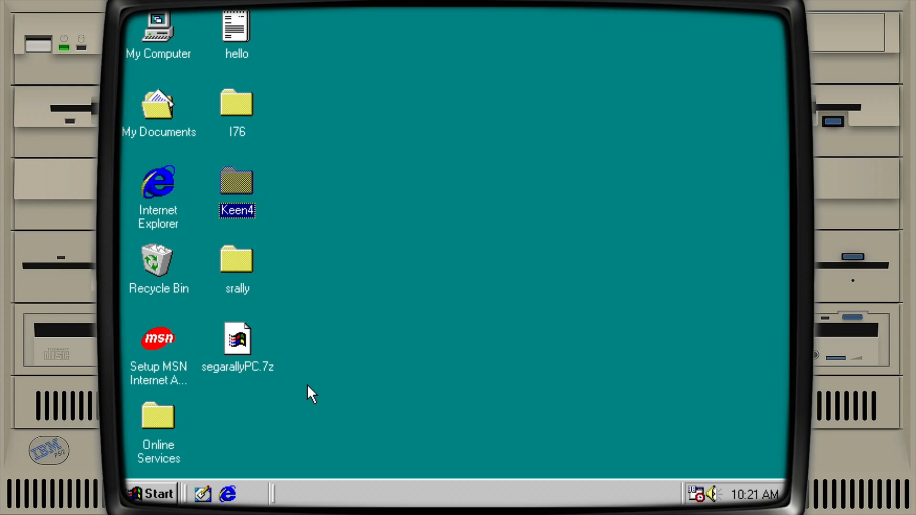